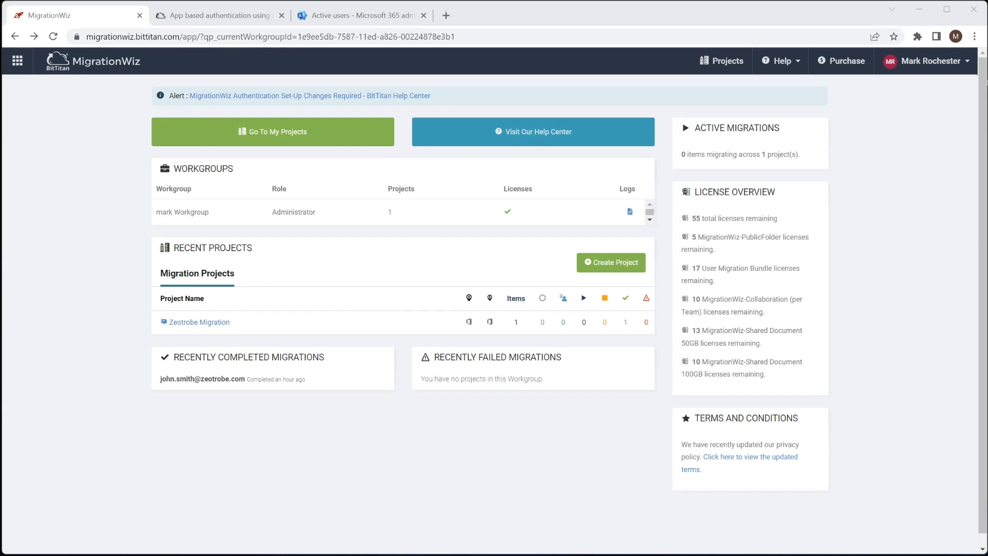
mouse_move(546, 398)
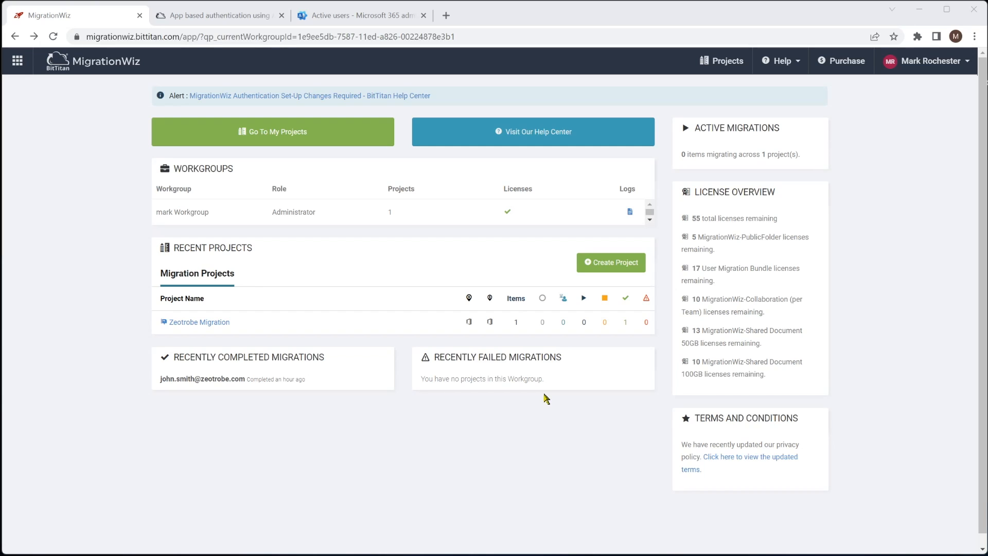
mouse_move(568, 421)
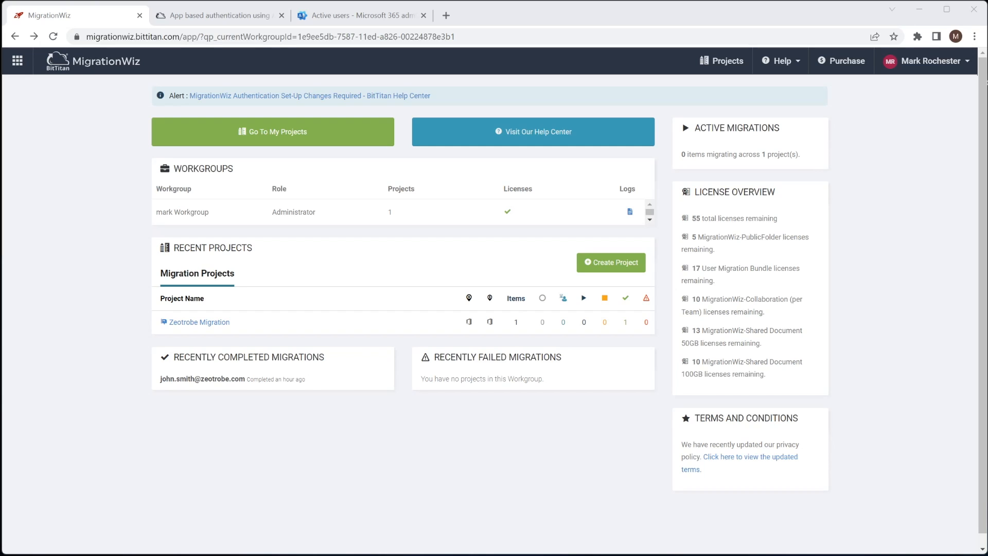
mouse_move(775, 283)
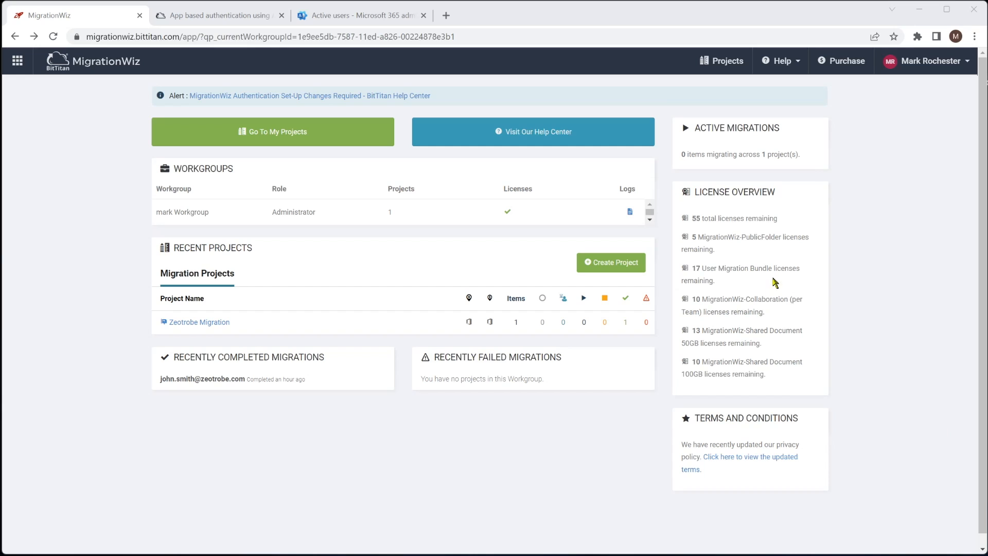
Step: Show the admin center's Active users list with John Smith, Migration Wiz and Zeotrobe Admin
left_click(360, 15)
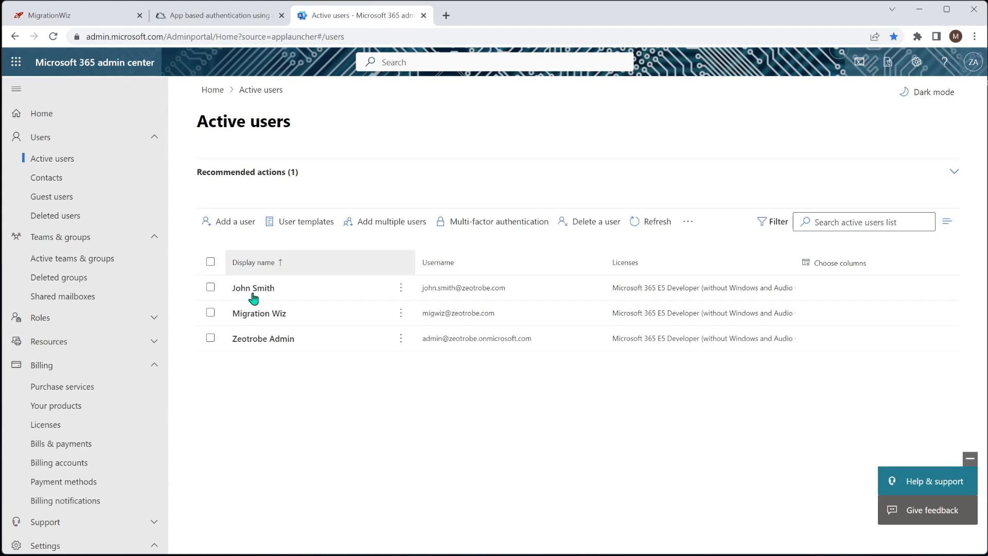
mouse_move(432, 319)
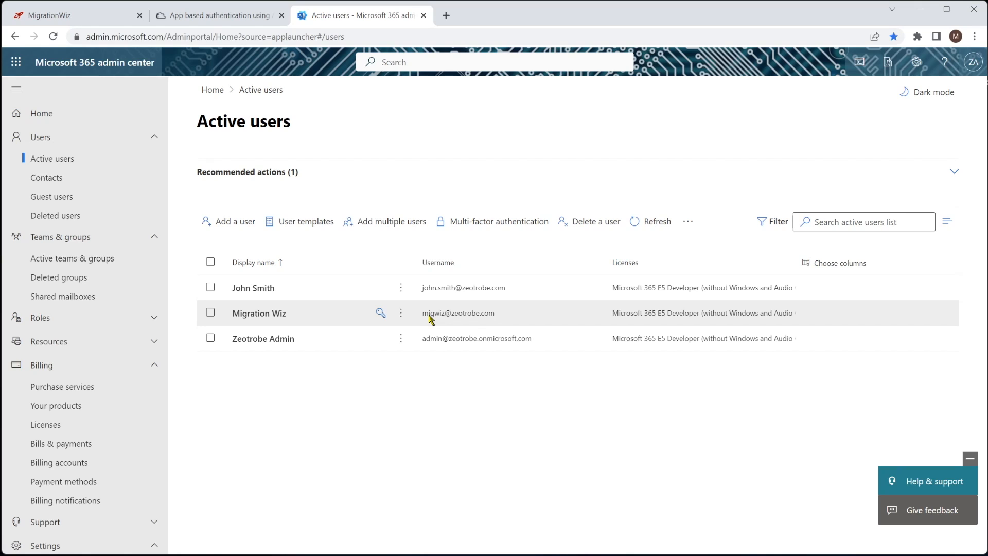
mouse_move(343, 244)
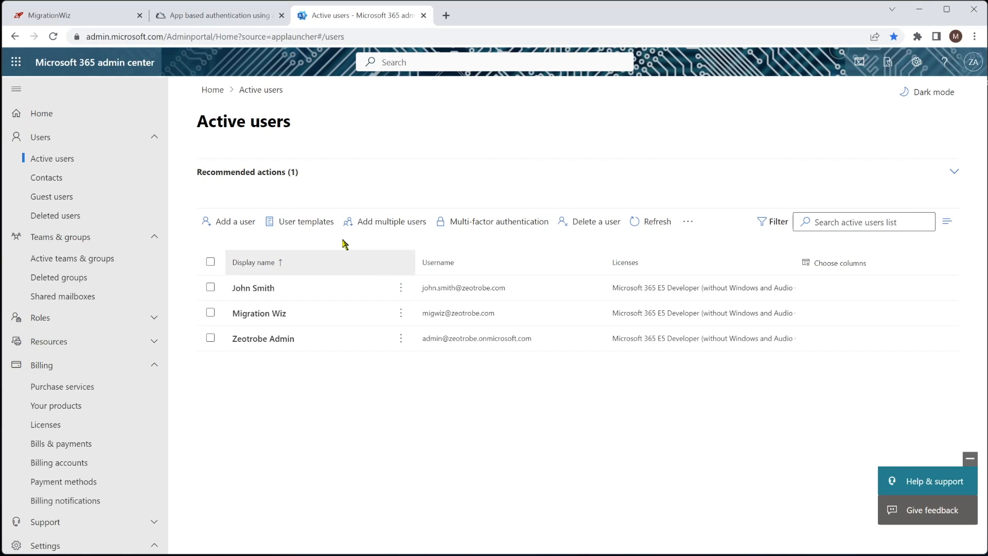
Step: Return to the MigrationWiz dashboard showing the Zeotrobe Migration project and license overview
left_click(76, 15)
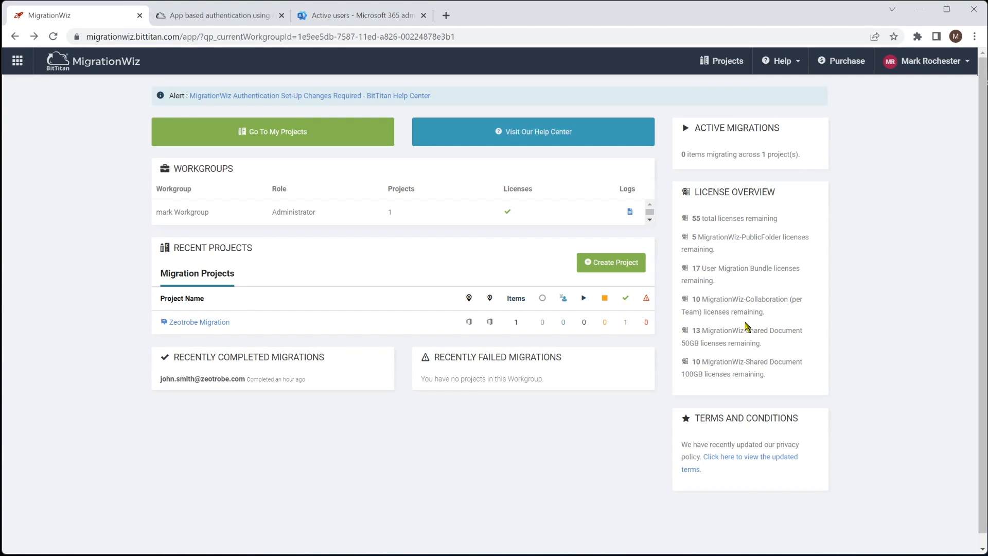
mouse_move(814, 345)
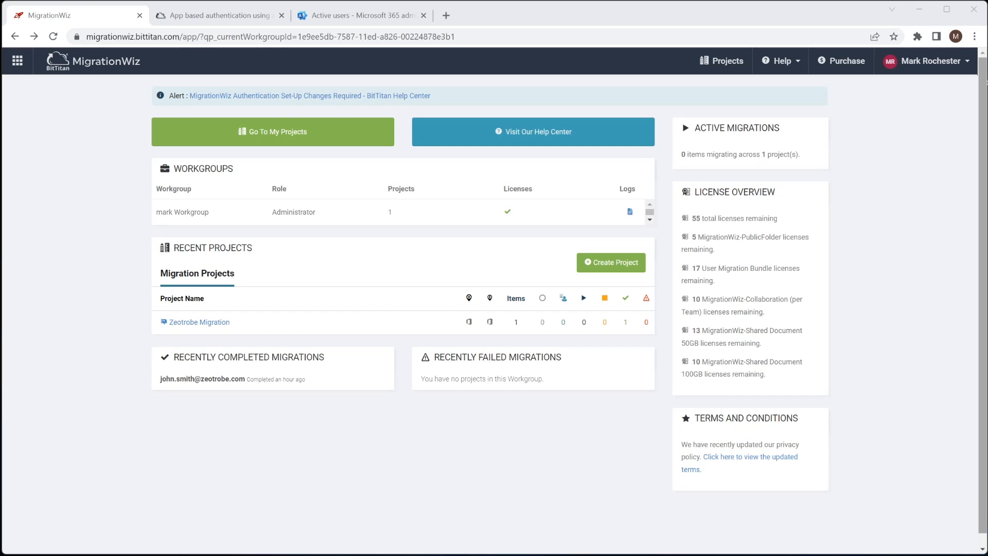
mouse_move(610, 262)
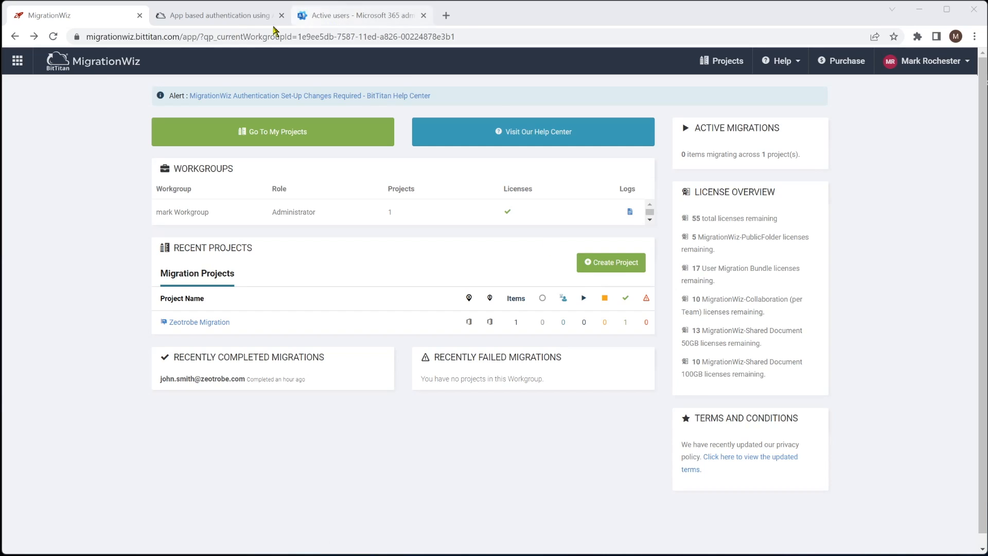
Step: Find 'Setting up source permissions' and open the MigrationWiz-SharePoint-FullControl consent link in a new tab
left_click(217, 15)
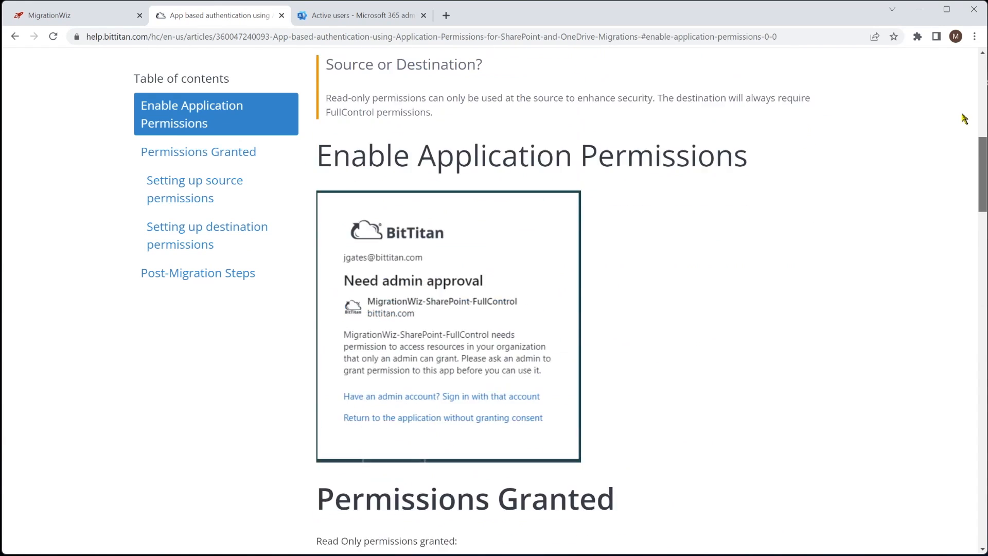
scroll("up", 3)
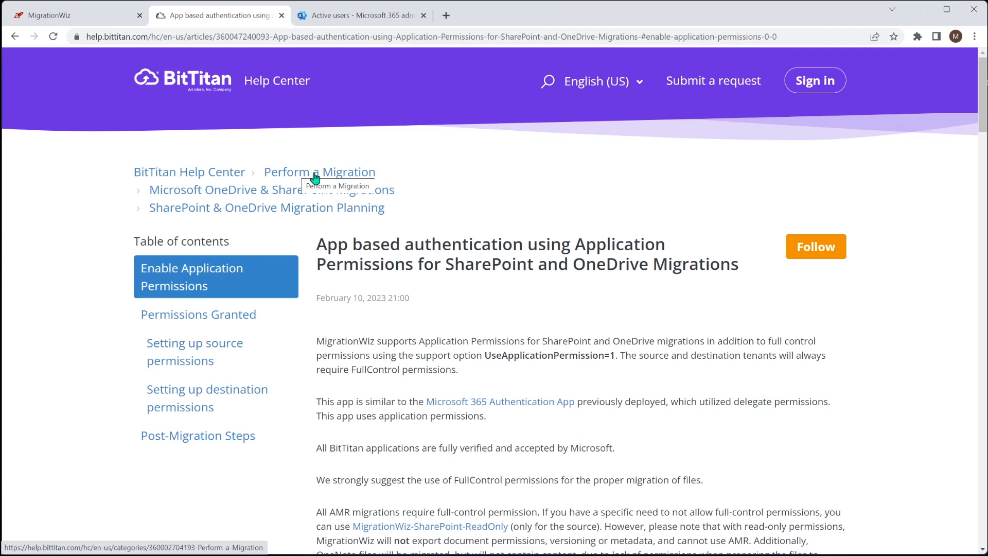
mouse_move(234, 208)
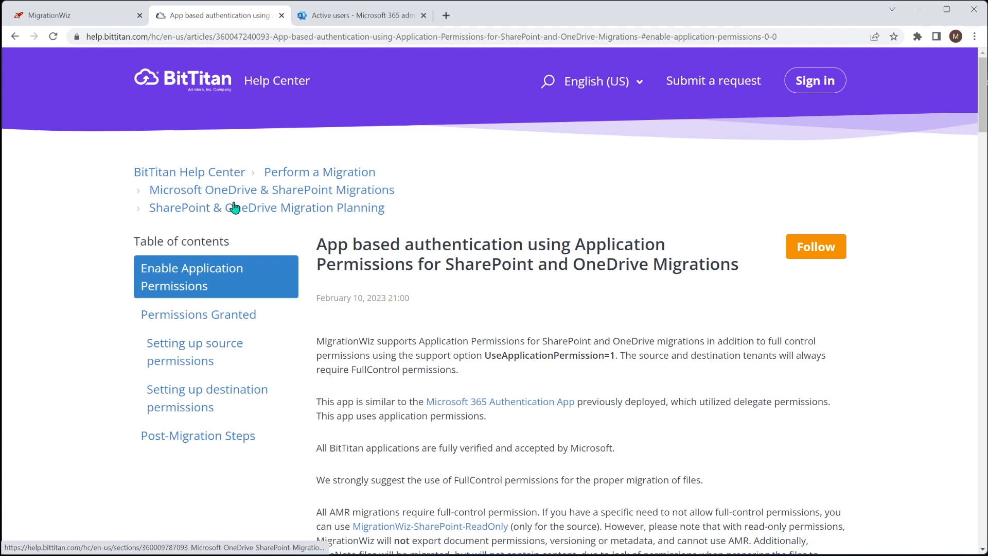
mouse_move(612, 317)
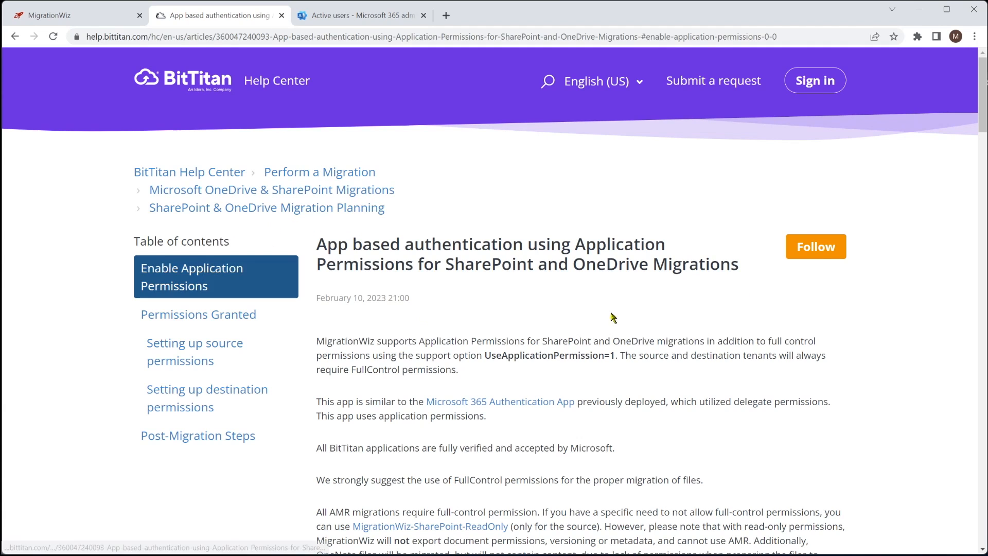
scroll("down", 3)
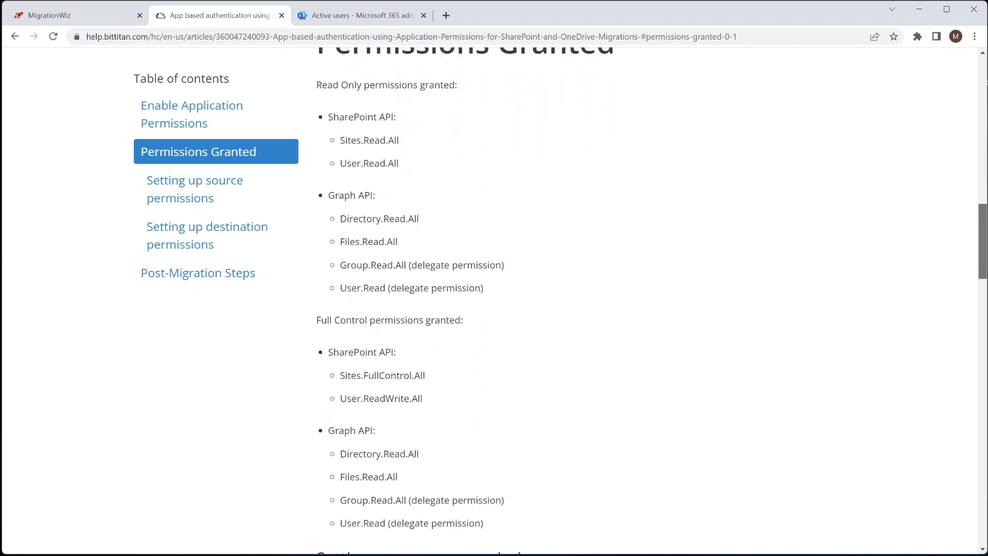
scroll("down", 3)
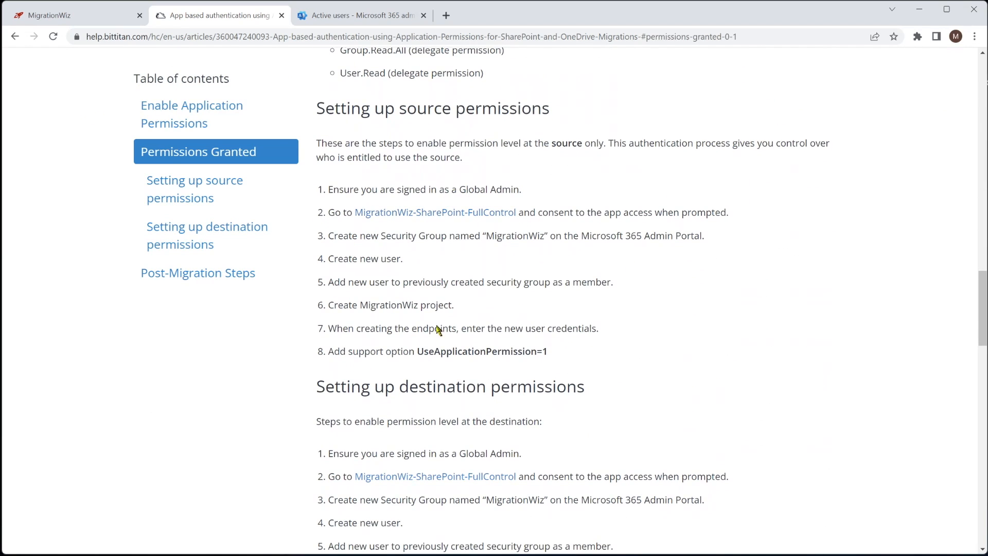
mouse_move(435, 212)
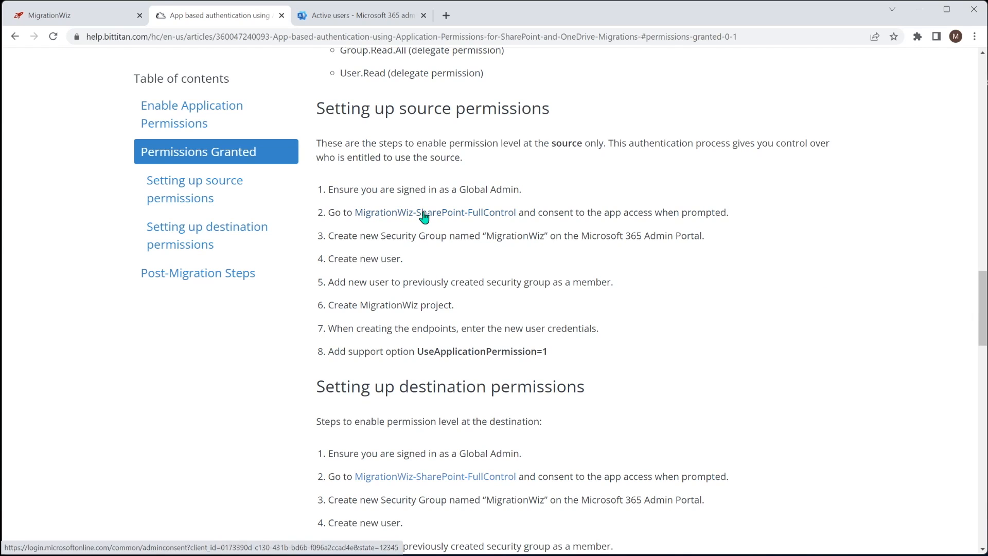
left_click(435, 212)
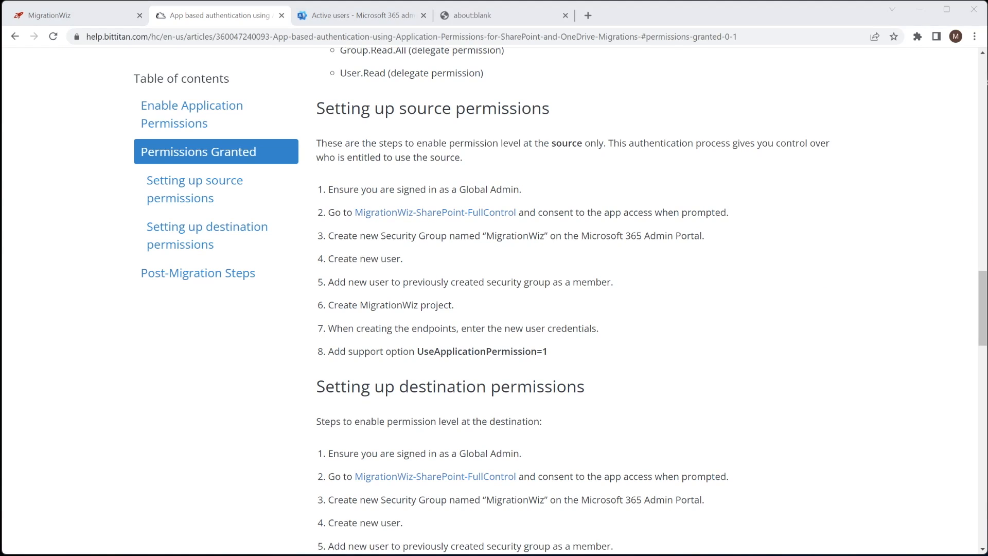
mouse_move(707, 216)
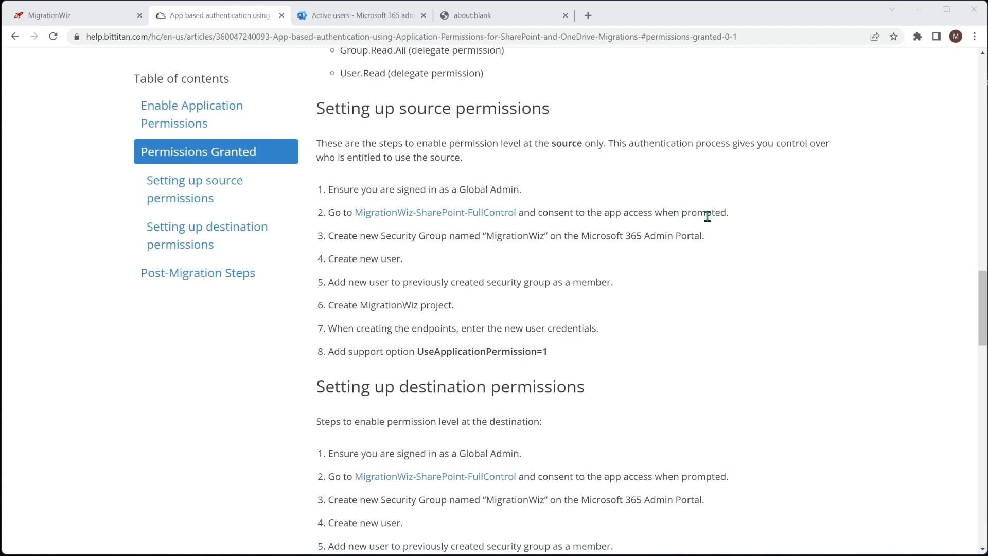
right_click(436, 212)
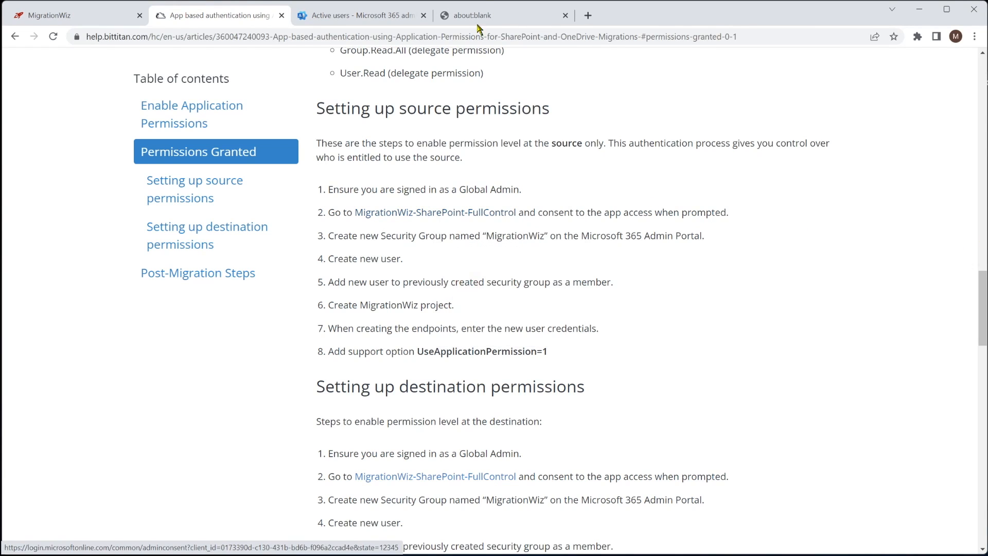
Step: Accept the MigrationWiz-SharePoint-FullControl permissions request on the new sign-in tab
left_click(503, 15)
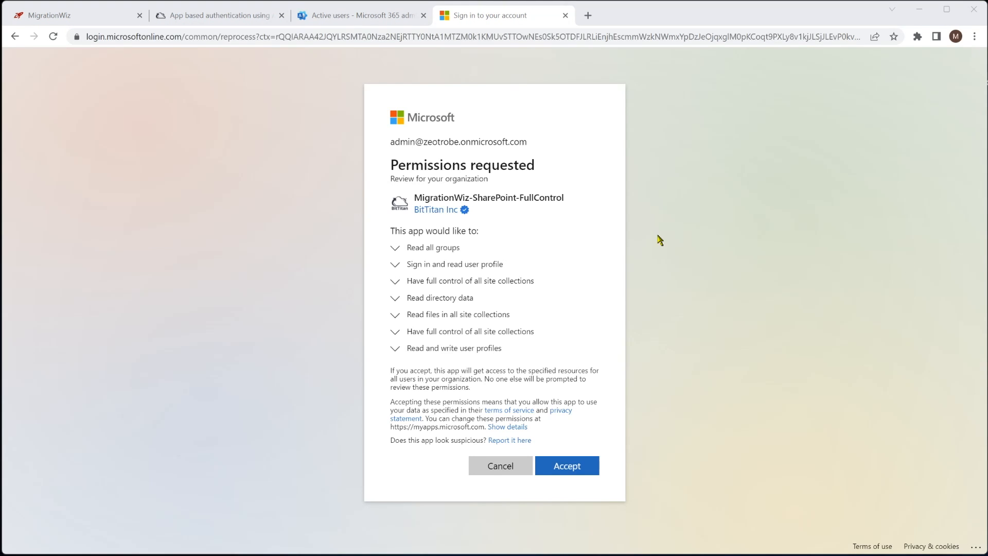
mouse_move(518, 229)
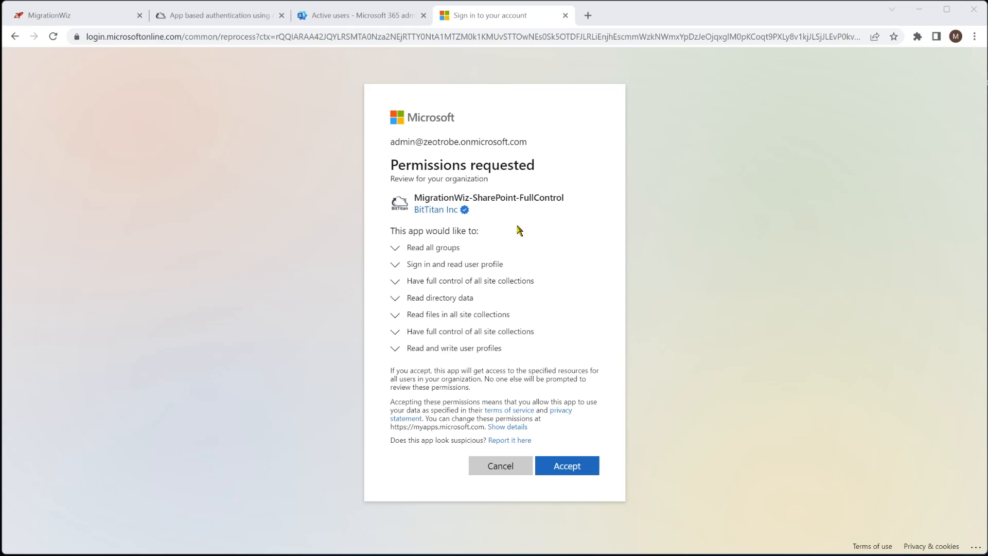
mouse_move(528, 210)
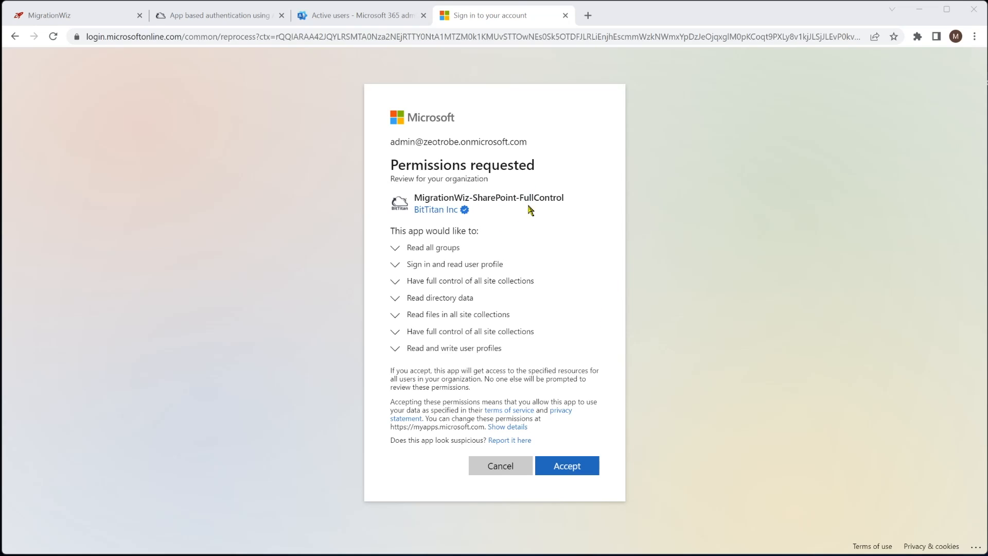
left_click(567, 466)
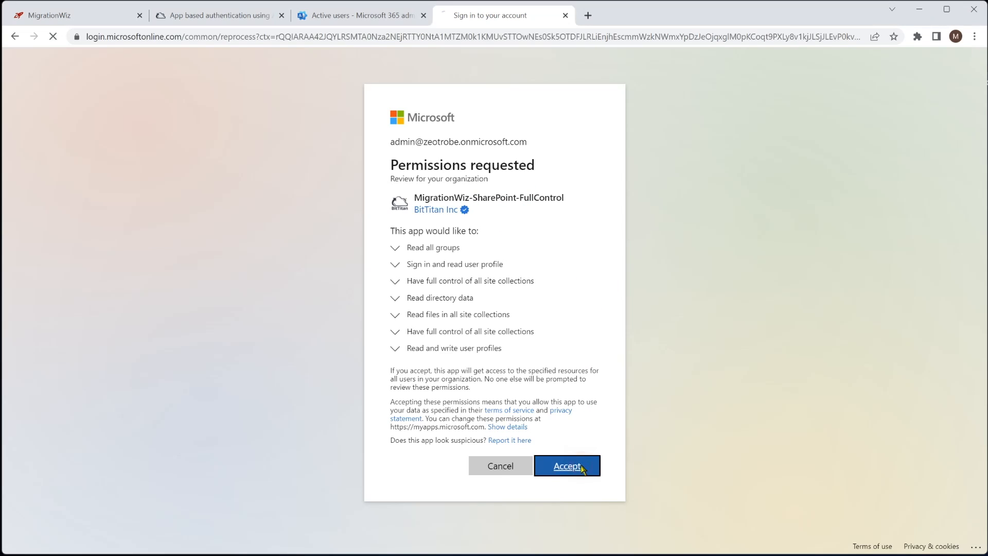
left_click(565, 466)
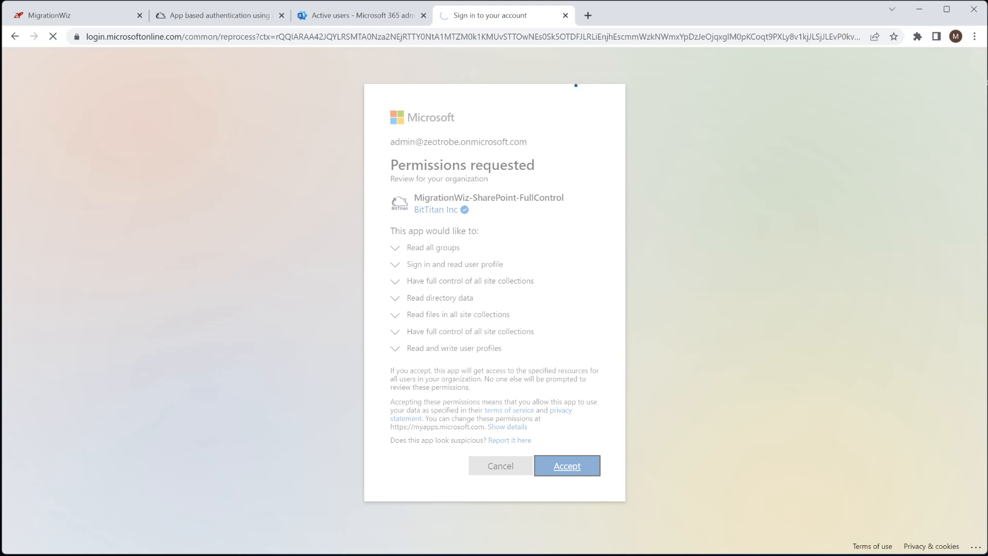
left_click(565, 466)
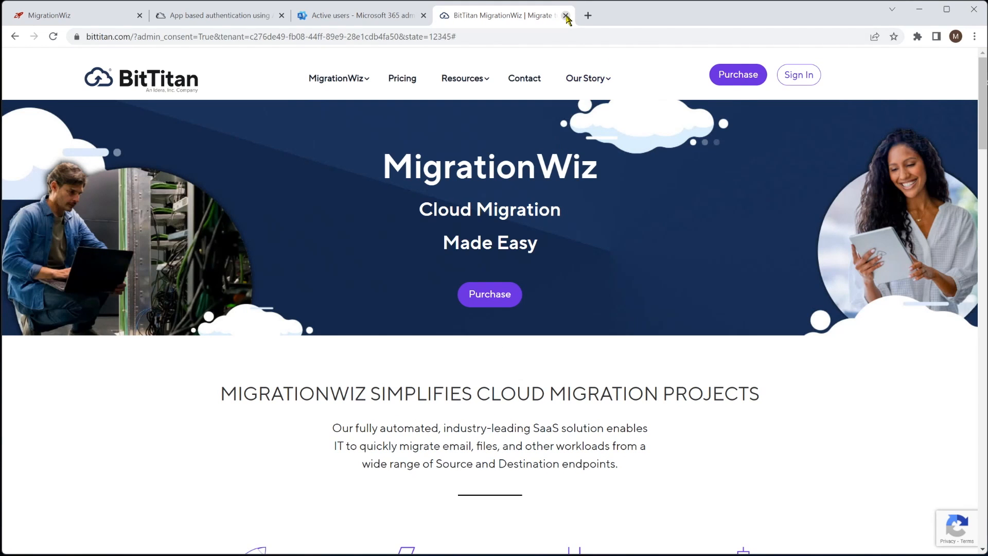
Step: Open Entra's Applications > Enterprise applications list showing MigrationWiz and MigrationWiz-SharePoint
left_click(566, 15)
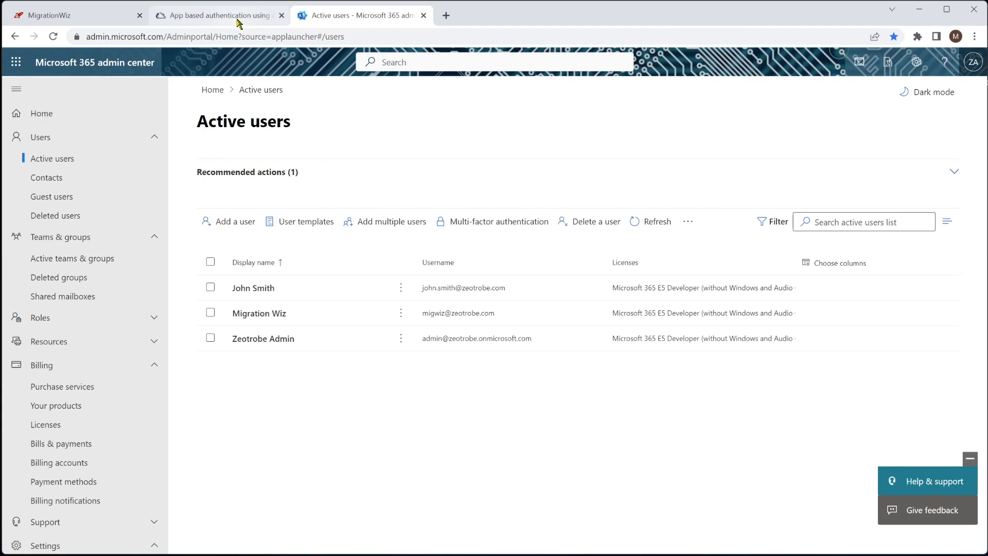
left_click(219, 15)
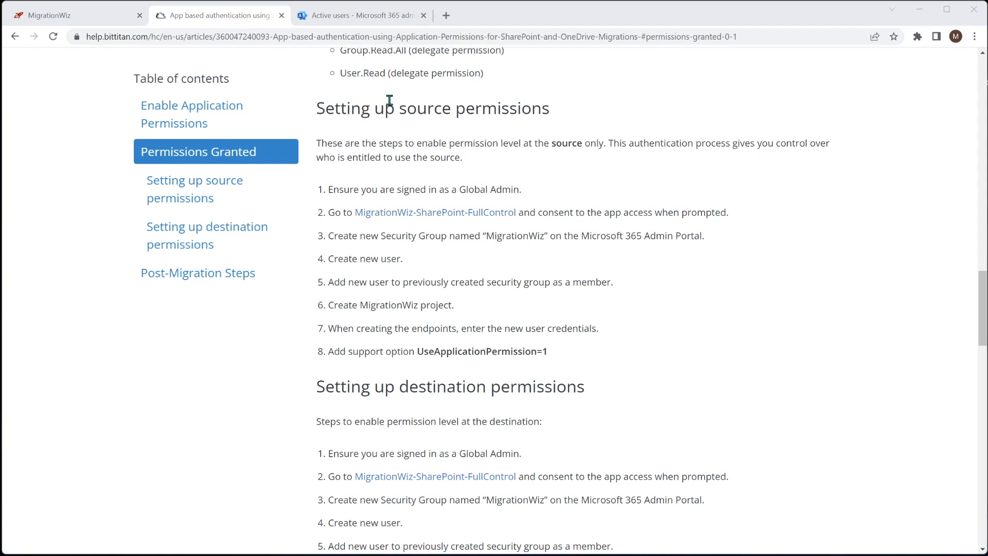
left_click(359, 15)
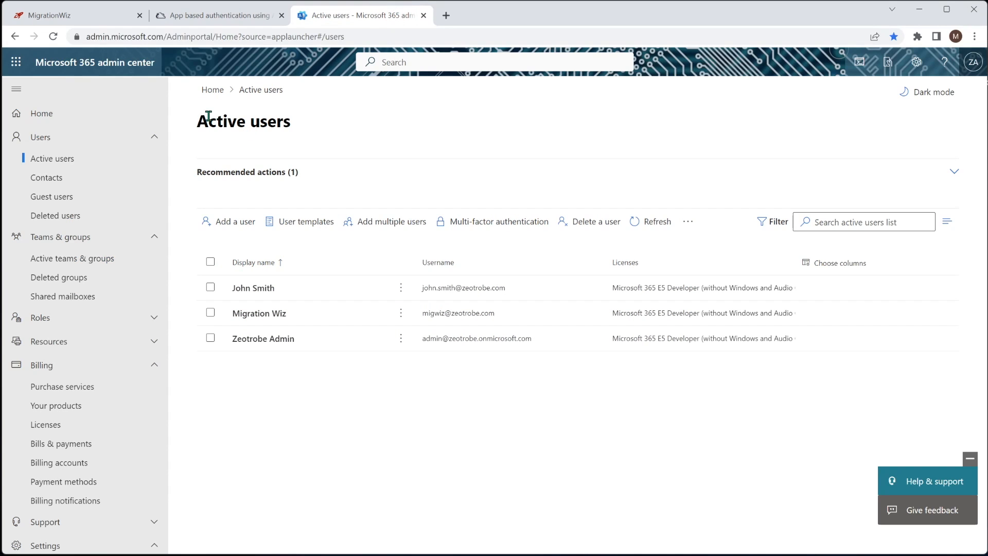
scroll("down", 3)
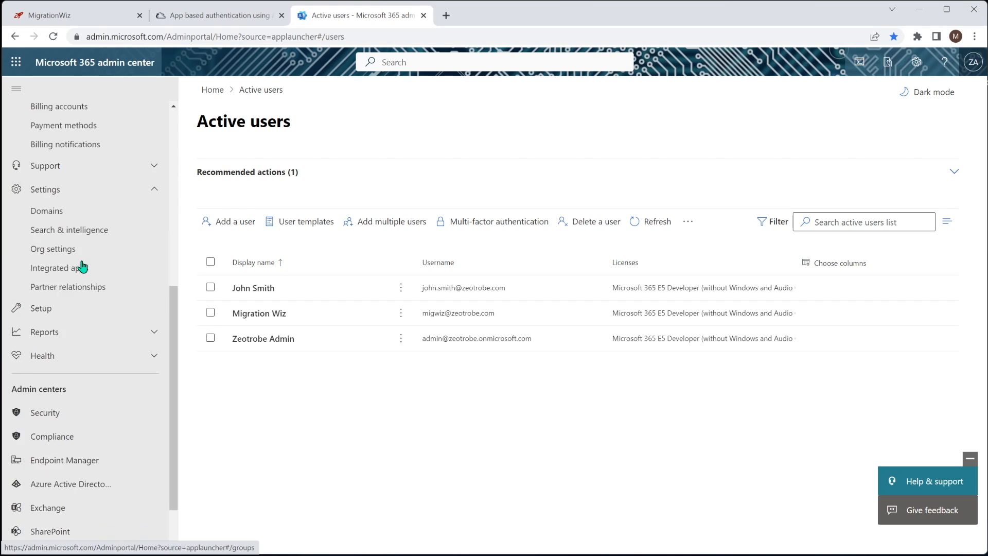
left_click(72, 484)
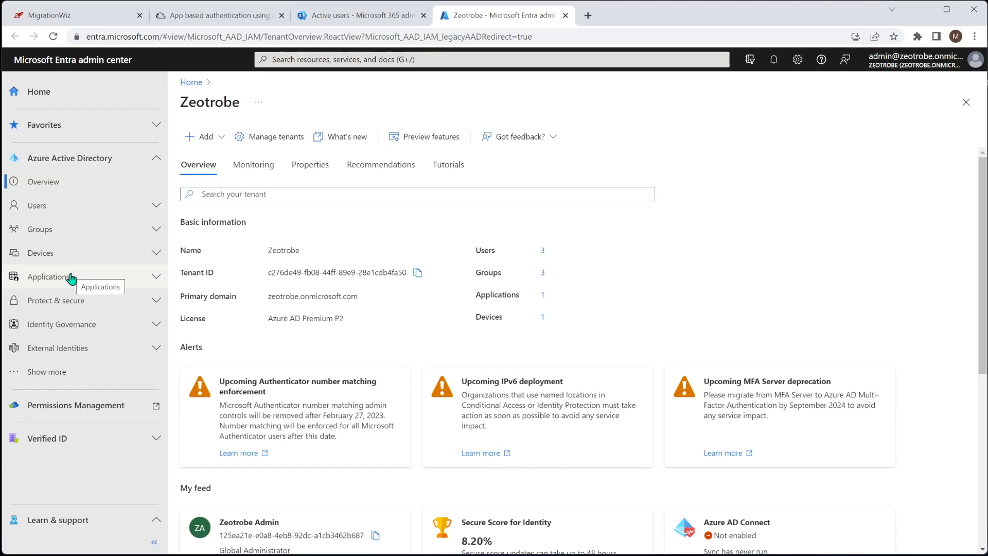
left_click(49, 275)
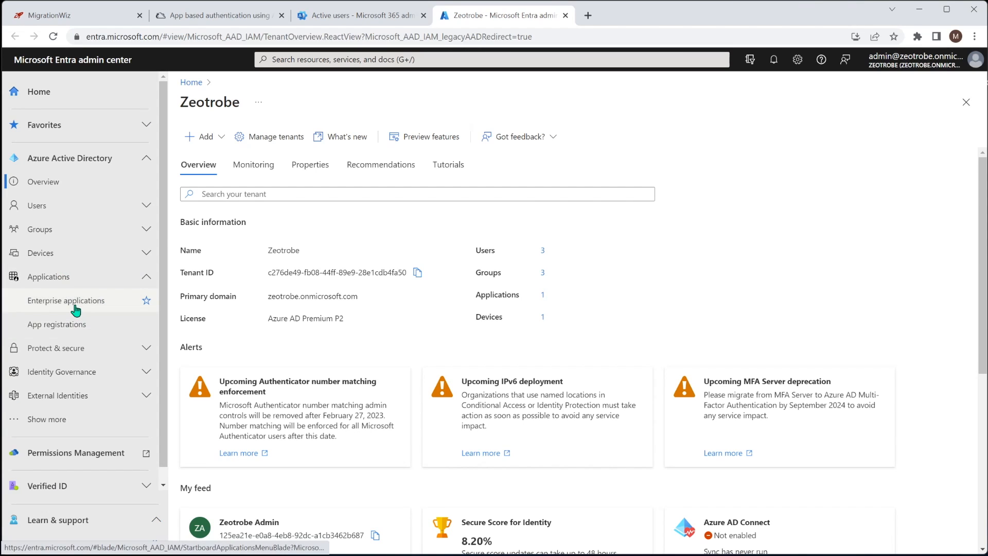
left_click(65, 300)
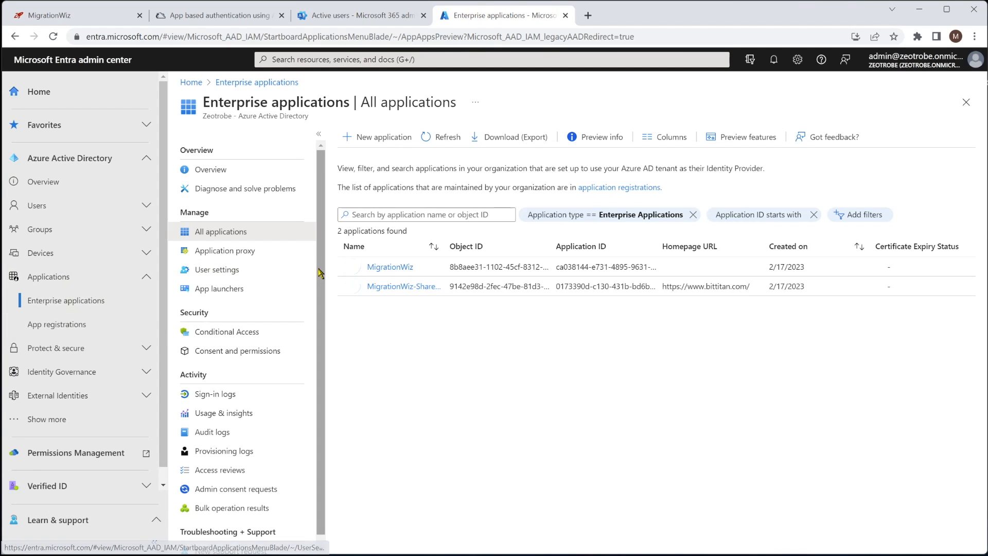
mouse_move(390, 286)
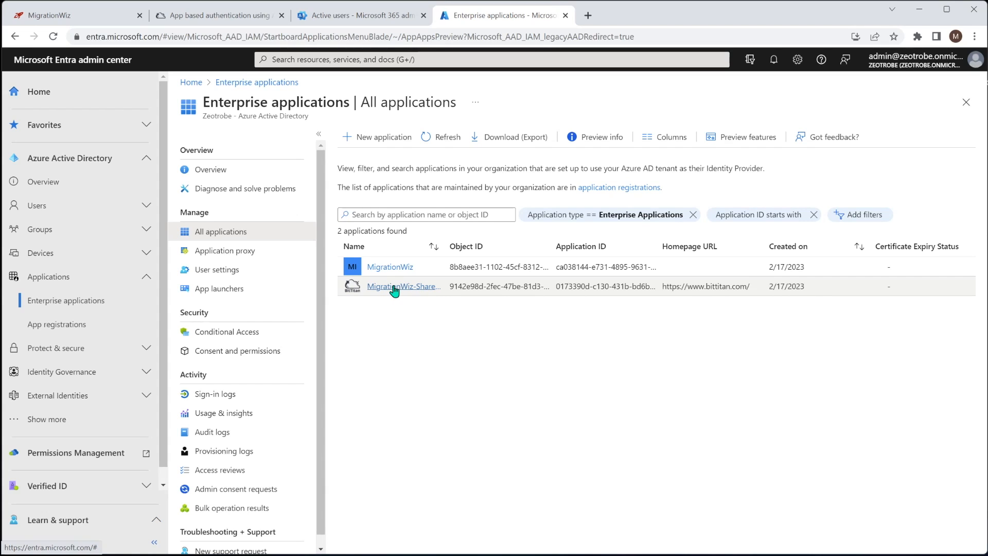
mouse_move(406, 282)
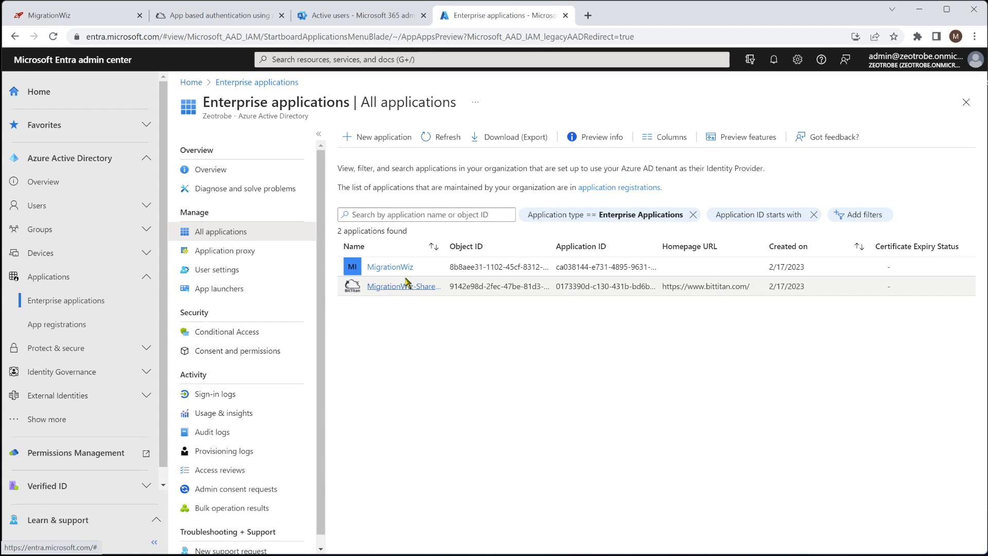
mouse_move(410, 292)
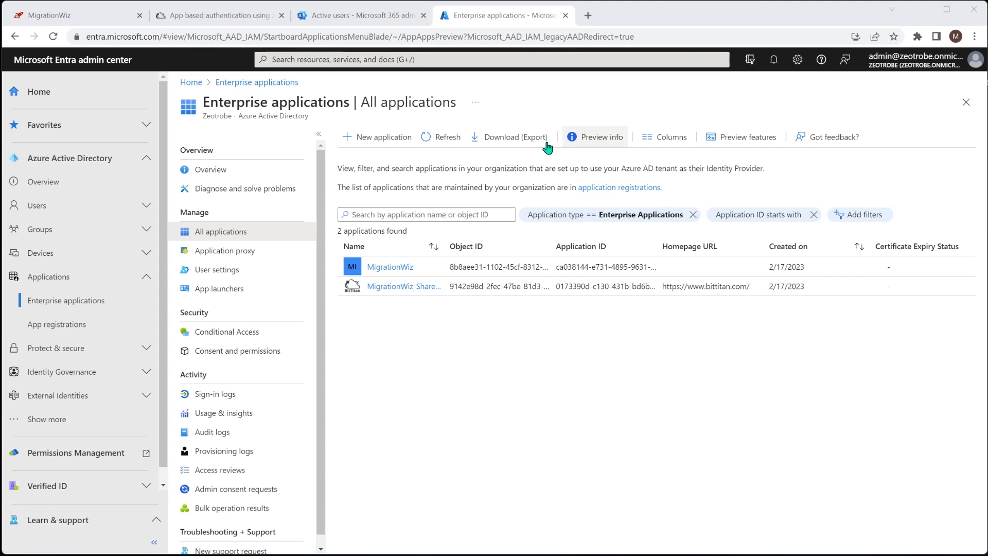
Step: Create a Security group named MigrationWiz under Active teams & groups, keeping default settings
left_click(359, 14)
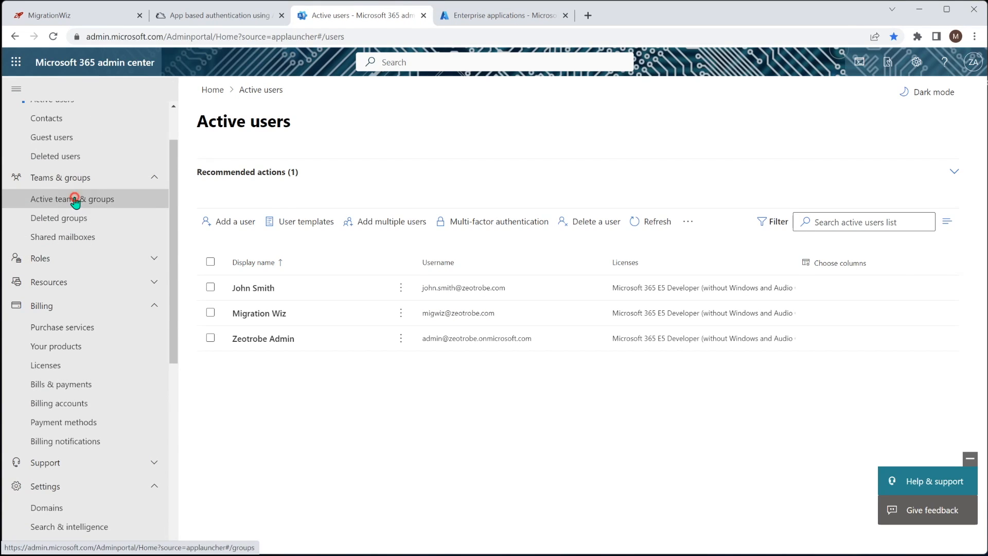
left_click(72, 199)
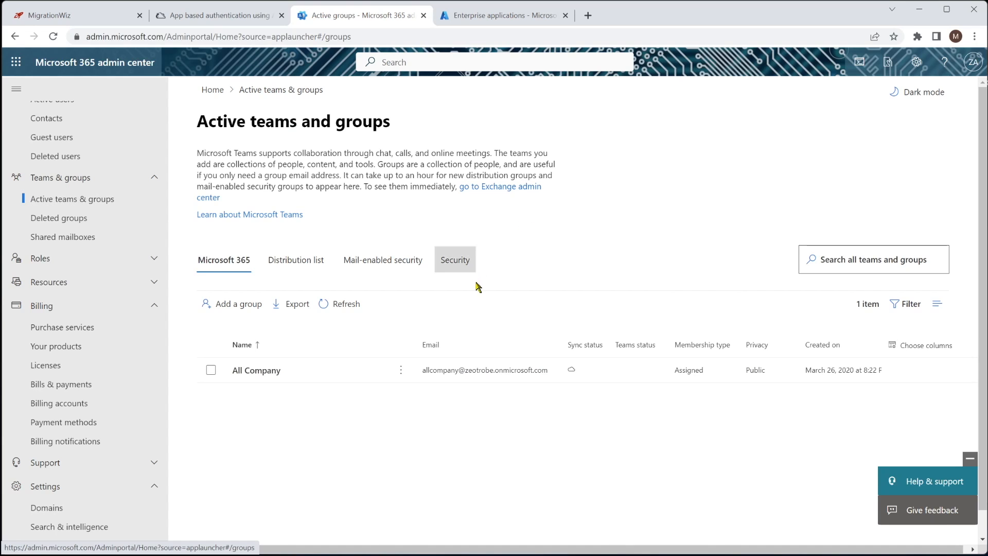
left_click(454, 259)
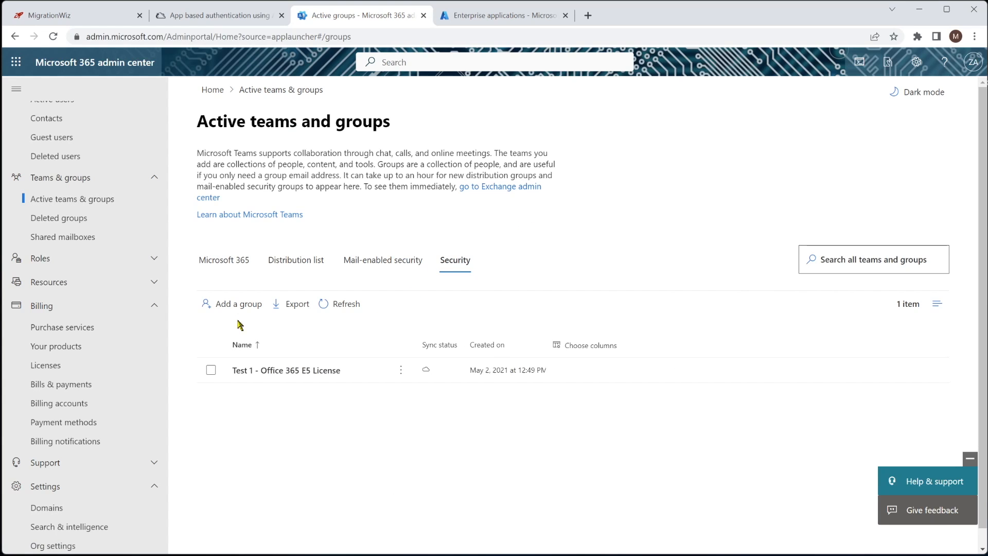
left_click(238, 303)
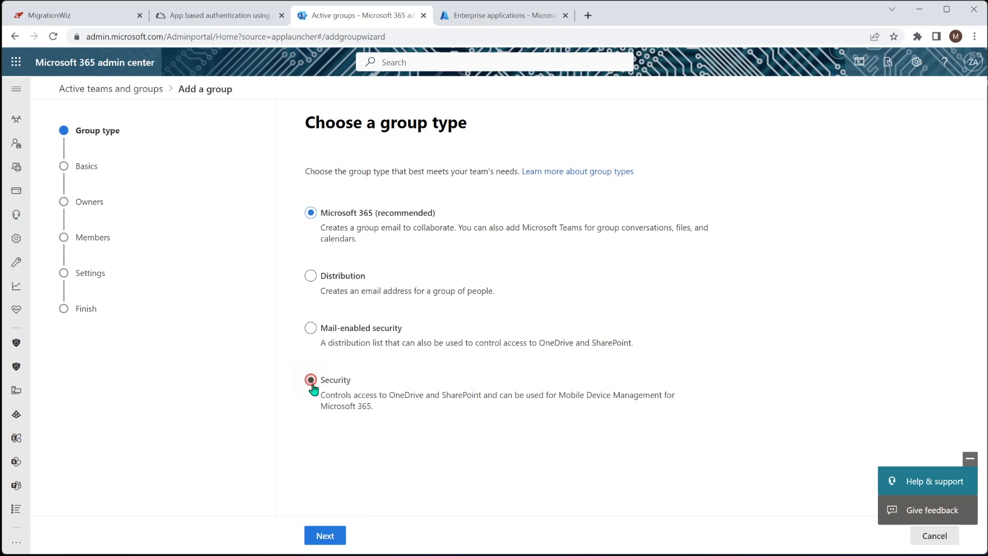
left_click(325, 535)
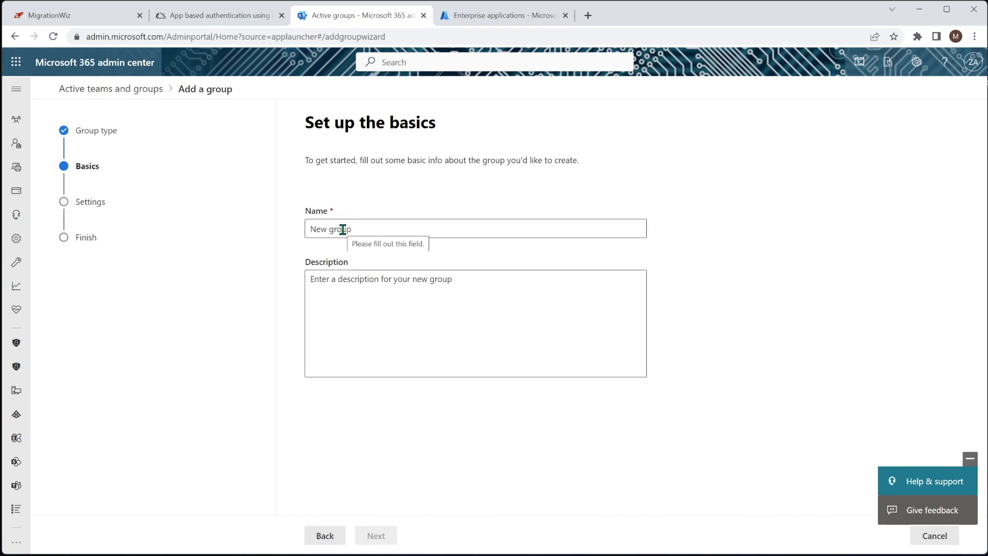
type("MigrationWiz")
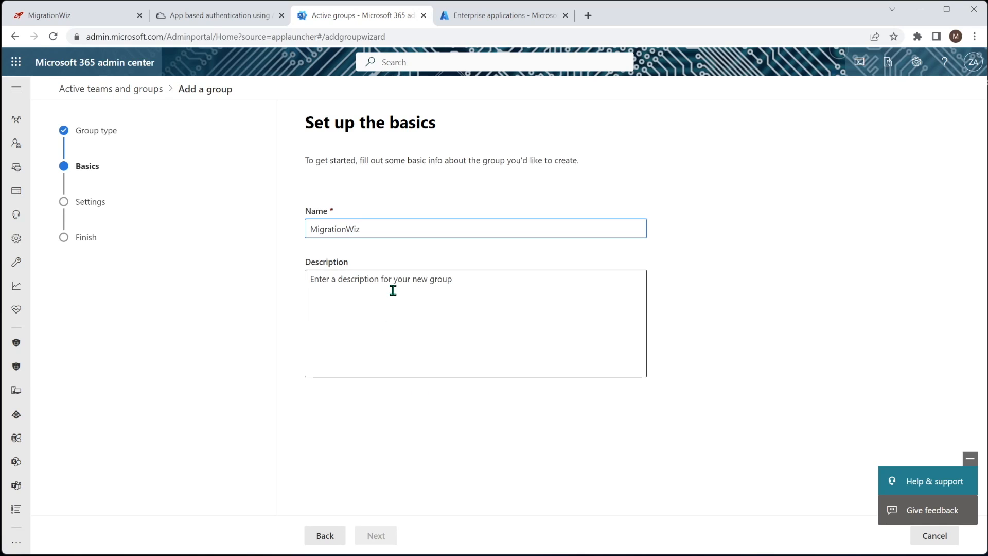
left_click(375, 535)
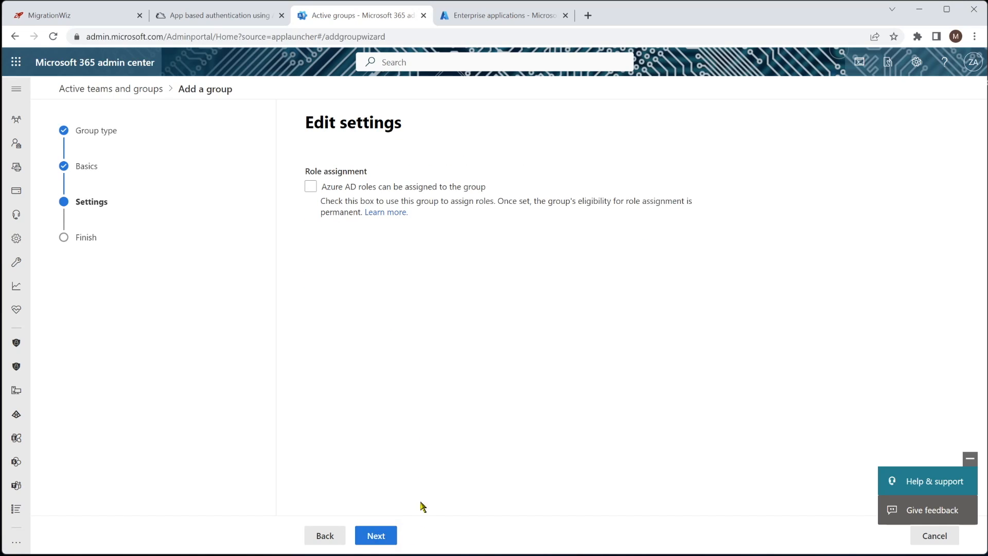
left_click(376, 535)
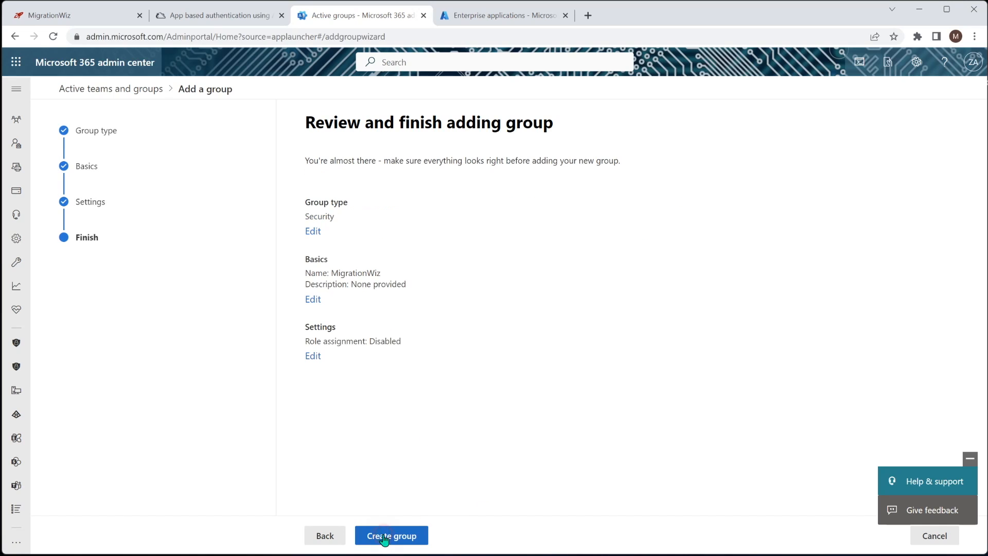
left_click(391, 536)
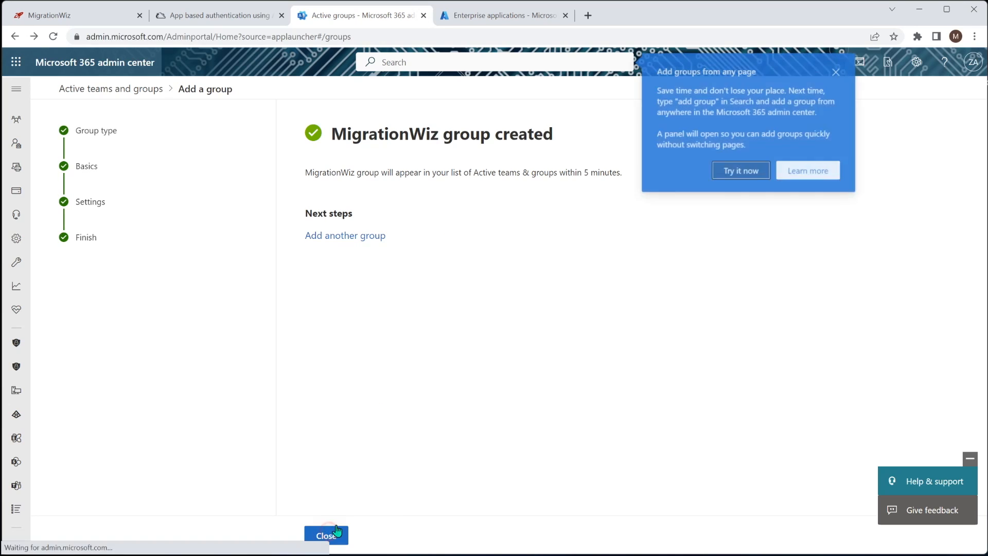
Step: Open the MigrationWiz group's full member list from its details panel
left_click(326, 535)
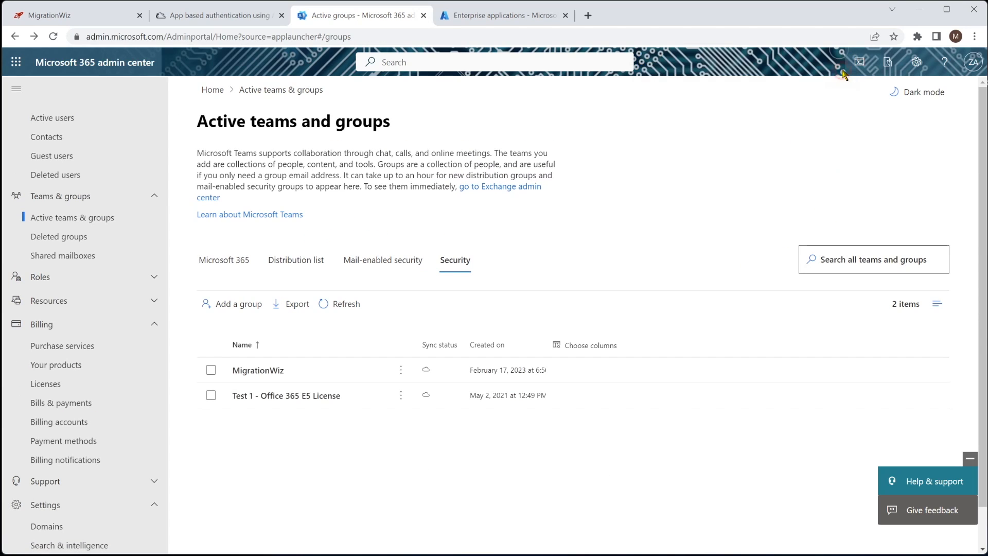
left_click(211, 370)
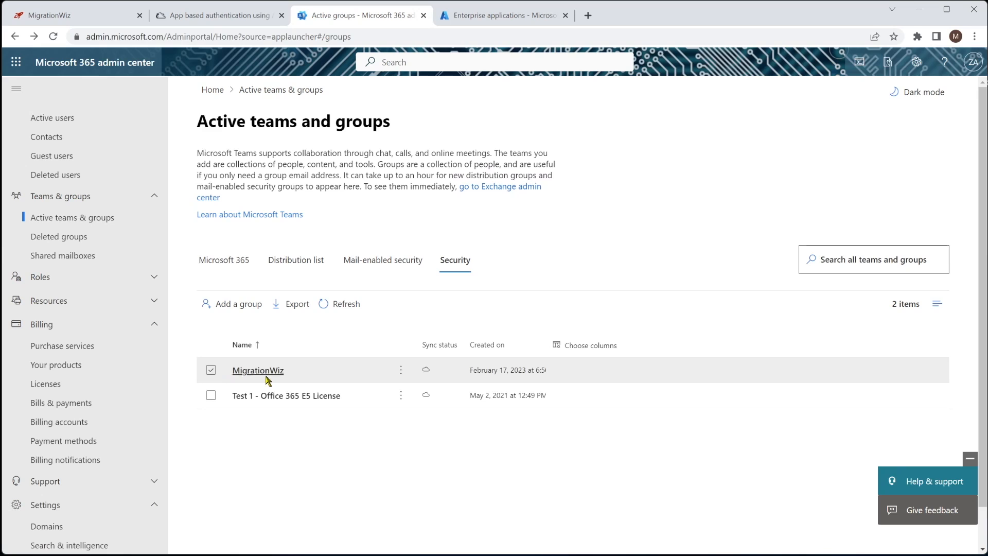
left_click(257, 370)
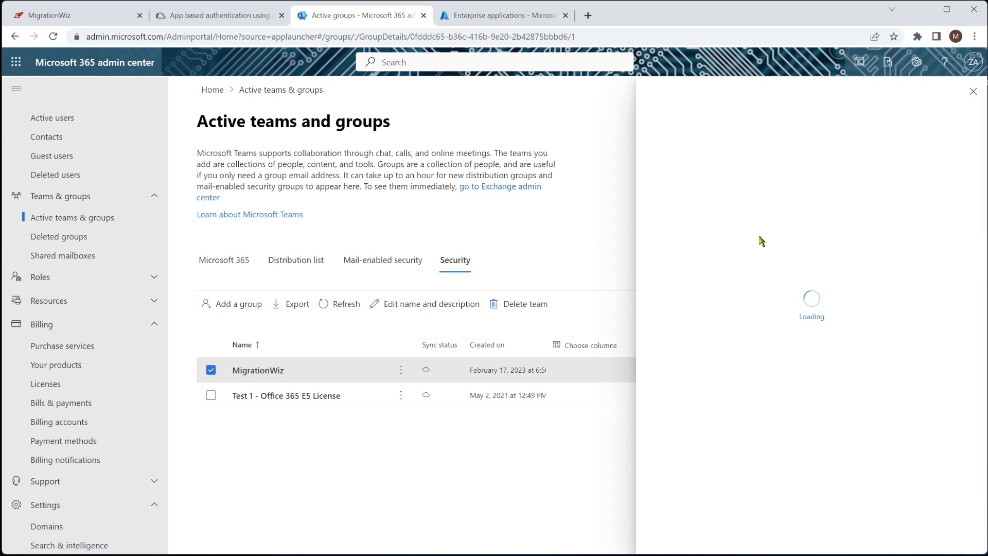
left_click(257, 370)
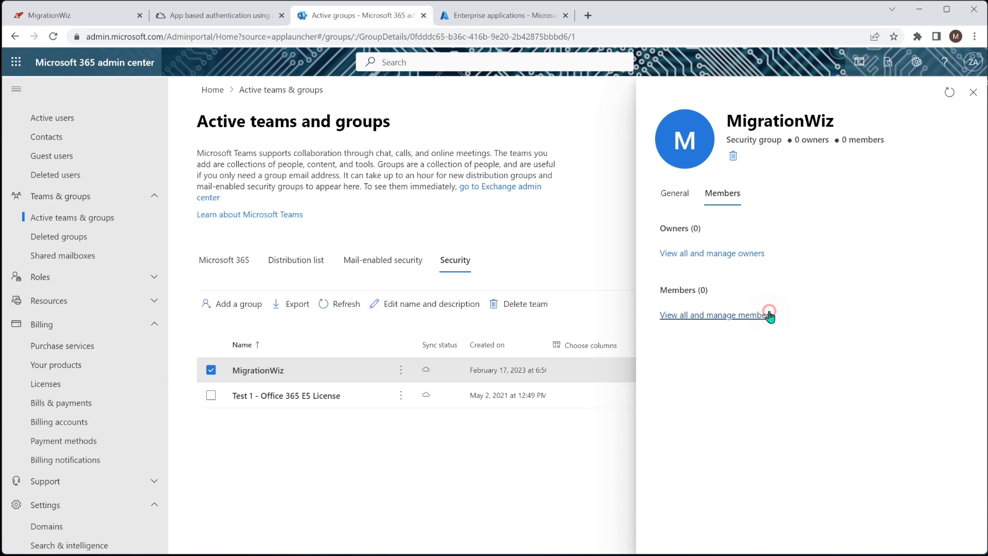
left_click(716, 315)
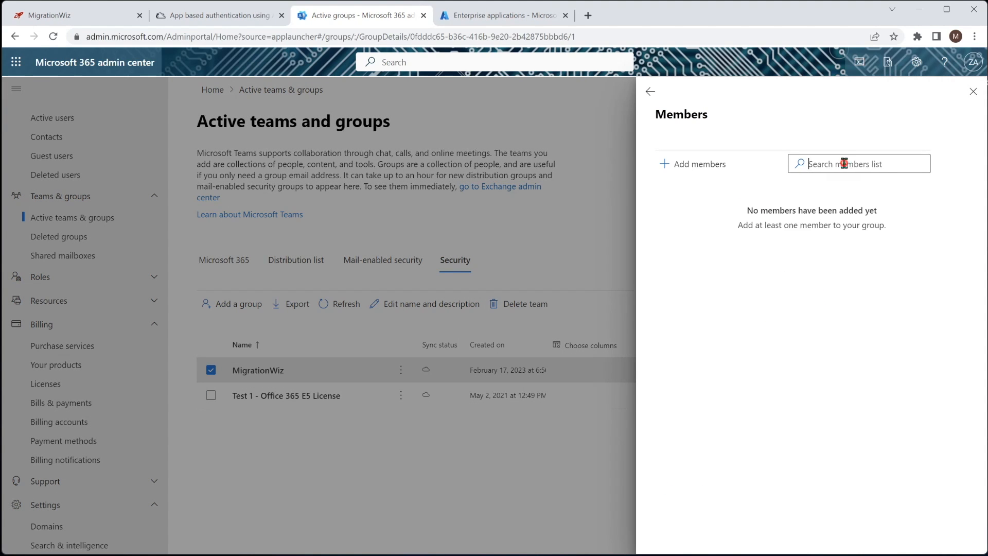
Step: Search 'migwiz', add the Migration Wiz user as a member, and close the panel
type("migwiz")
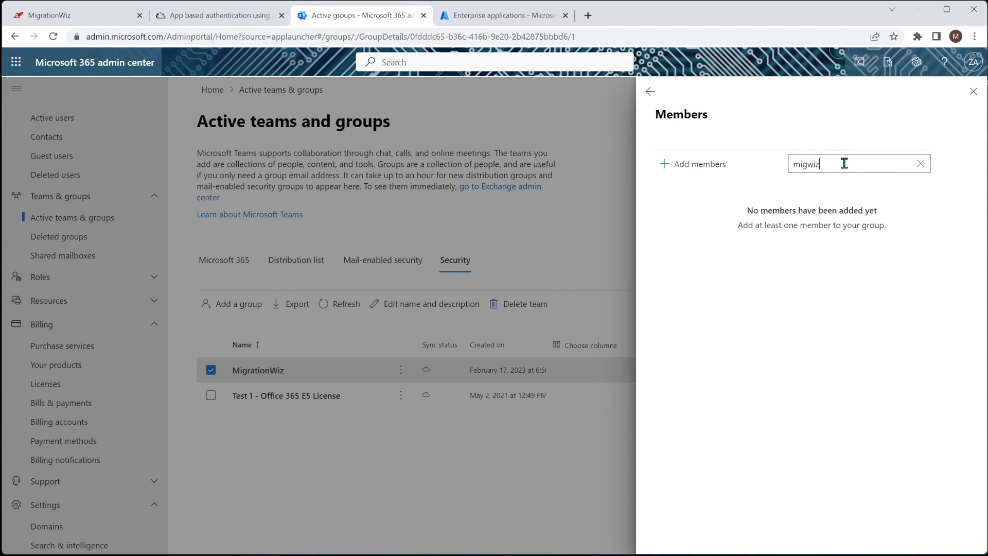
mouse_move(735, 163)
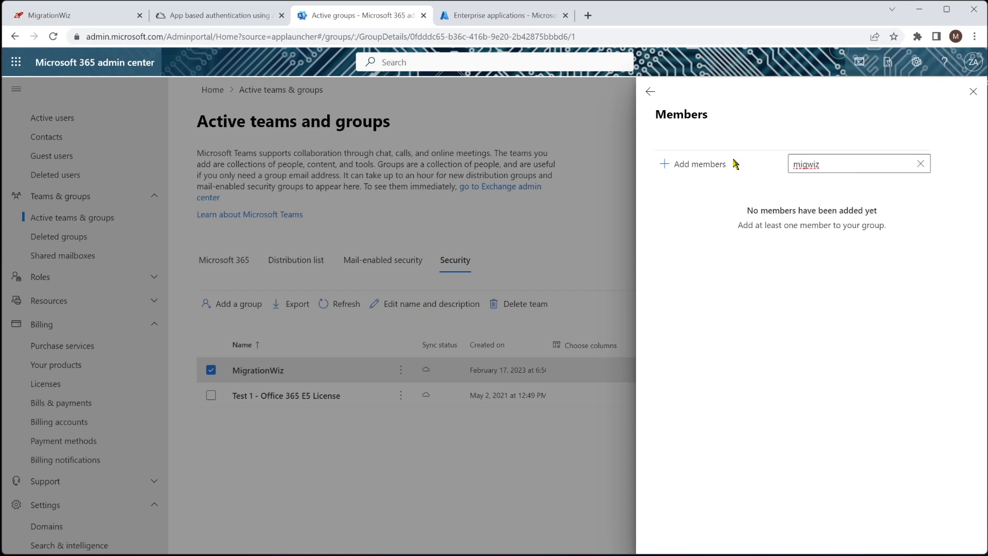
left_click(698, 163)
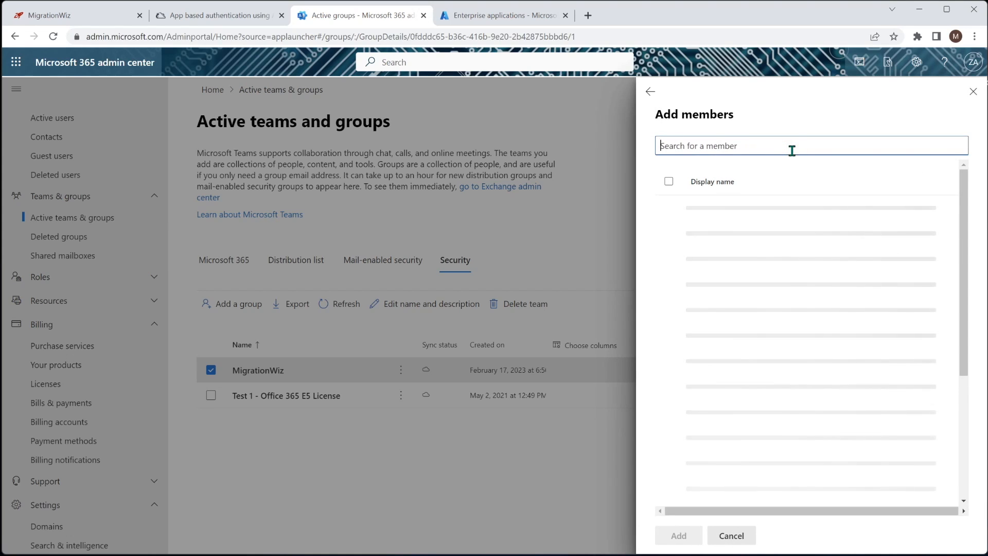
type("migwiz")
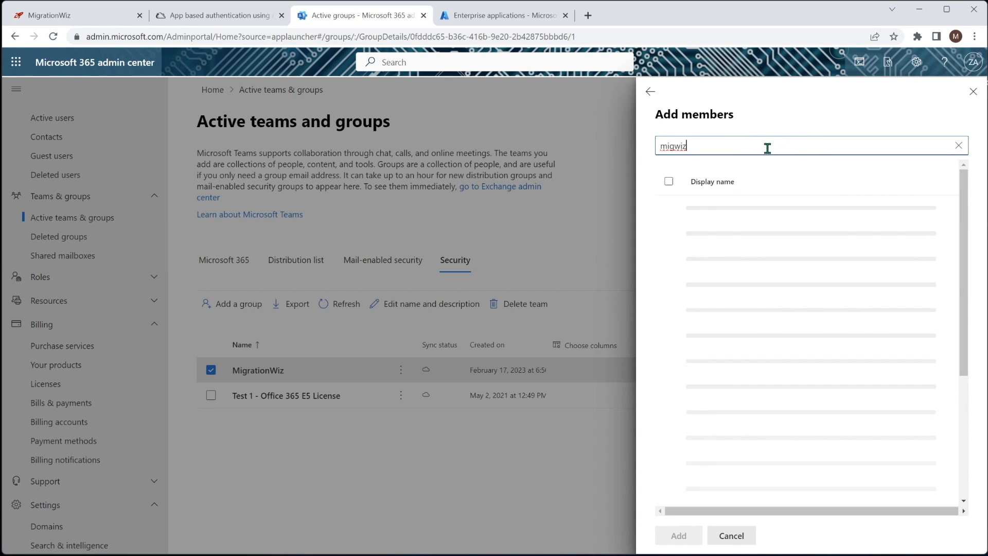
left_click(669, 214)
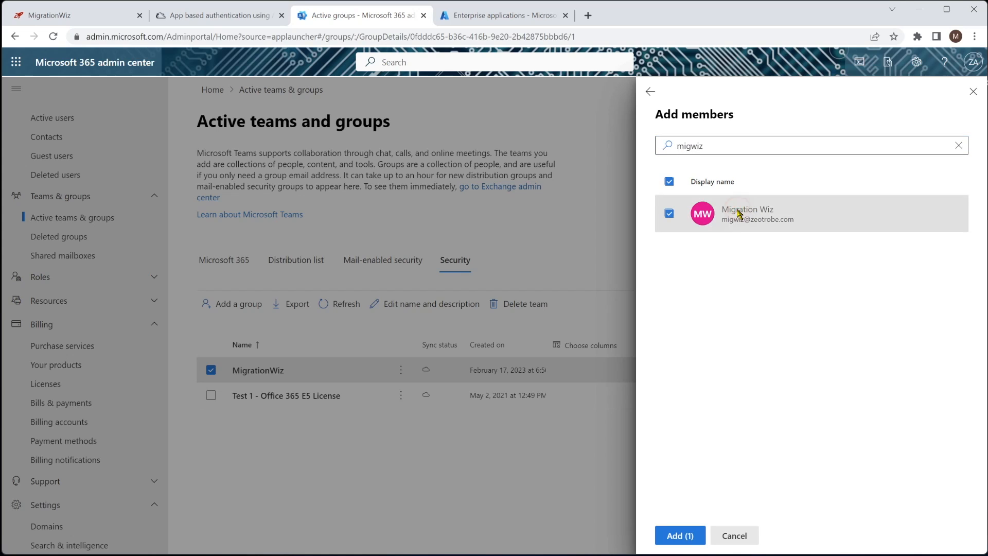
left_click(679, 535)
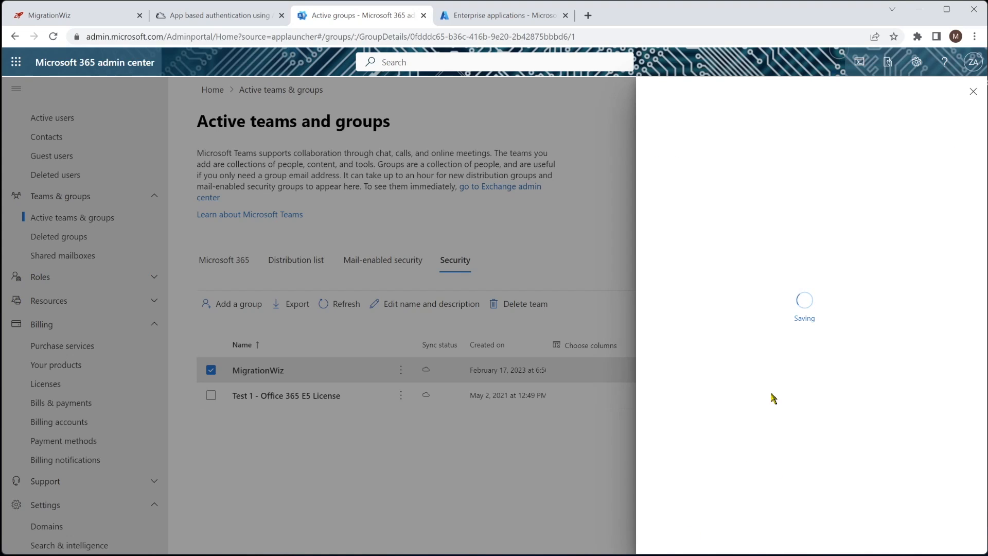
mouse_move(827, 365)
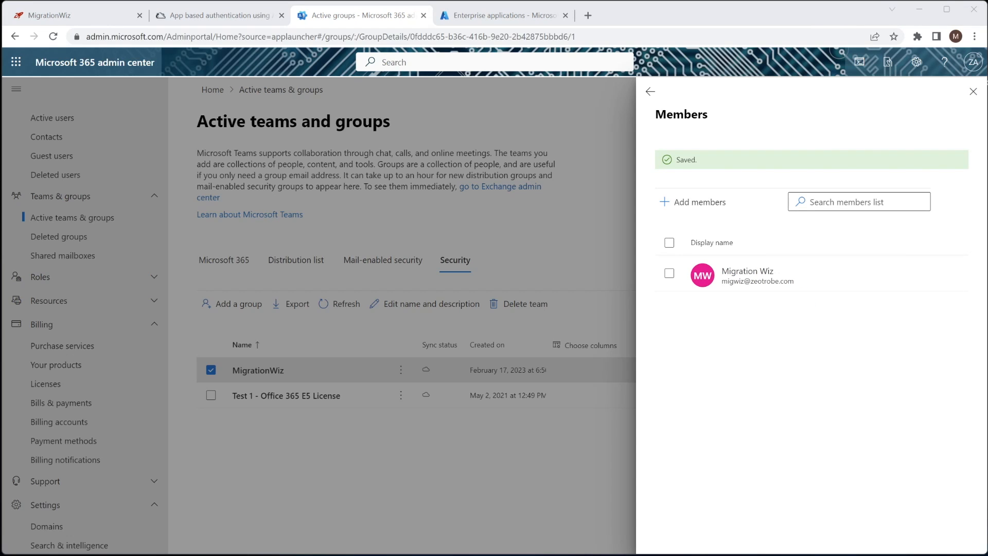
left_click(972, 92)
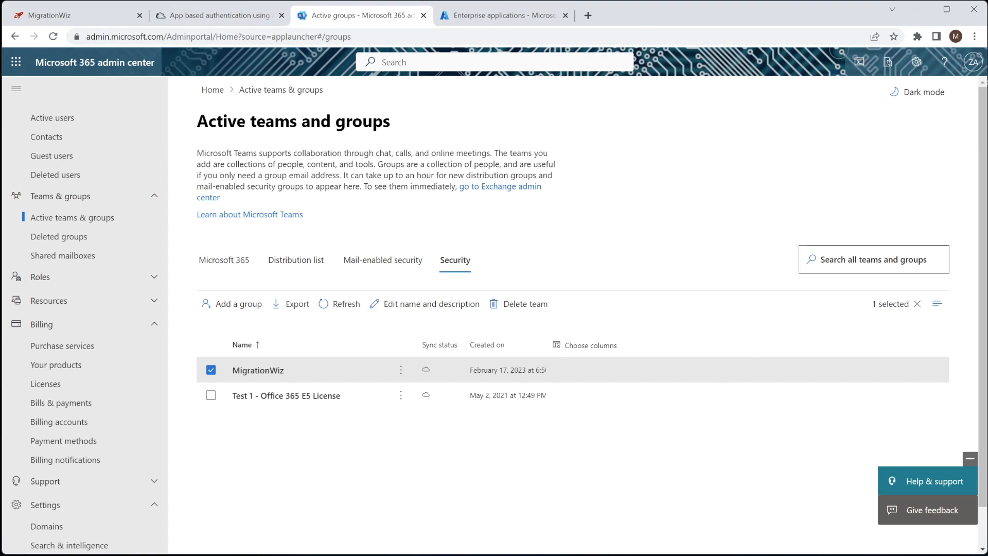
Step: Switch back to the MigrationWiz dashboard with the Zeotrobe Migration project
left_click(70, 15)
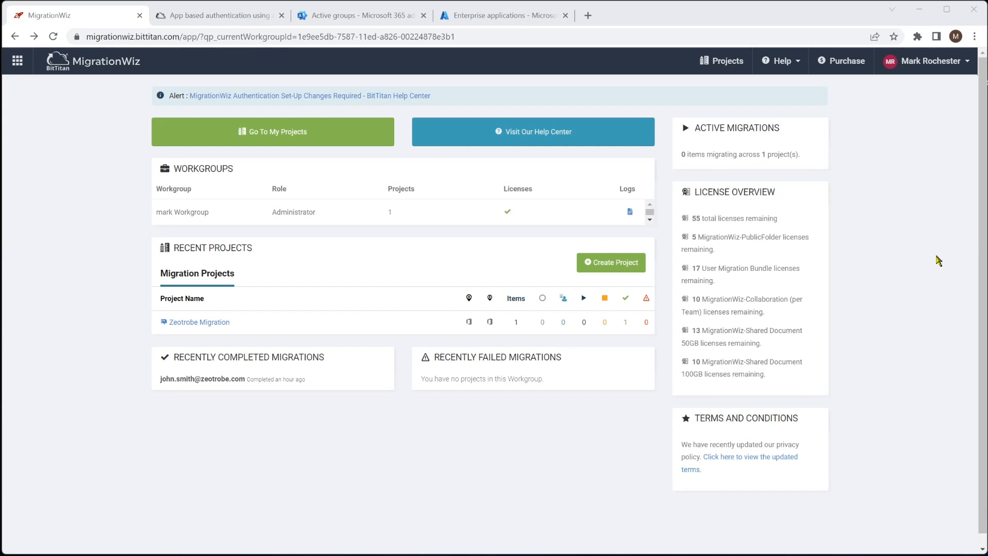
mouse_move(916, 290)
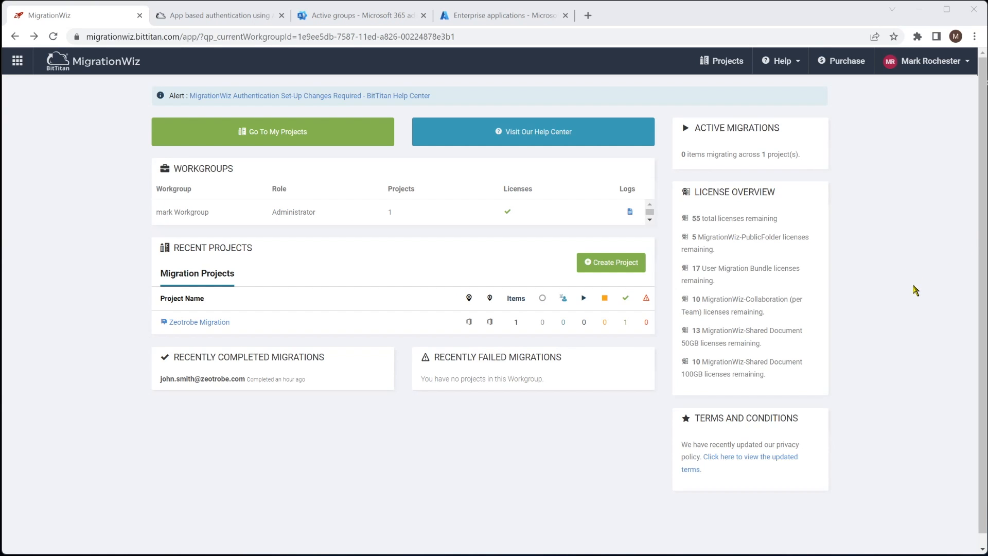
mouse_move(904, 551)
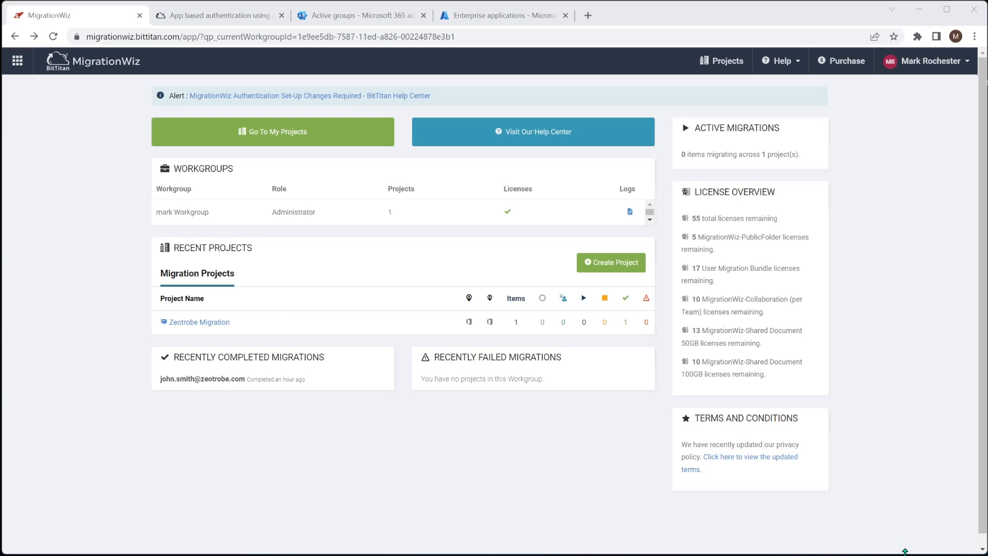
mouse_move(676, 294)
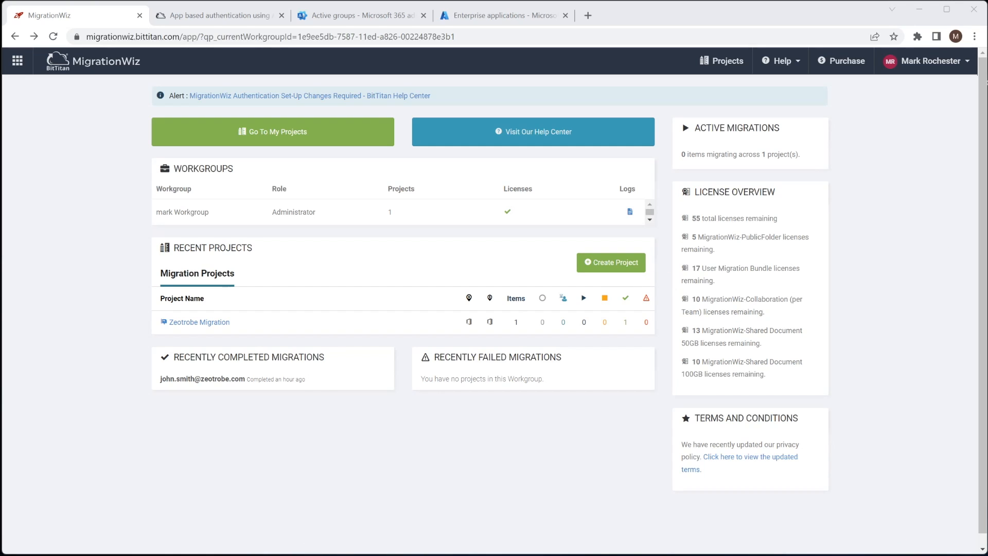
mouse_move(570, 396)
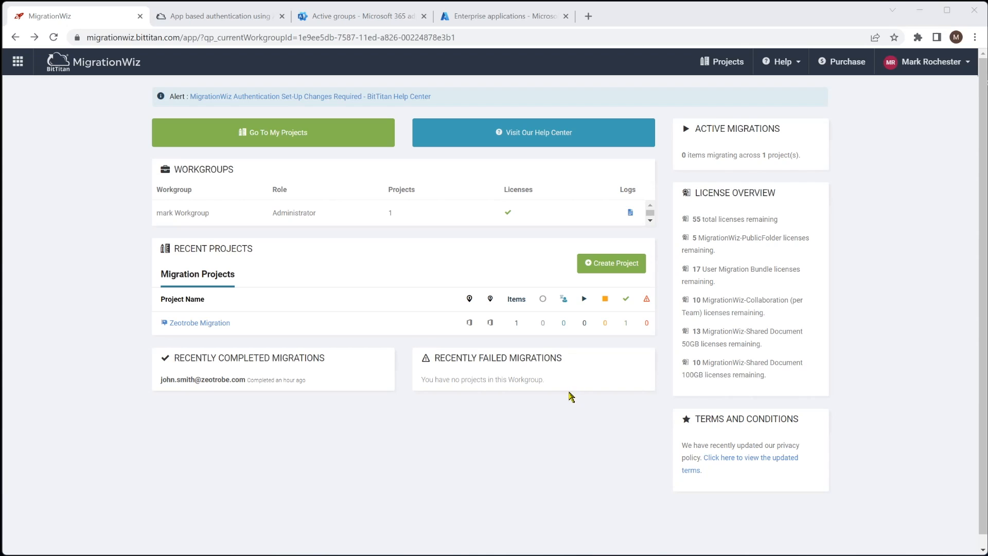
Step: Create project 'Zeotrobe OneDrive Migration' for customer Zeotrobe and proceed to source settings
left_click(609, 262)
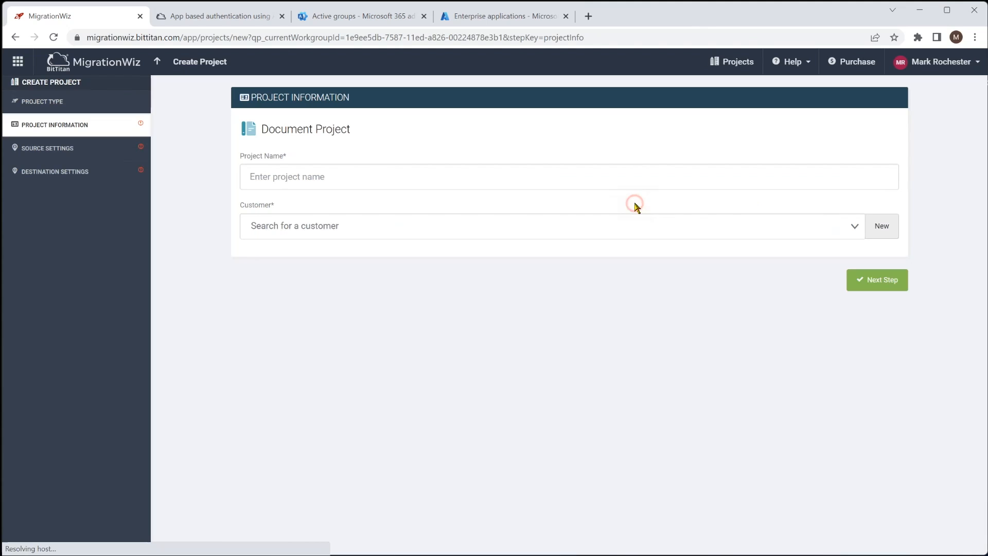
mouse_move(609, 237)
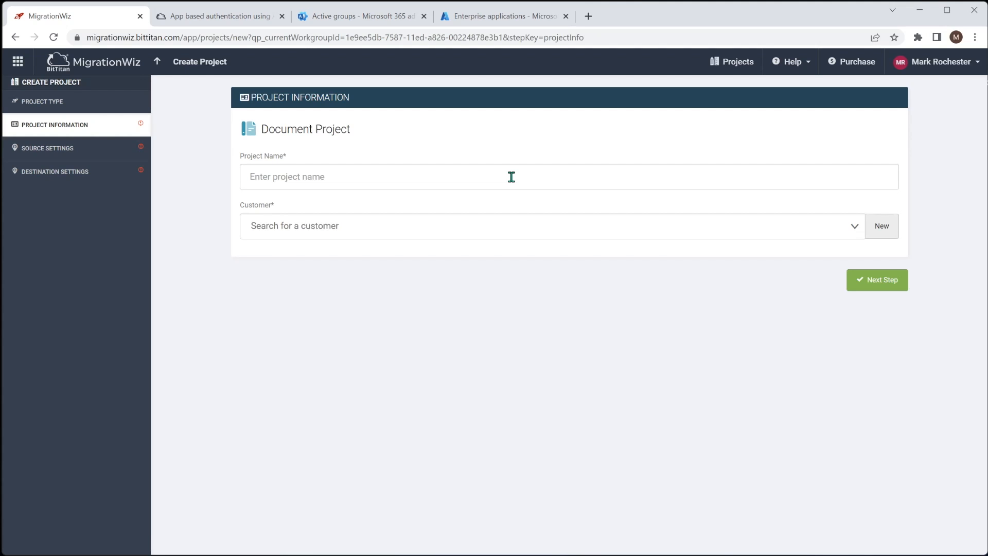
mouse_move(420, 186)
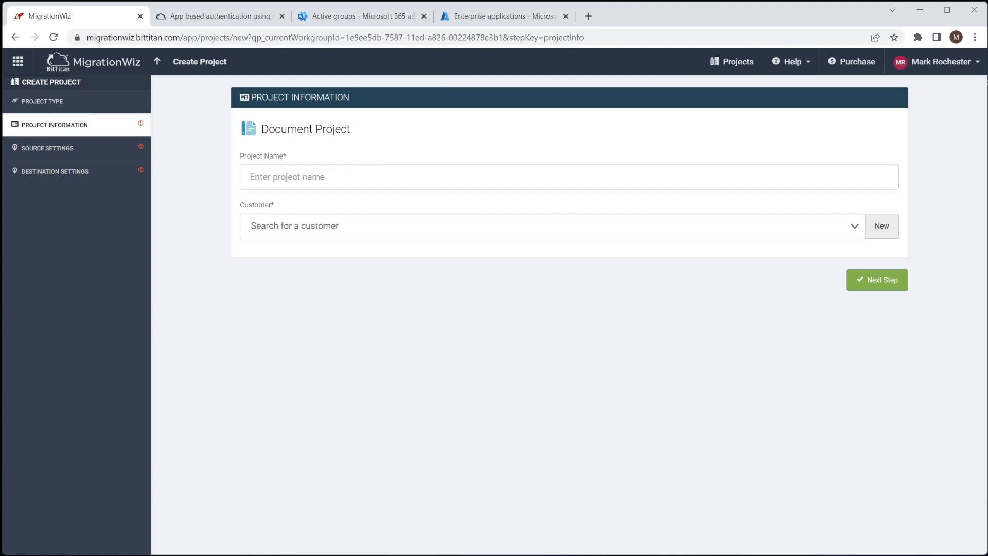
type("Zeotrobe OneDrive Migration")
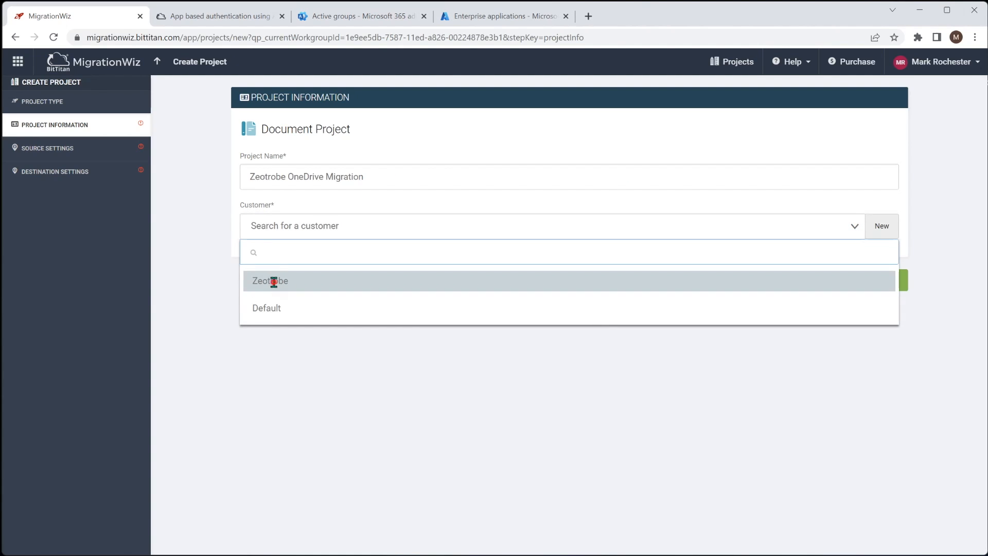
left_click(271, 281)
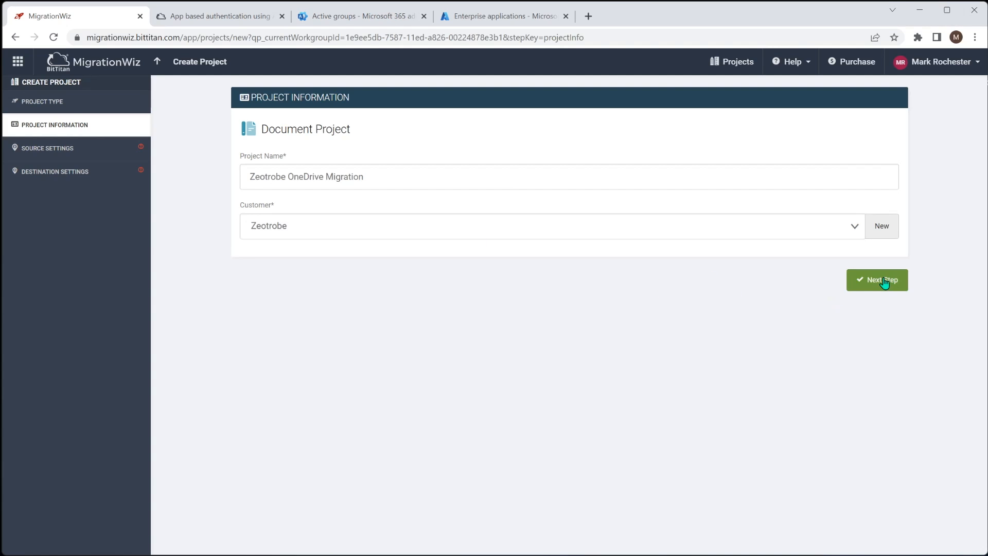
left_click(876, 280)
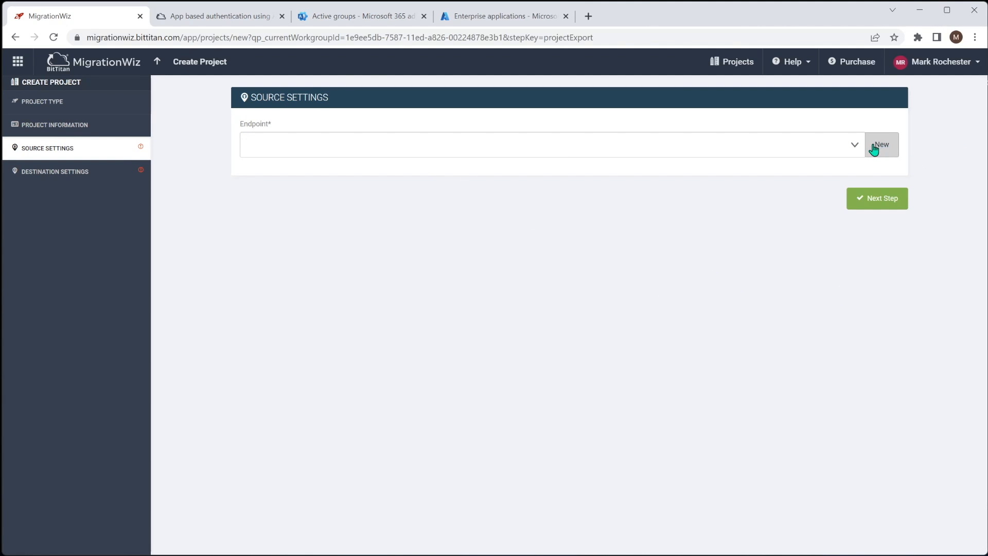
left_click(881, 144)
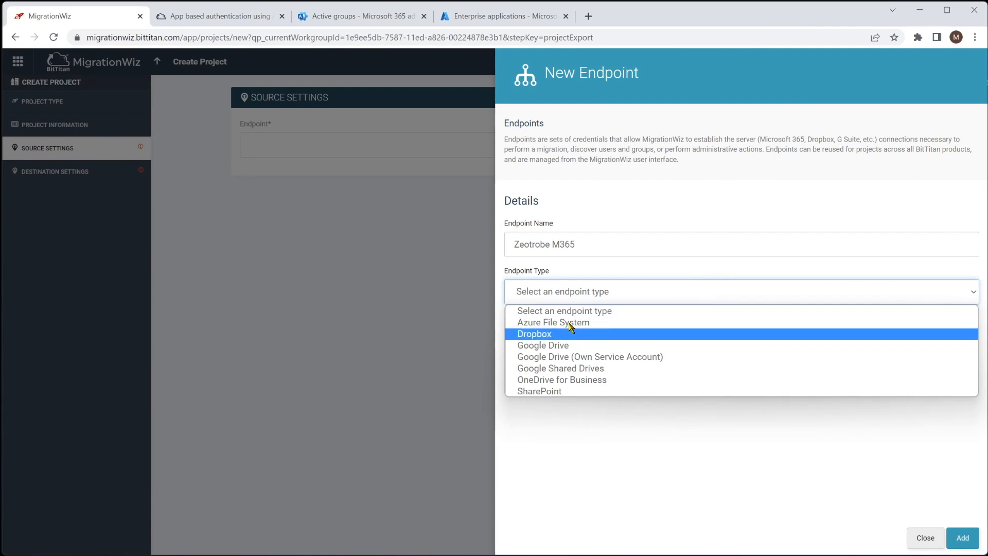
mouse_move(561, 379)
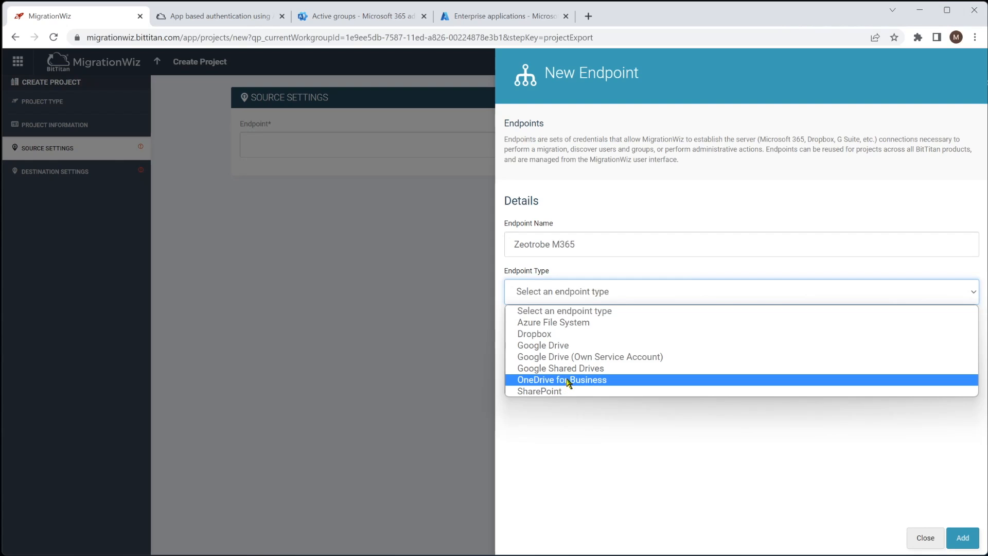
left_click(562, 379)
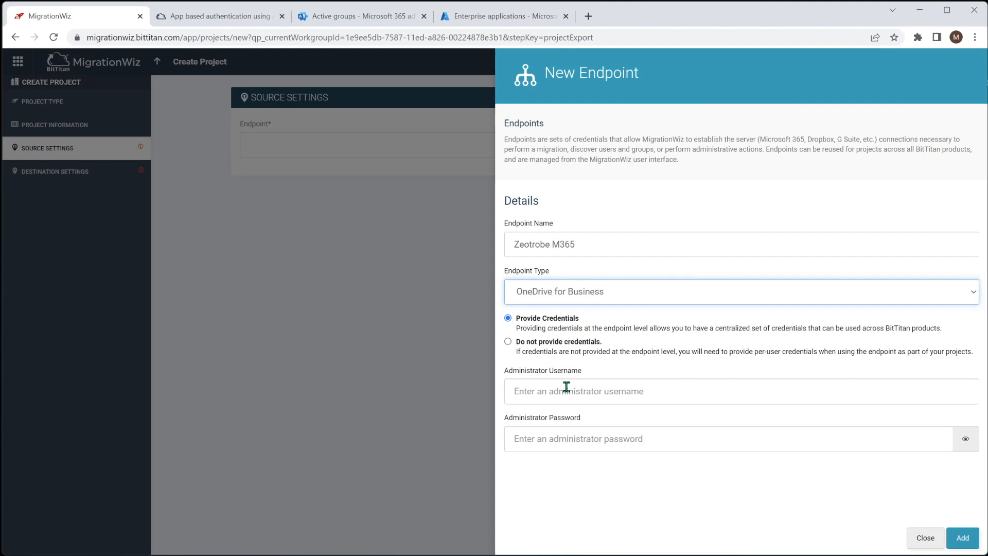
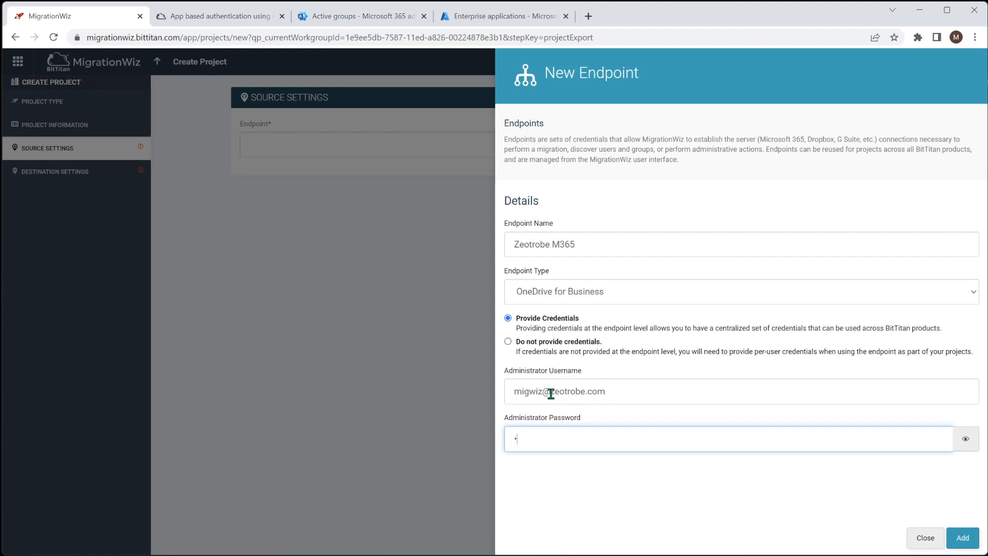
type("•••••")
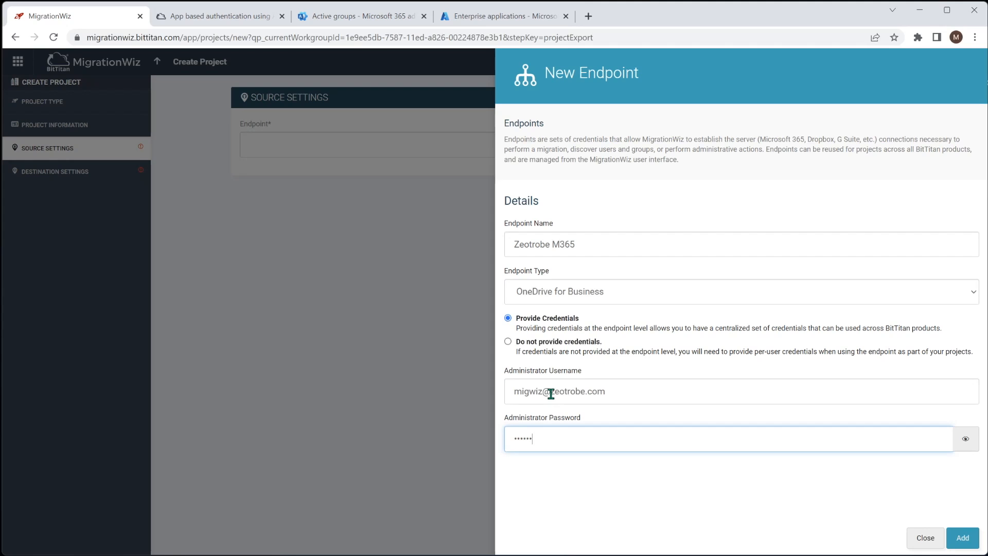
type("••")
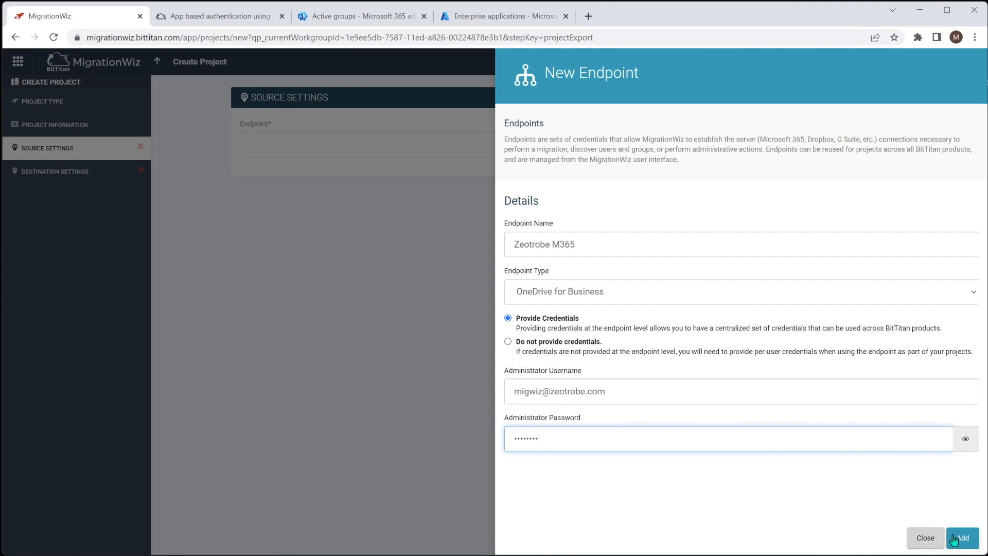
left_click(960, 537)
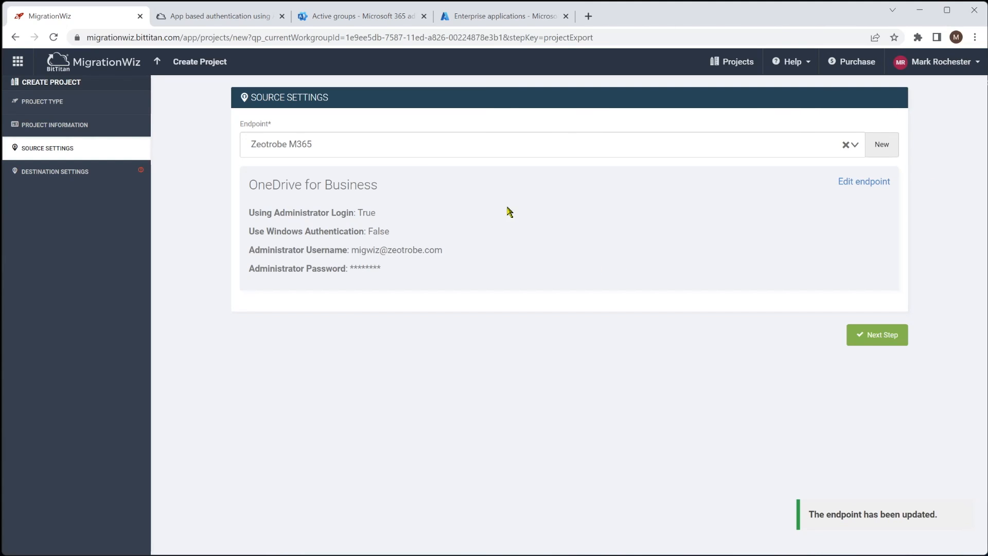
Step: On destination settings, fill in a new OneDrive for Business endpoint 'Planeium M365' with admin username and password
left_click(876, 335)
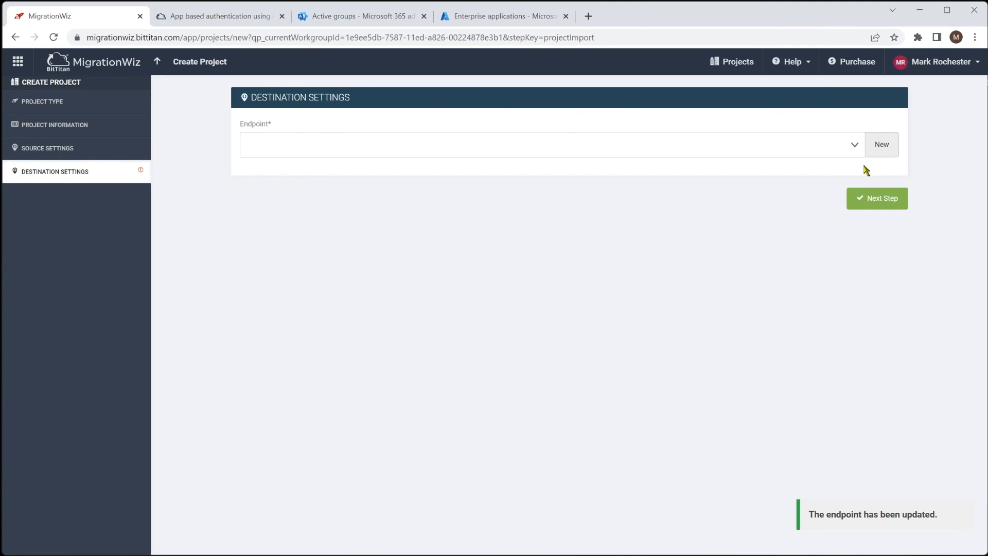
left_click(882, 144)
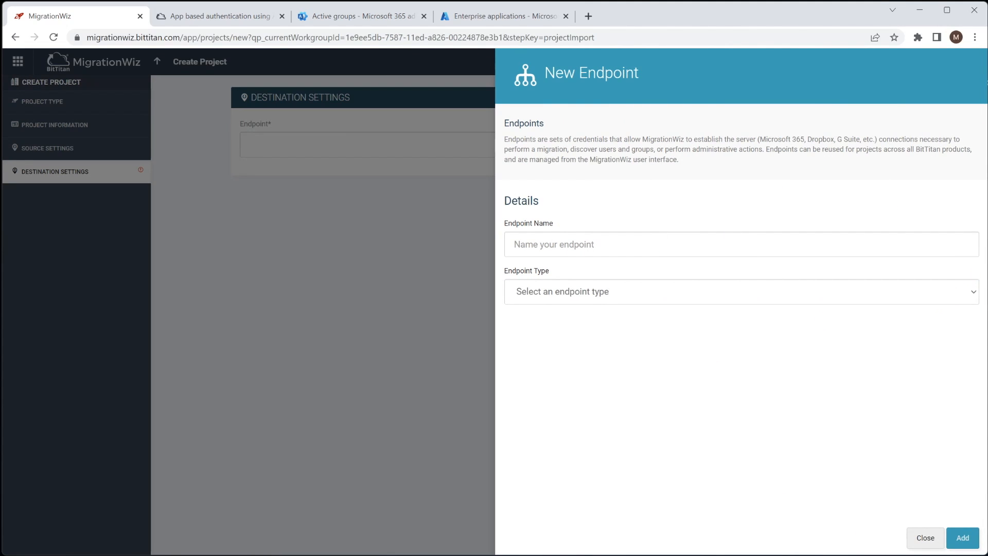
type("Taneium M365")
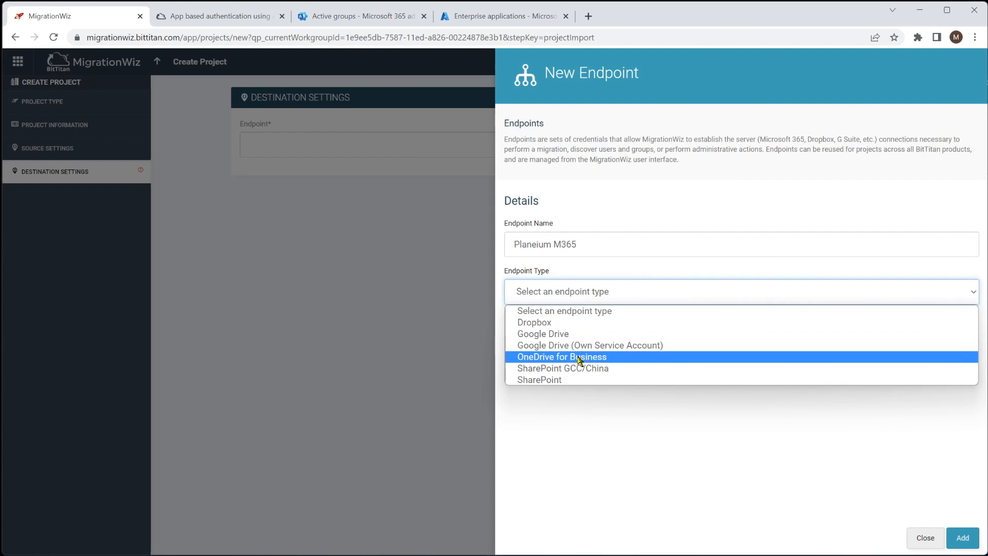
left_click(561, 357)
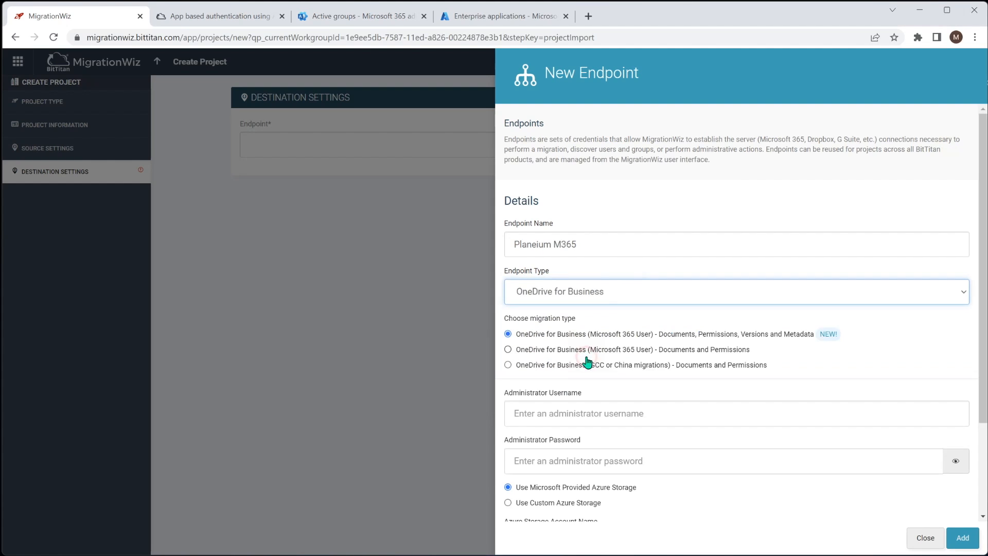
mouse_move(649, 362)
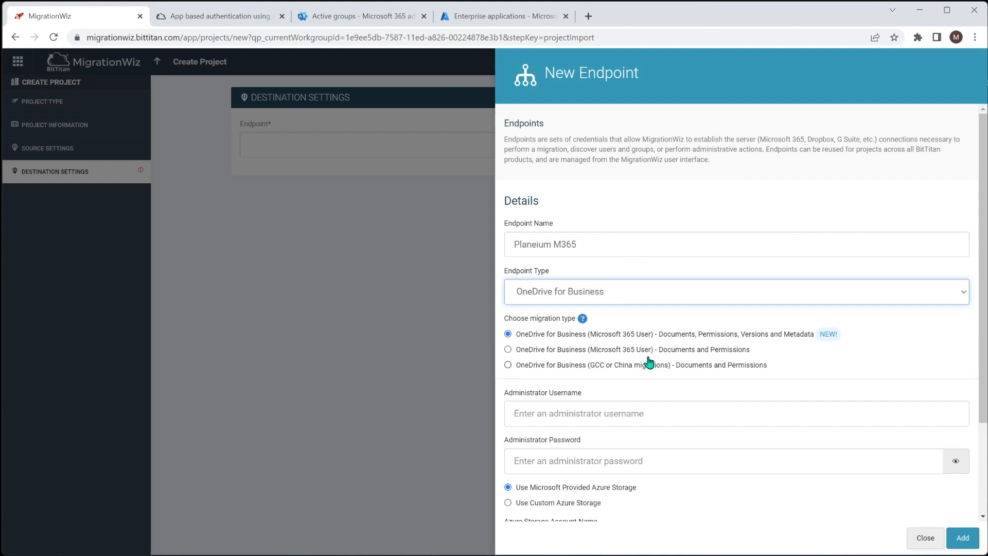
mouse_move(526, 331)
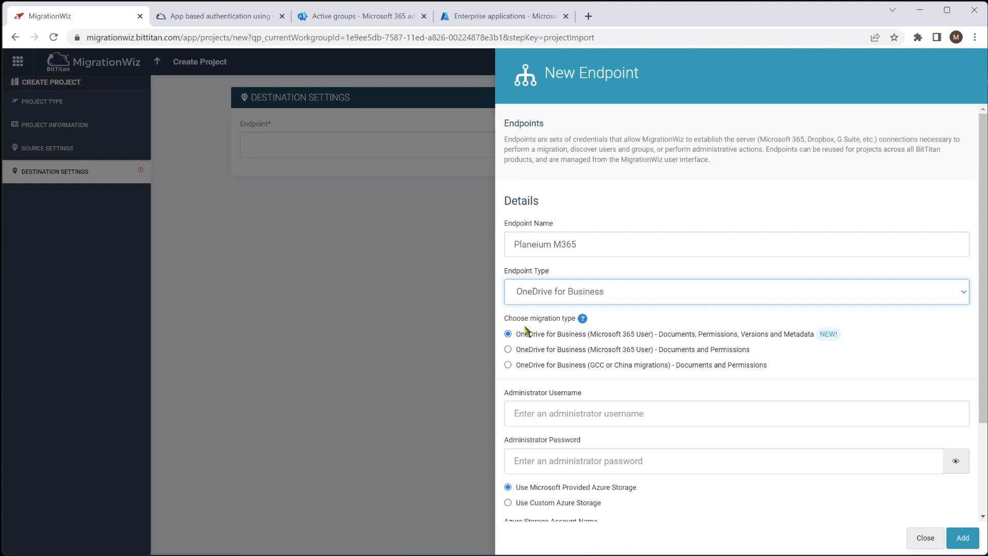
mouse_move(736, 340)
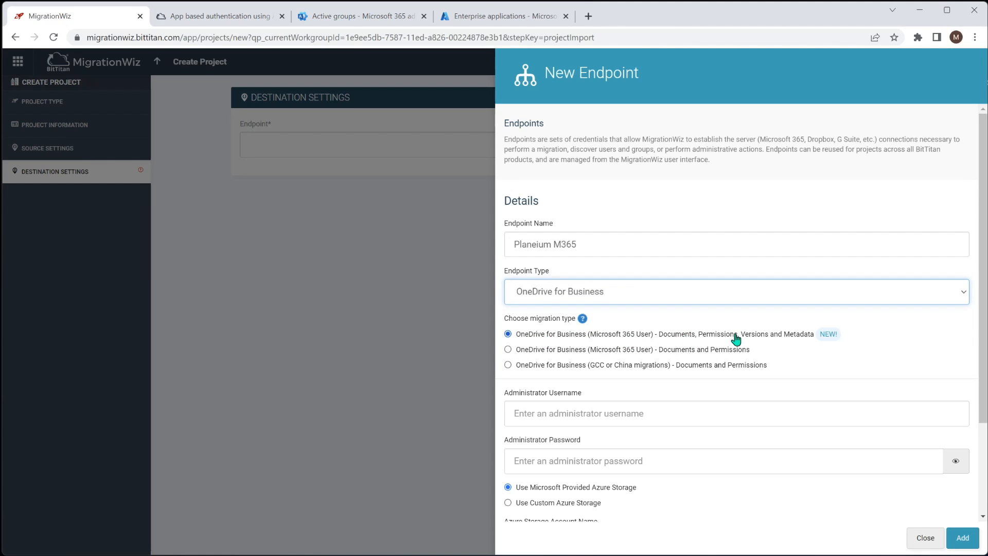
mouse_move(755, 349)
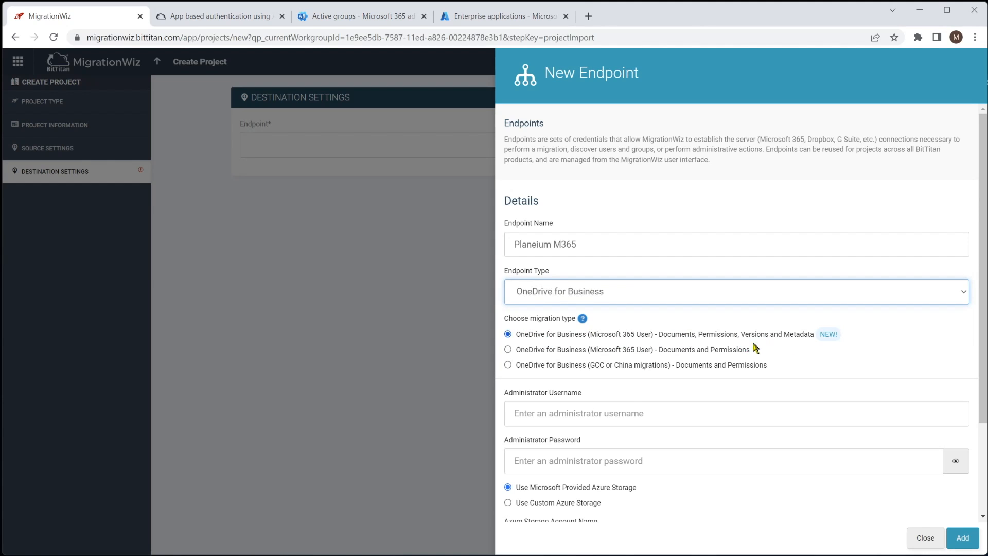
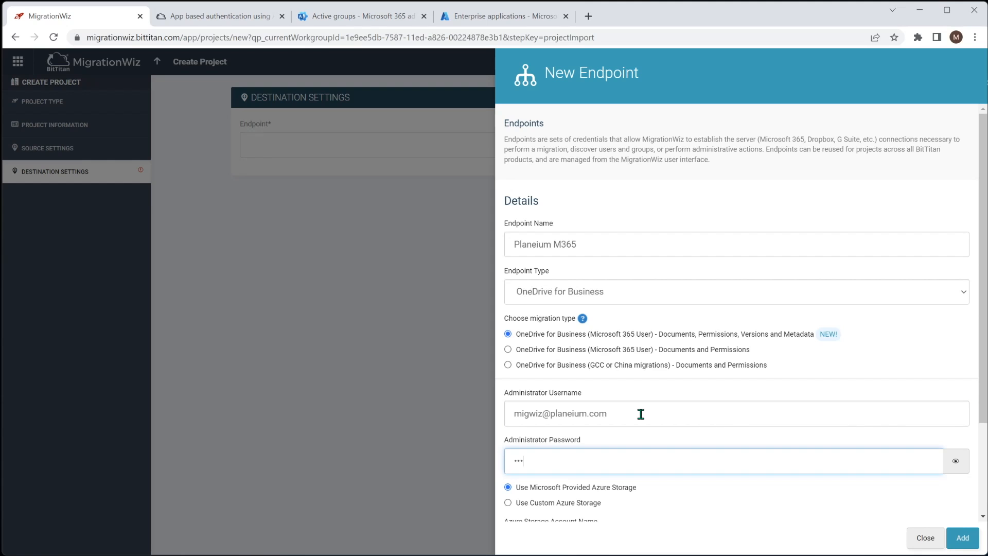
type("password")
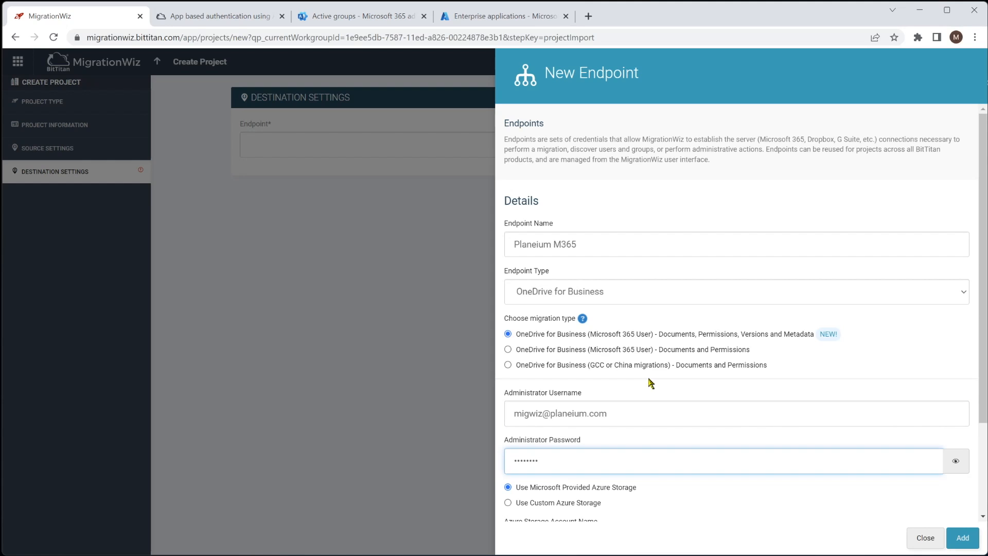
Step: Add the Planeium M365 endpoint, then save the destination settings and the project
scroll("down", 3)
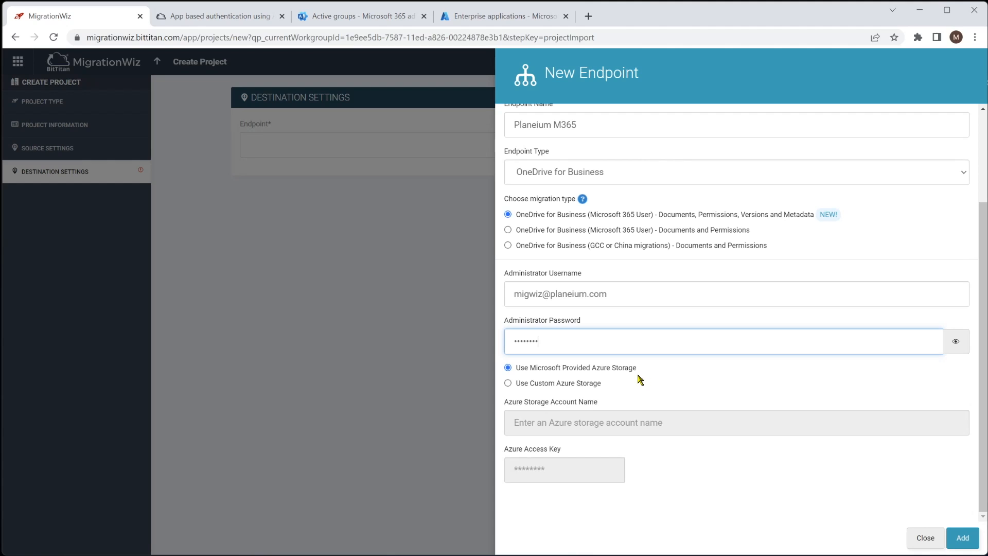
mouse_move(631, 372)
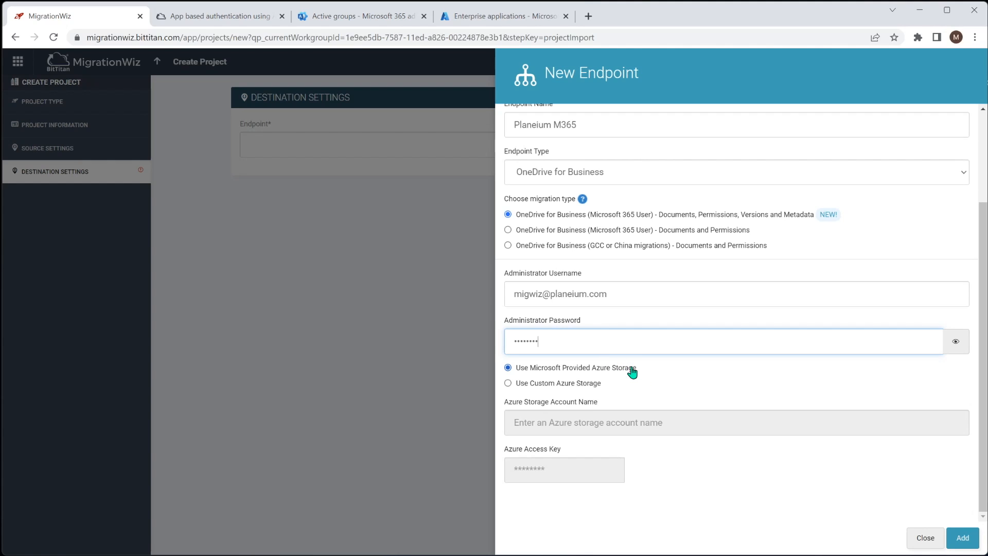
mouse_move(644, 361)
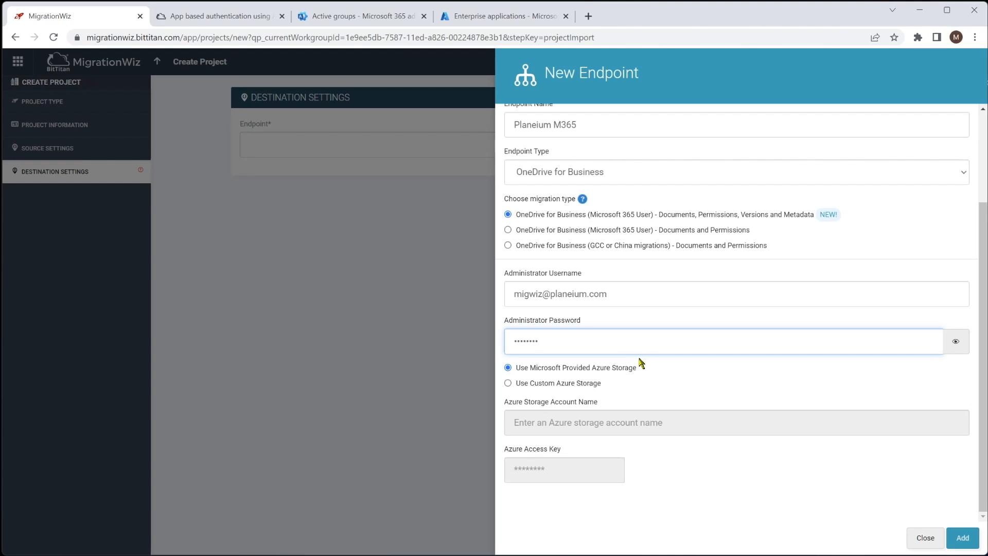
mouse_move(645, 383)
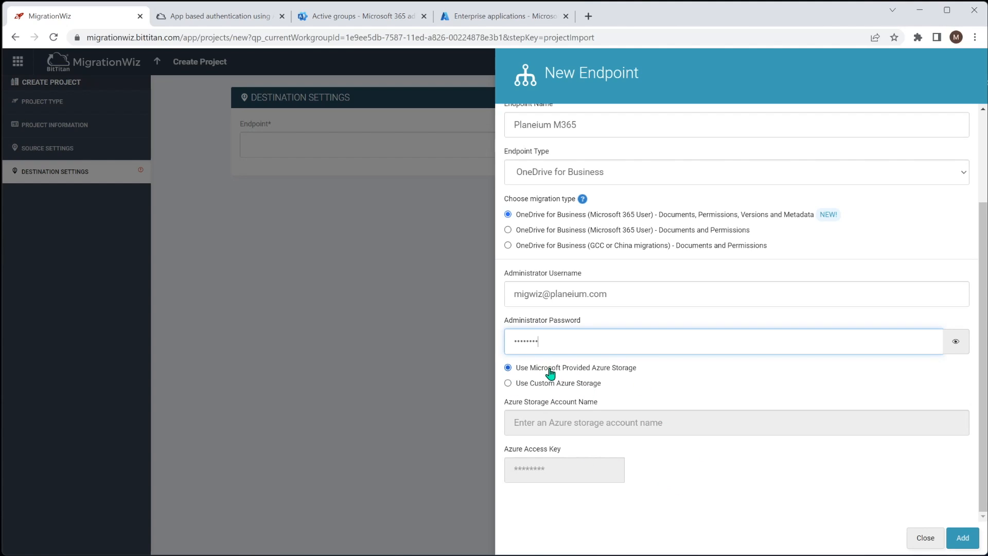
mouse_move(797, 458)
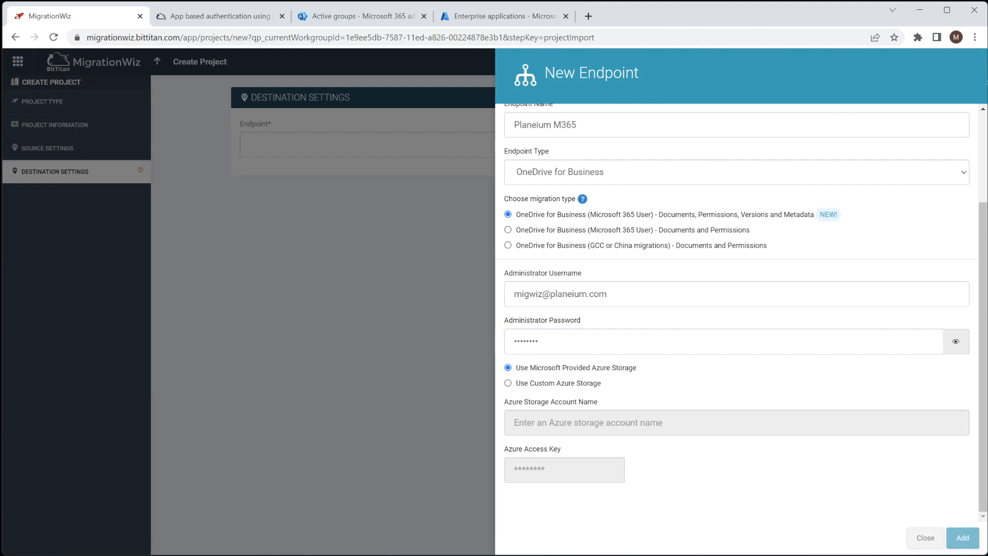
left_click(961, 537)
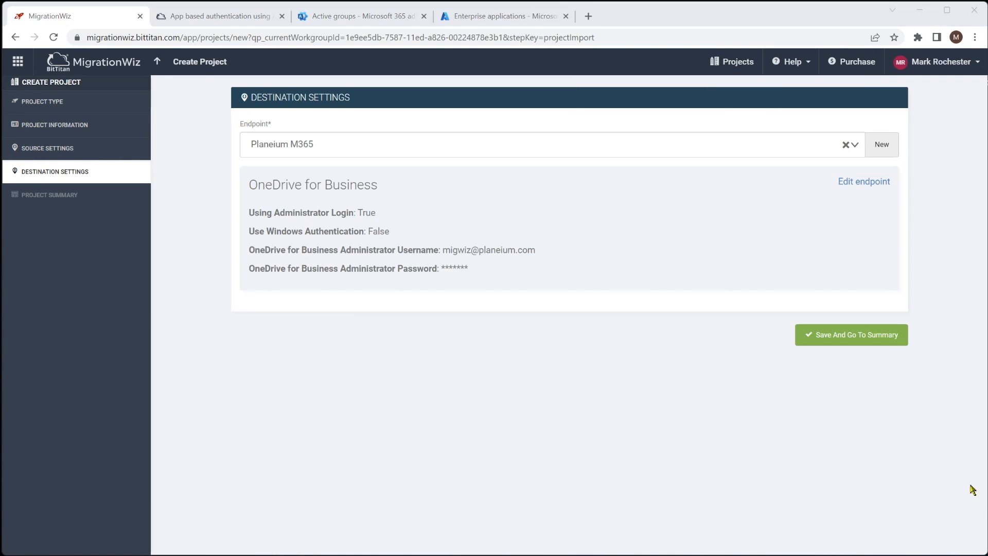
left_click(850, 335)
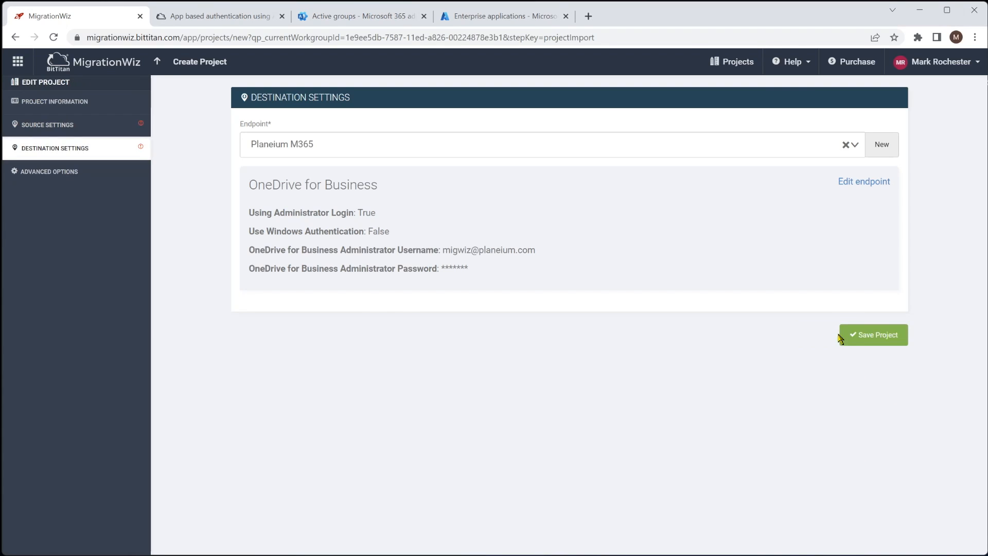
left_click(873, 334)
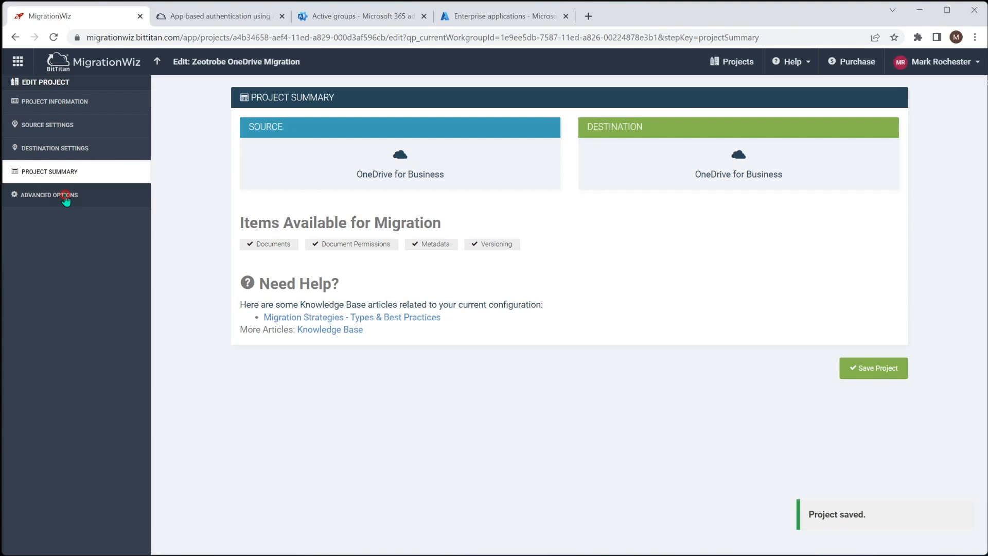
Step: Add UseApplicationPermission=1 from the help article to Advanced Options support options and save
left_click(49, 195)
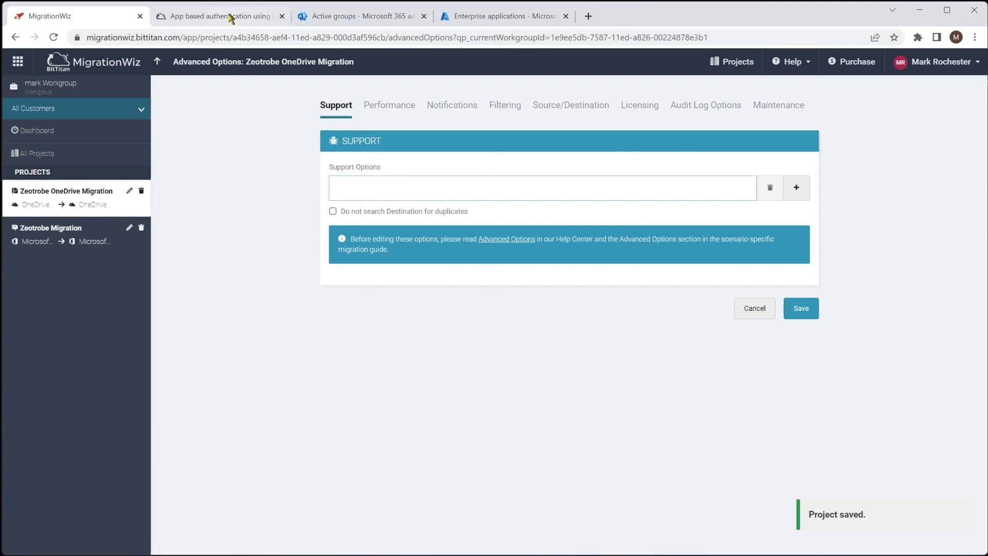
left_click(217, 16)
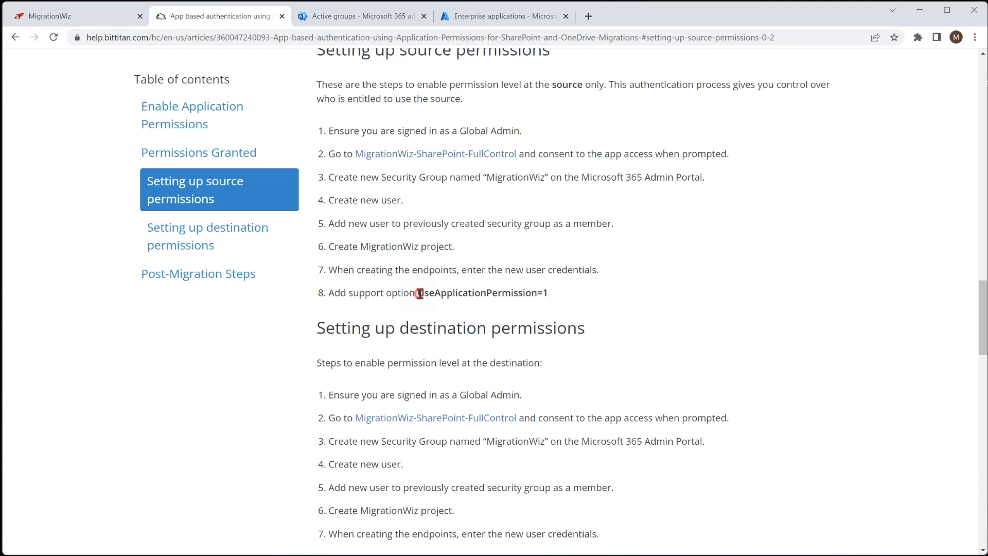
double_click(482, 293)
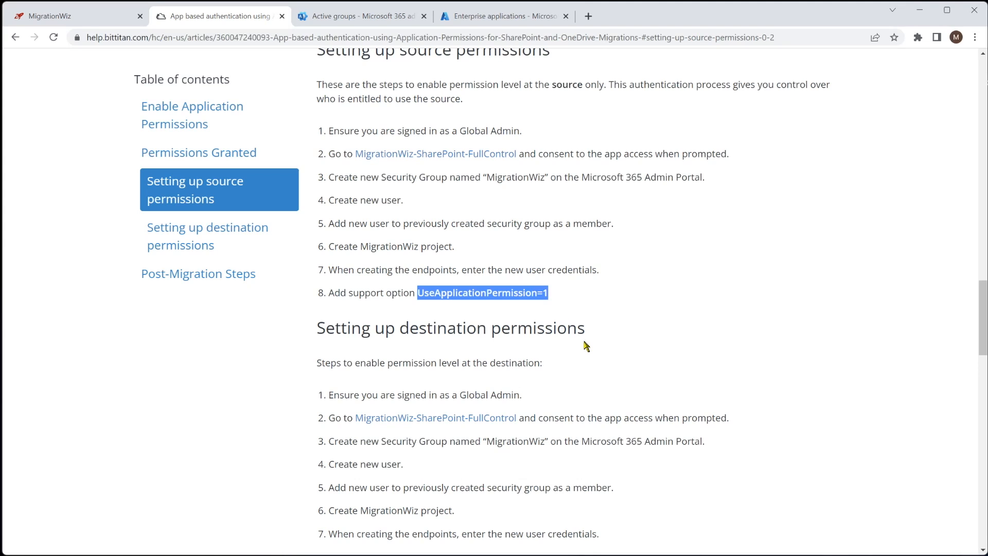
left_click(75, 16)
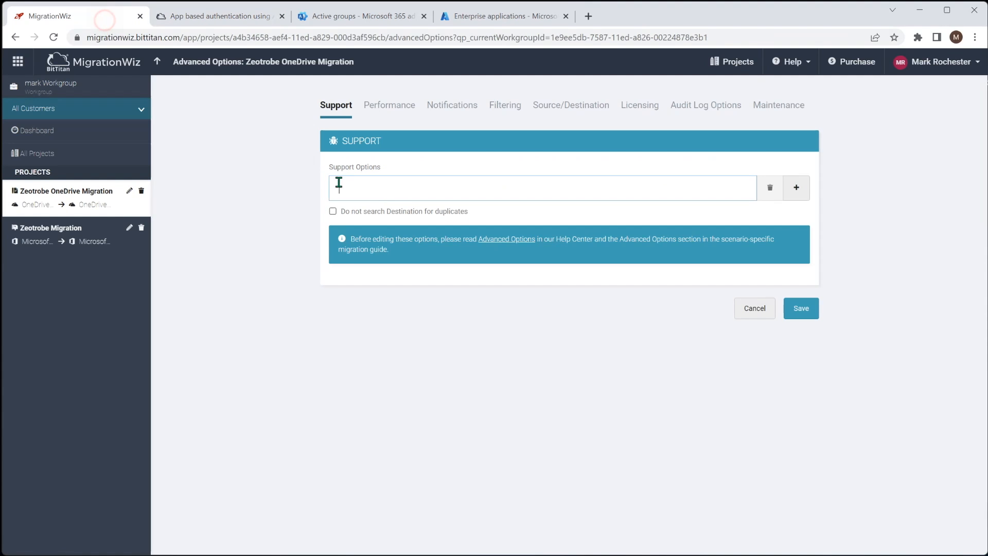
type("UseApplicationPermission=1")
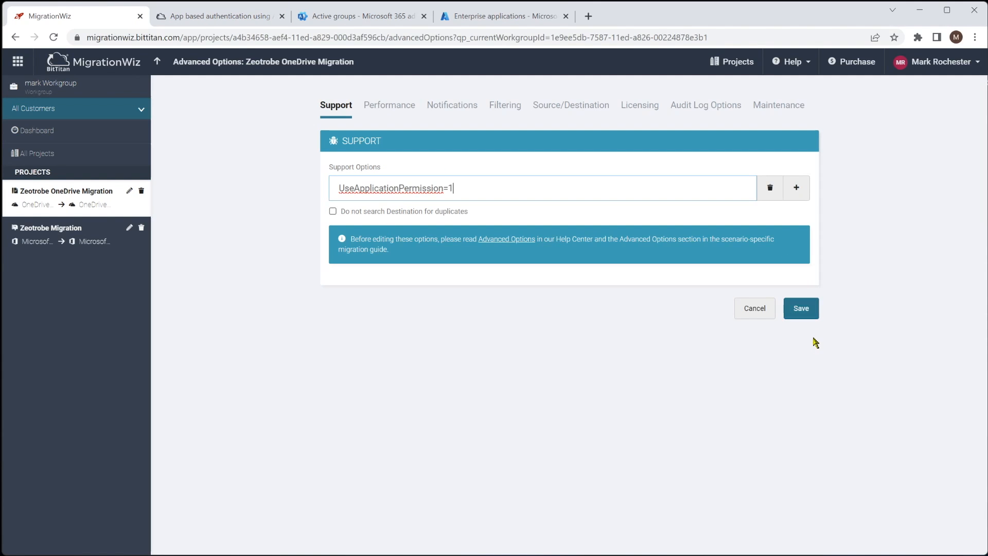
left_click(801, 308)
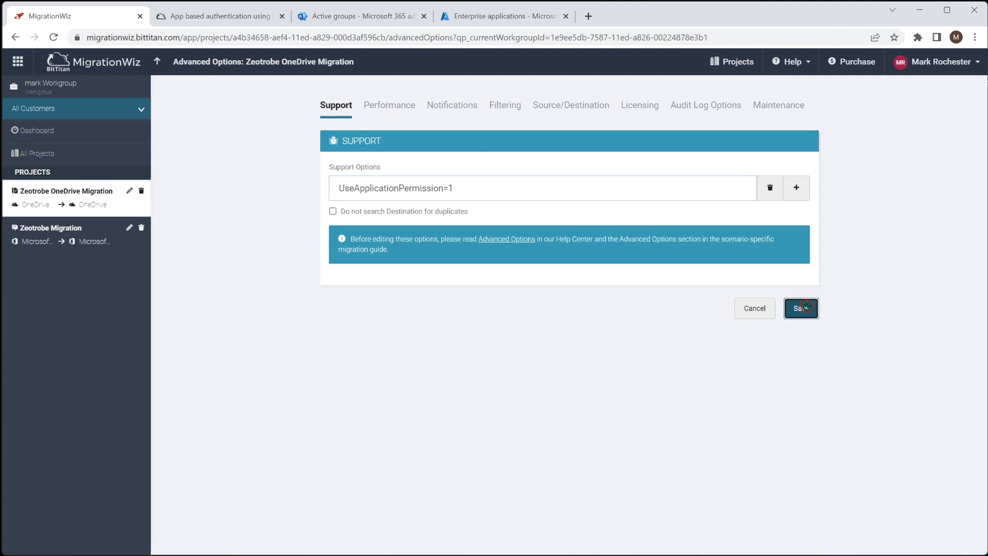
left_click(800, 308)
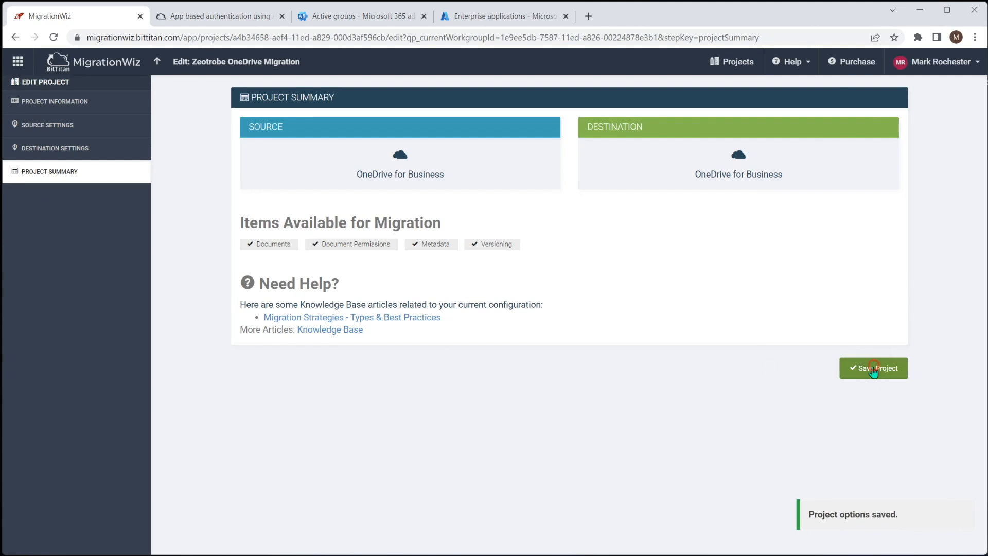
Step: Save the Zeotrobe OneDrive Migration project and close Quick Add without adding items
left_click(873, 368)
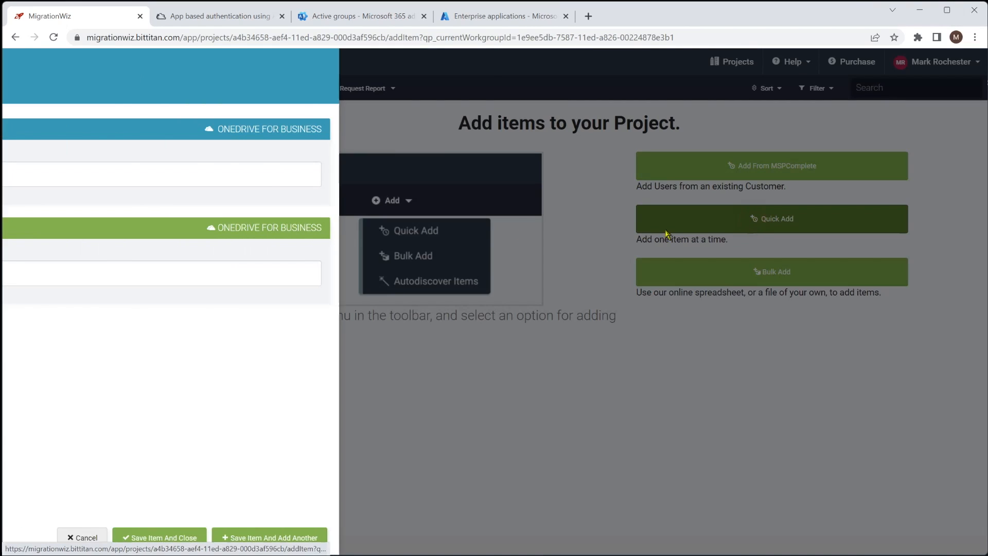
left_click(415, 230)
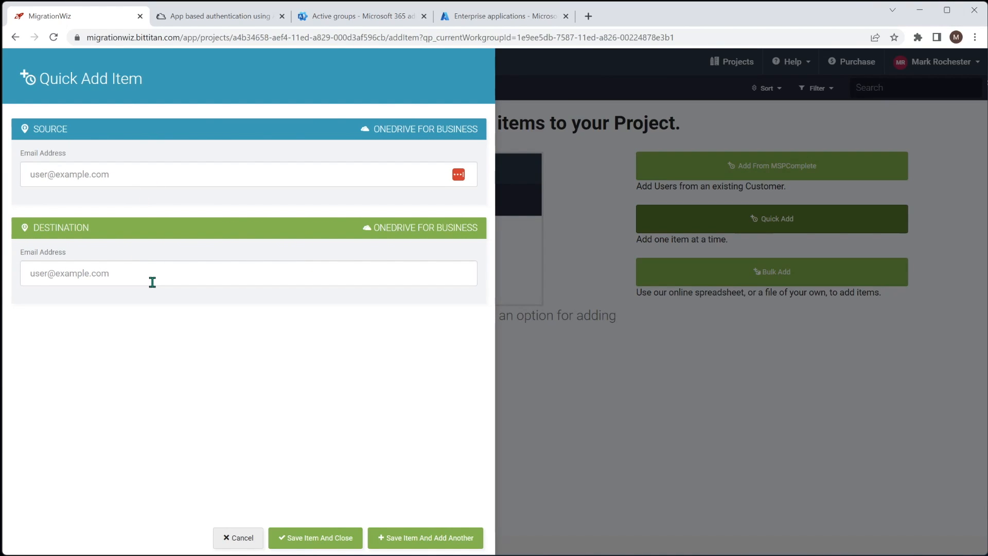
mouse_move(533, 466)
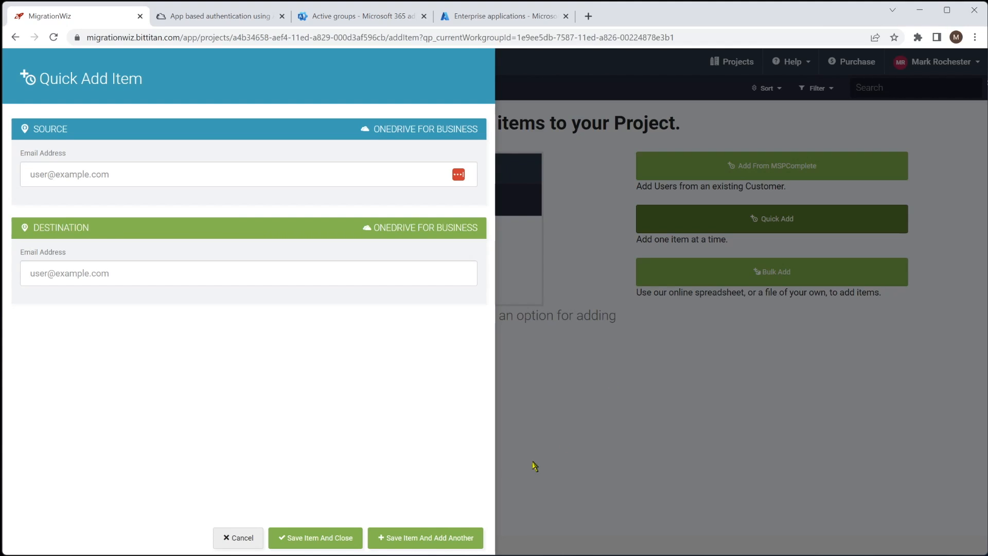
left_click(238, 537)
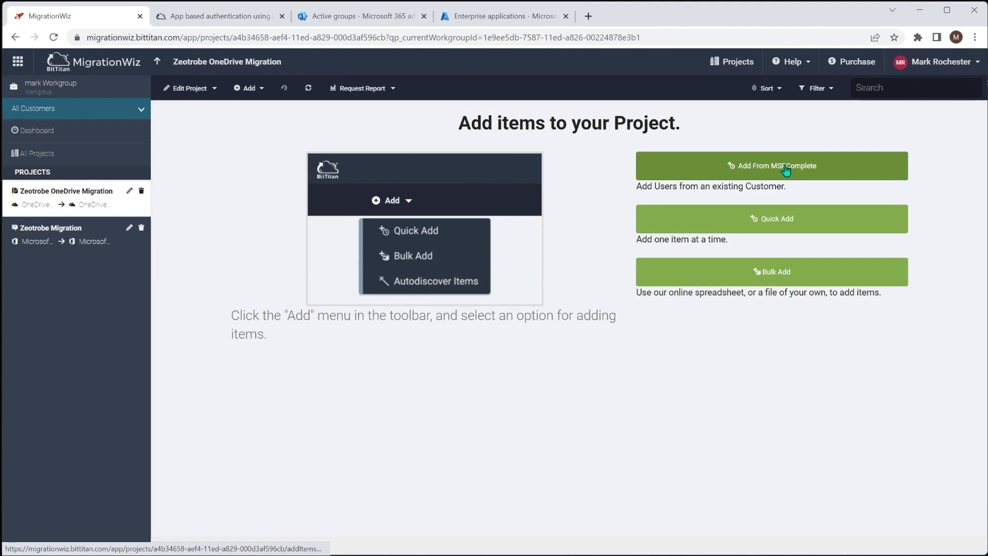
mouse_move(772, 166)
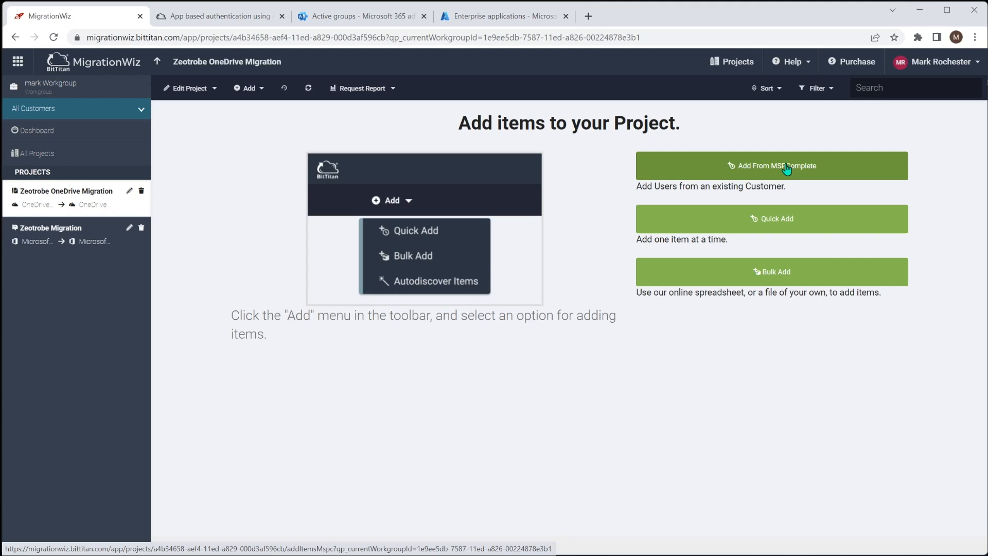
mouse_move(760, 174)
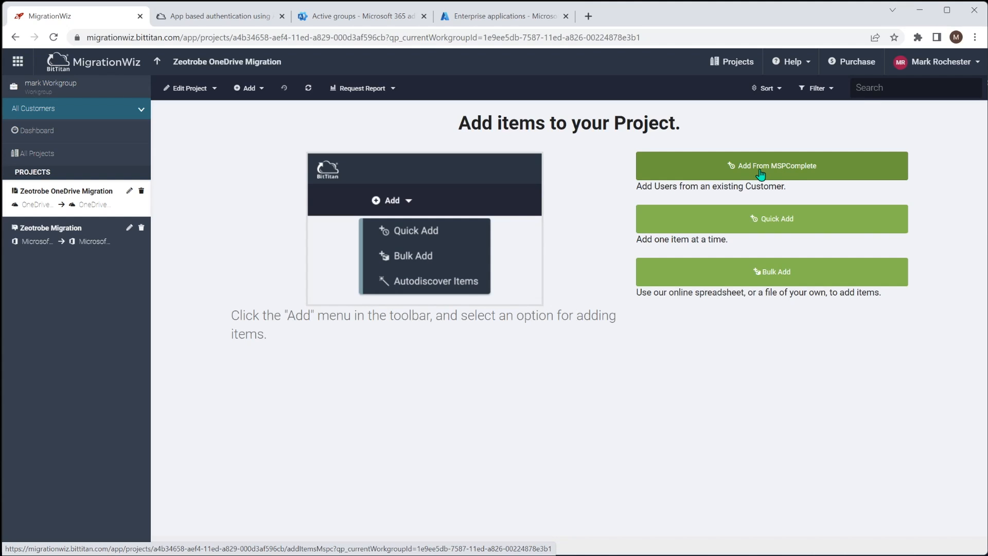
mouse_move(763, 182)
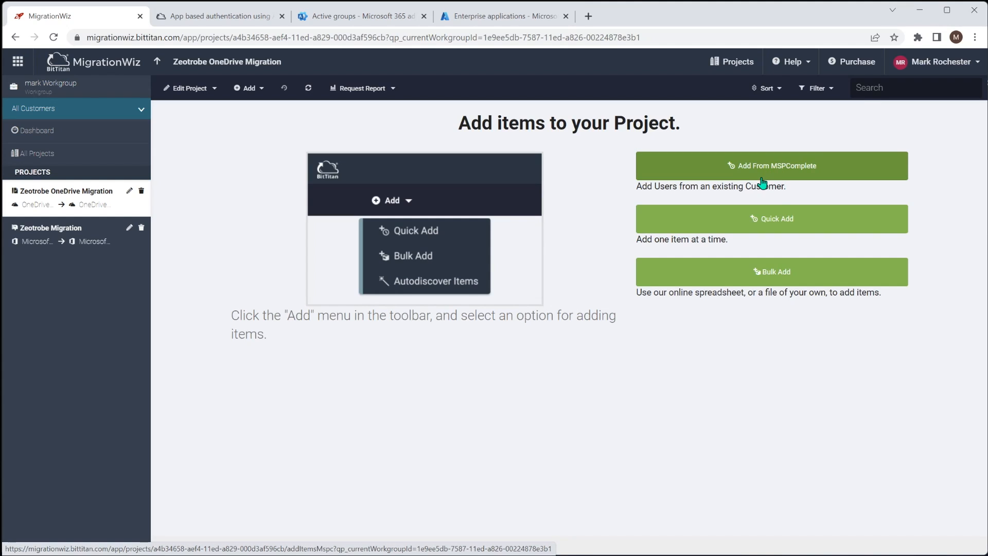
mouse_move(789, 169)
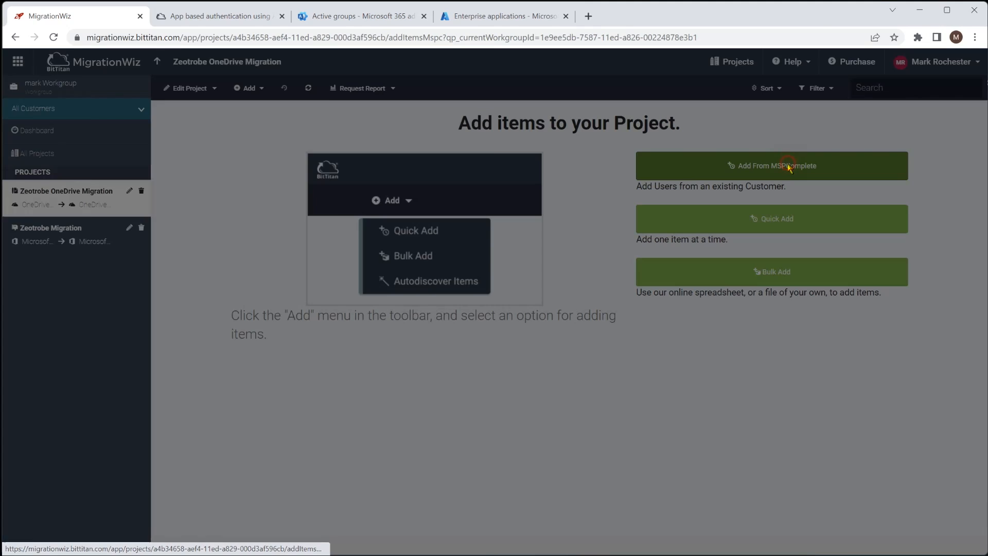
left_click(771, 165)
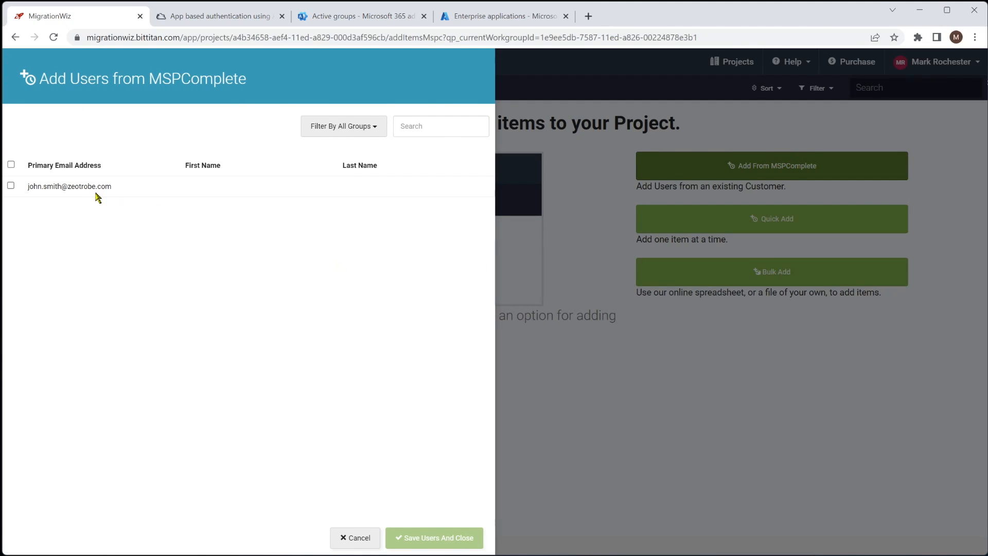
left_click(11, 186)
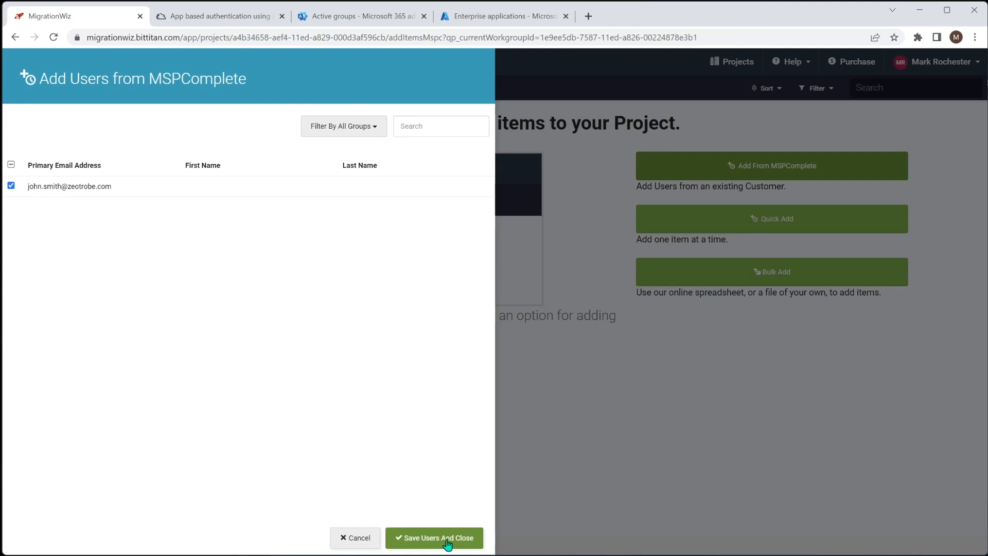
left_click(433, 537)
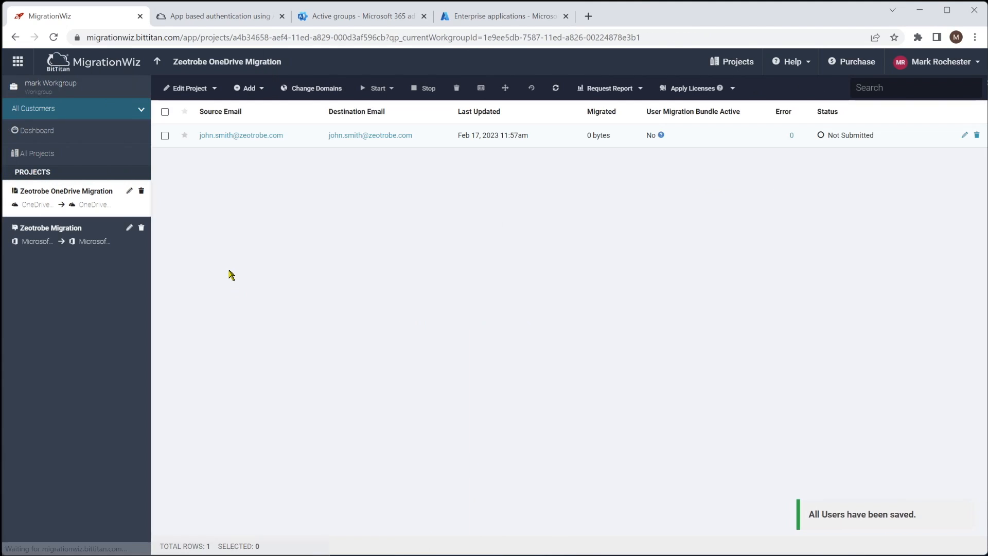
mouse_move(246, 158)
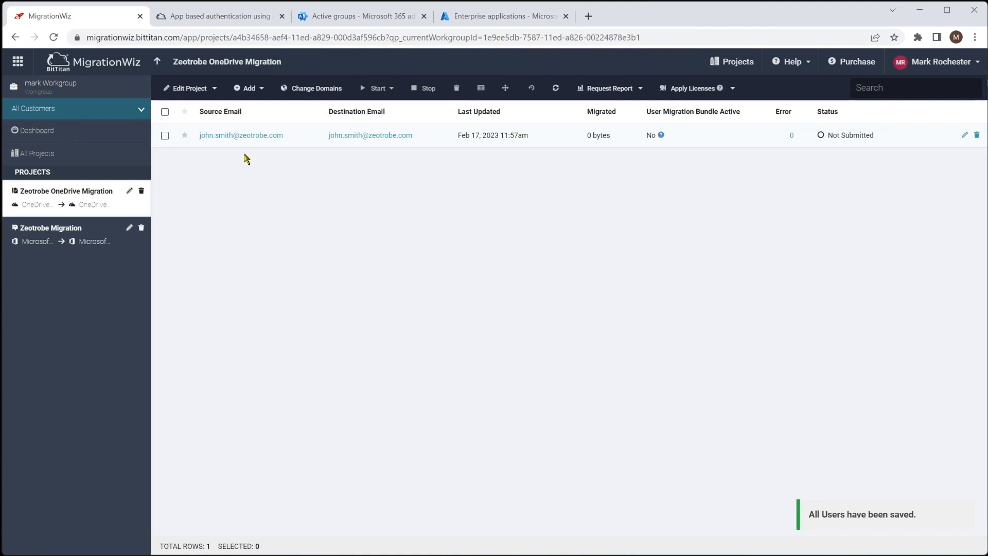
mouse_move(916, 313)
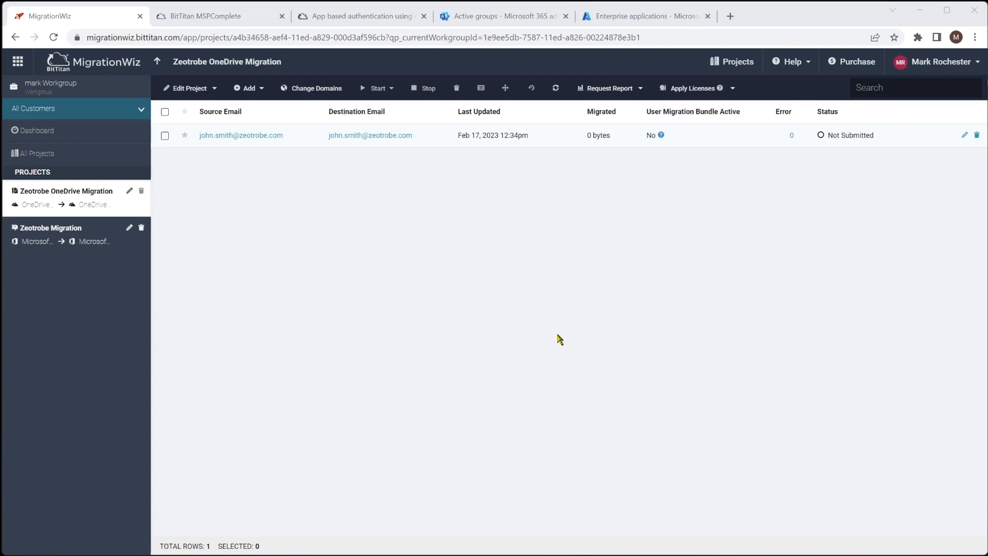
mouse_move(253, 262)
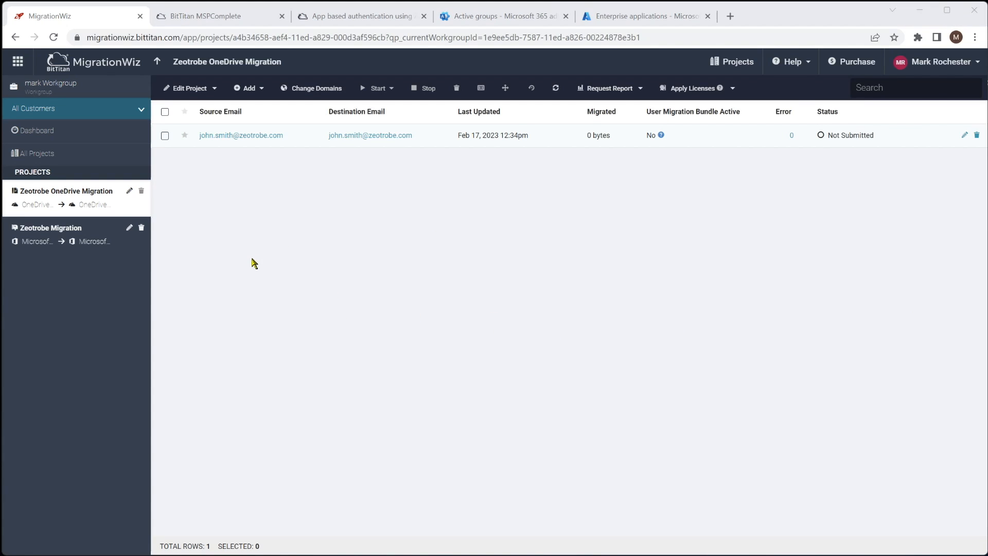
mouse_move(384, 145)
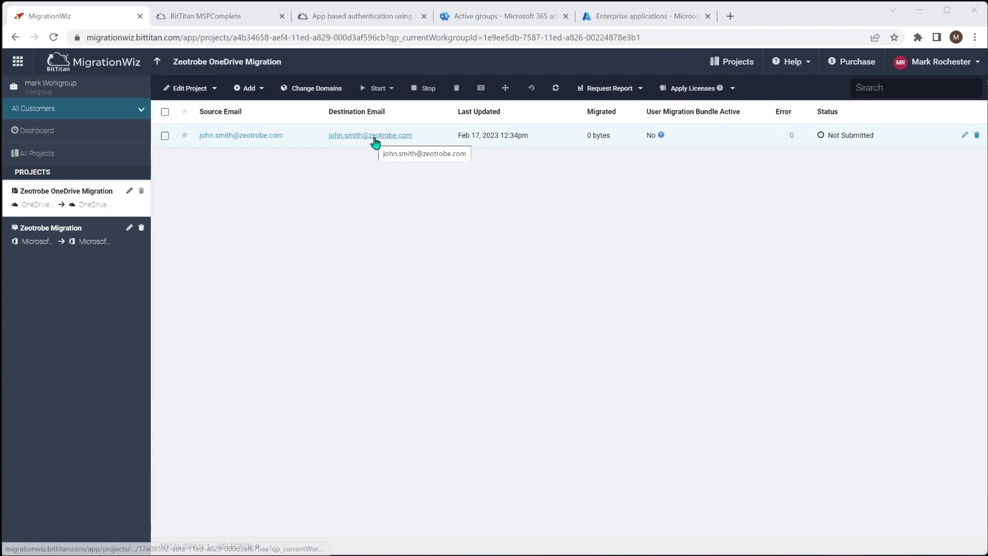
left_click(165, 111)
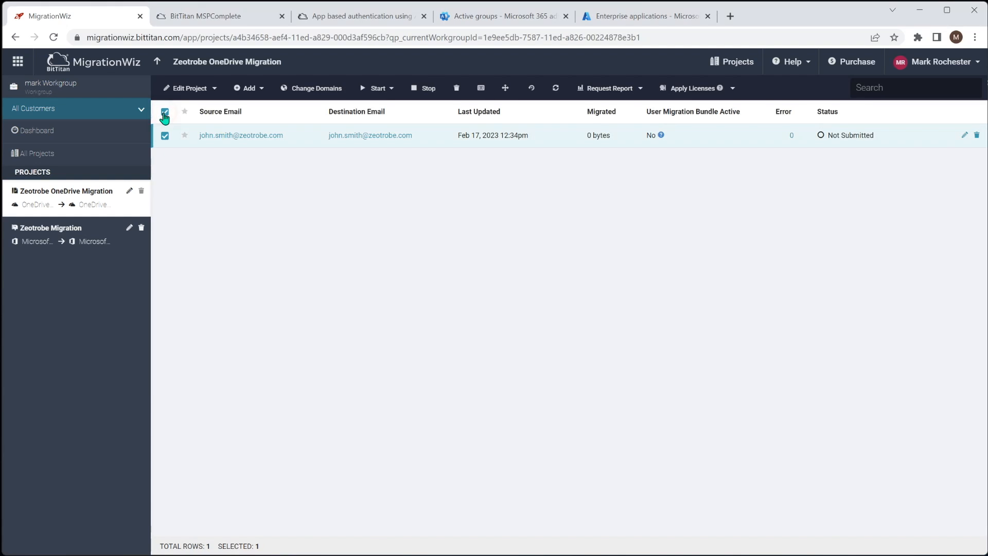
mouse_move(370, 135)
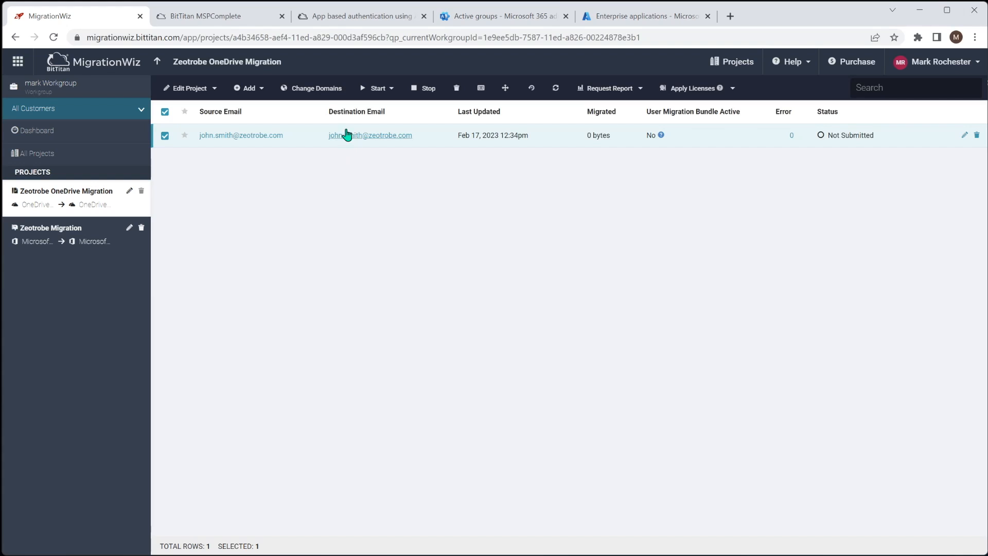
left_click(311, 87)
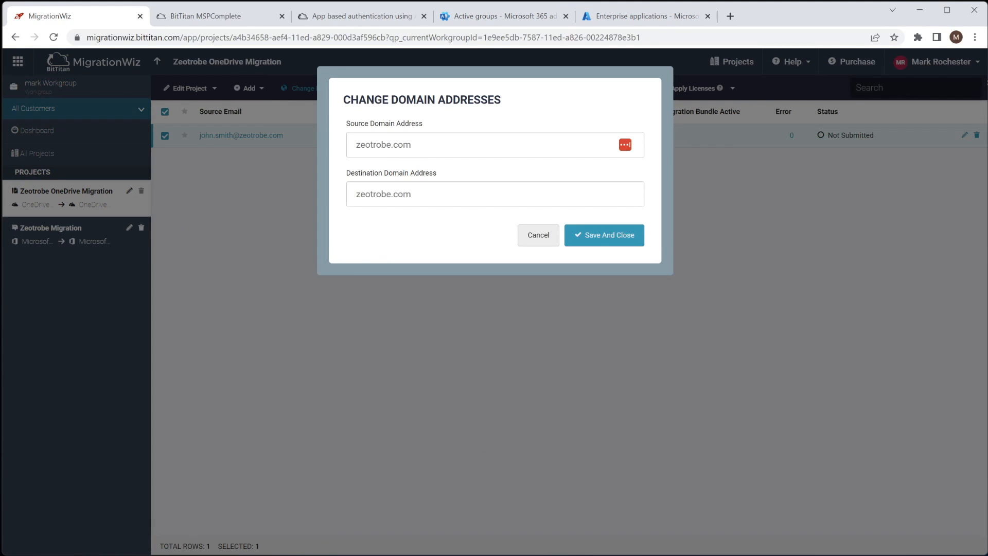
type("planeium.com")
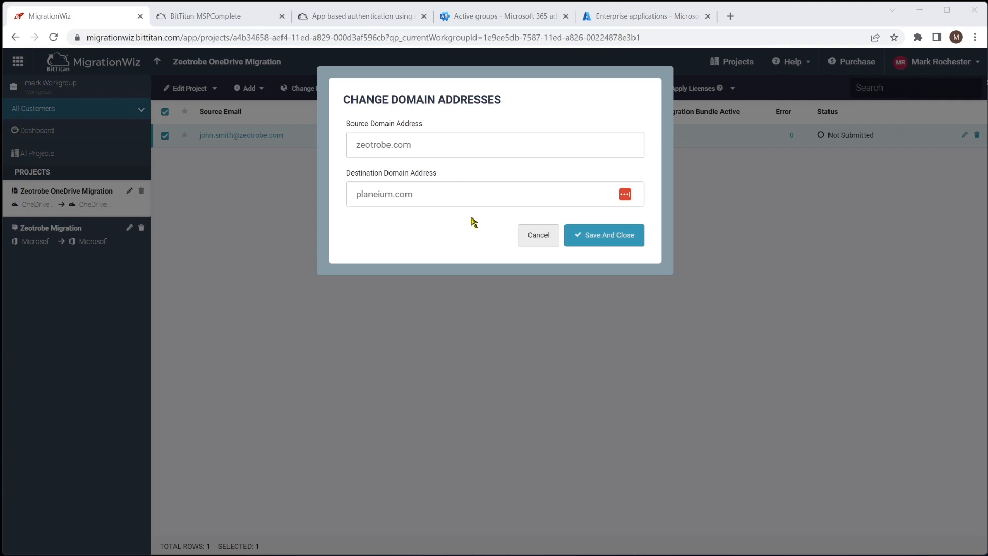
left_click(603, 235)
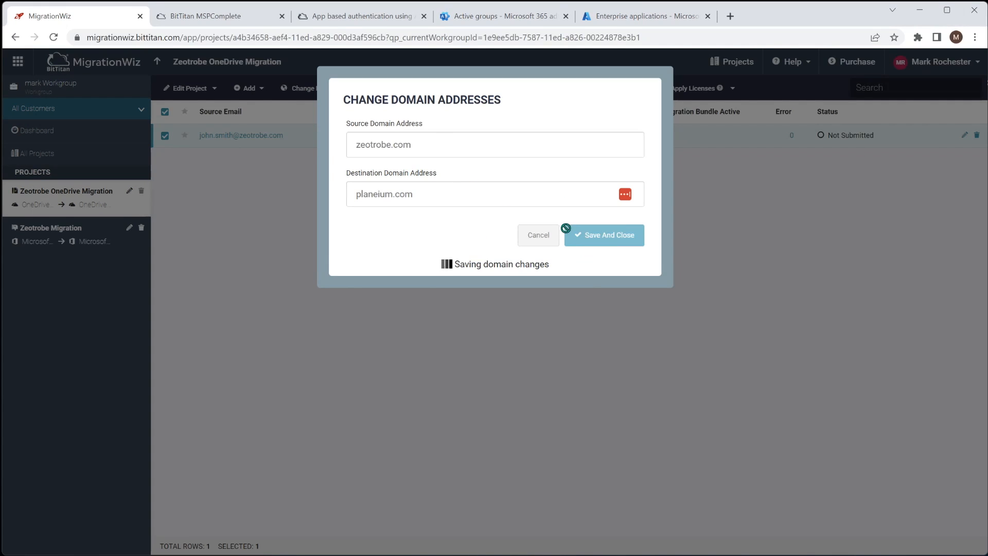
left_click(604, 234)
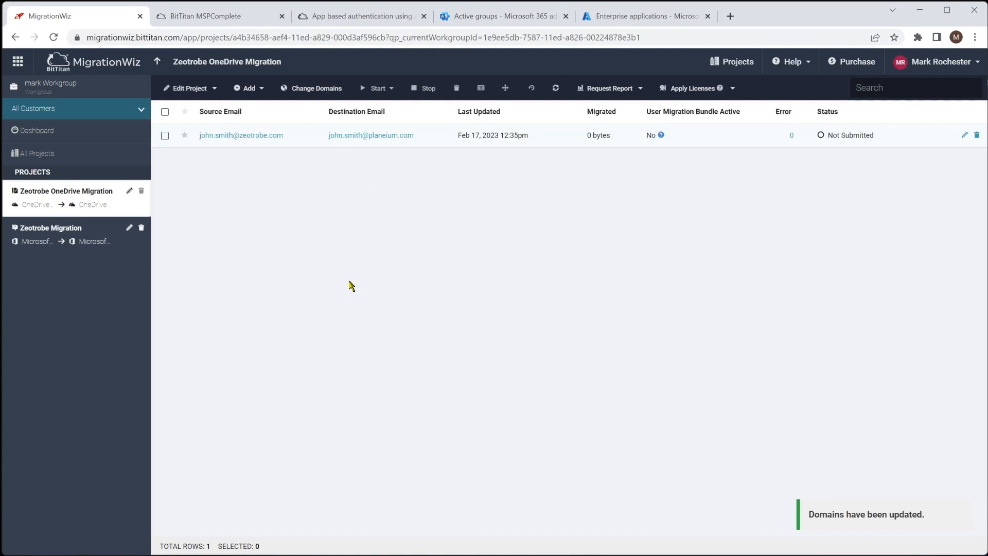
mouse_move(369, 274)
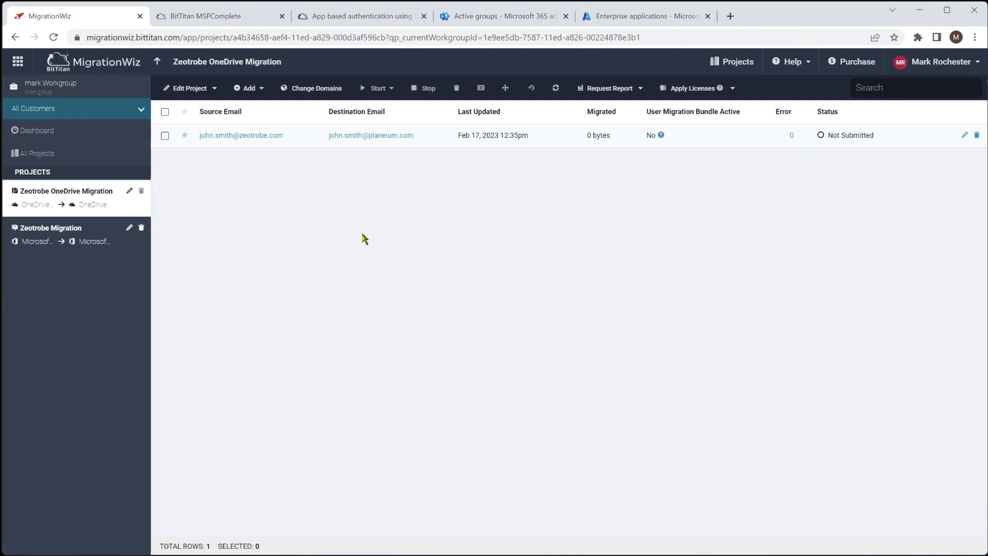
mouse_move(342, 199)
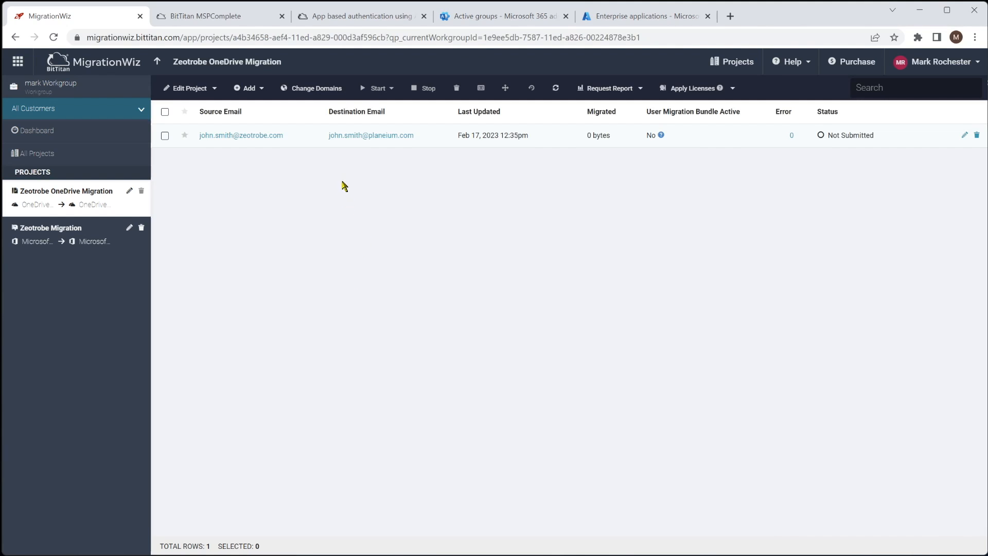
mouse_move(302, 192)
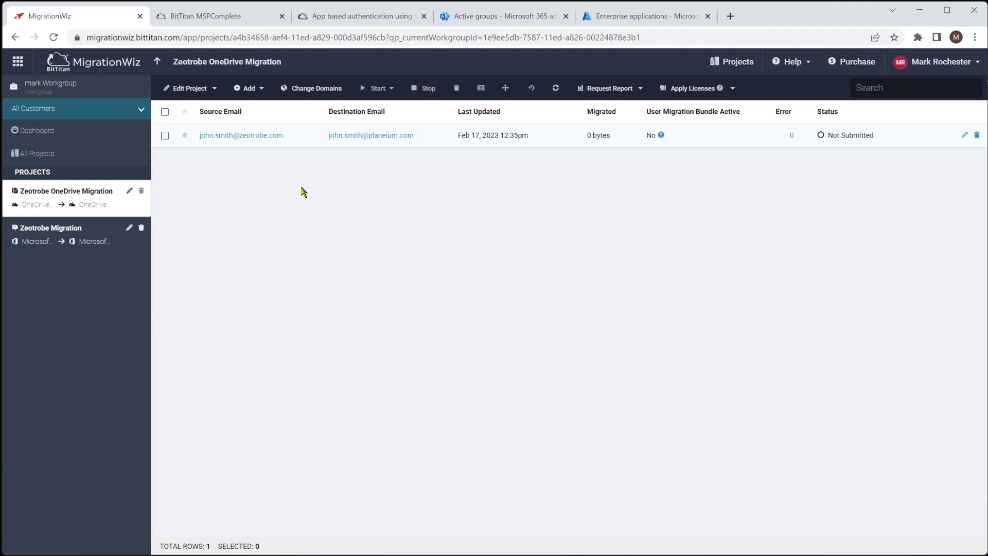
mouse_move(320, 238)
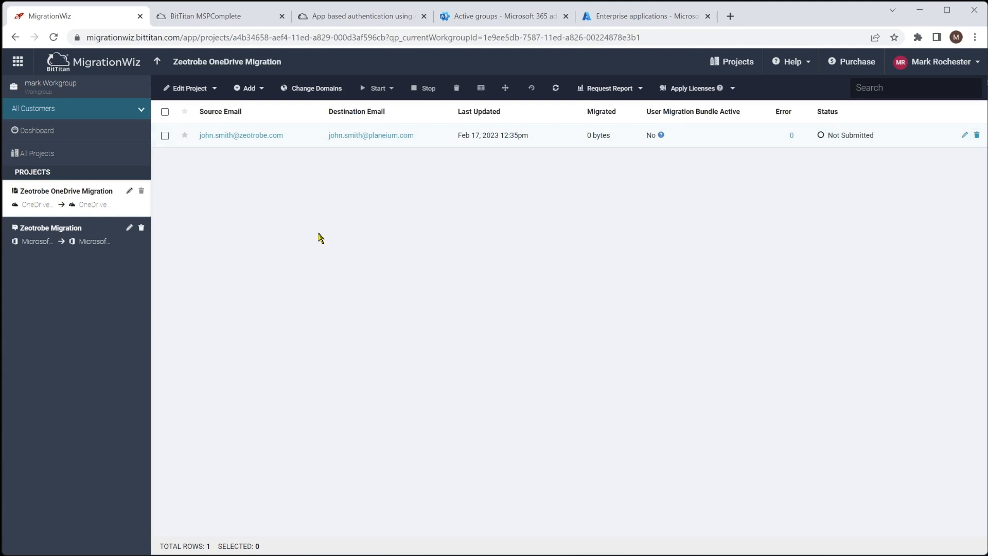
Step: Run Verify Credentials on the john.smith migration item and confirm the prompt
left_click(165, 134)
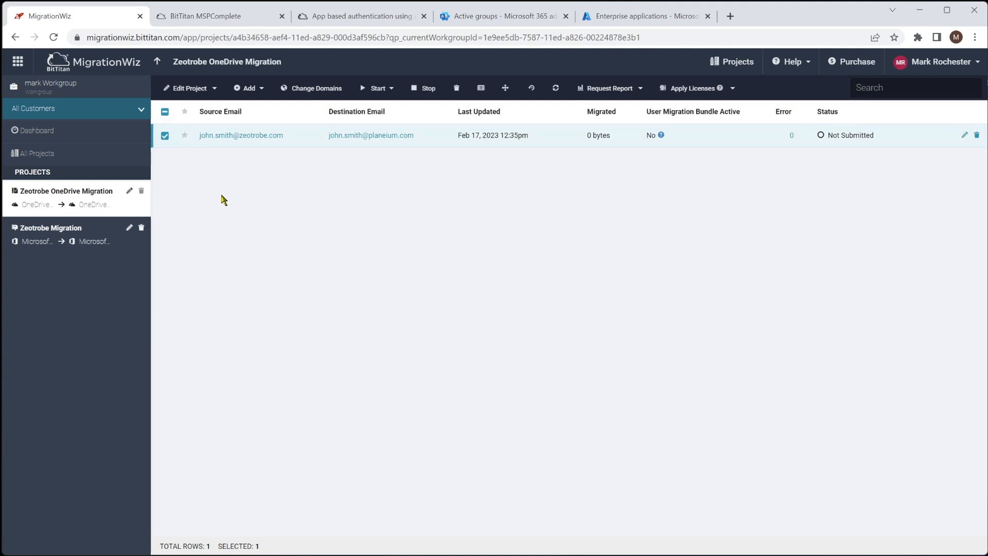
left_click(377, 87)
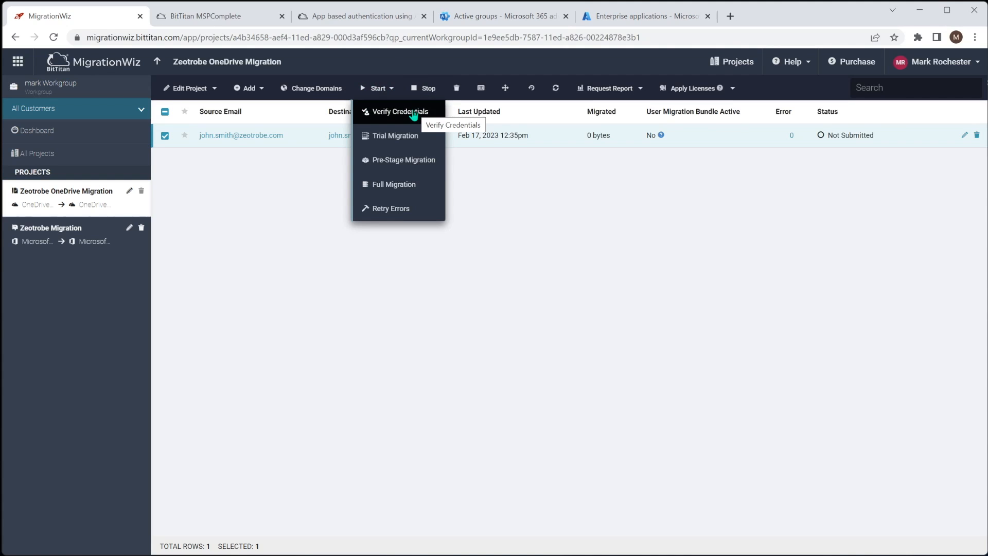
left_click(399, 111)
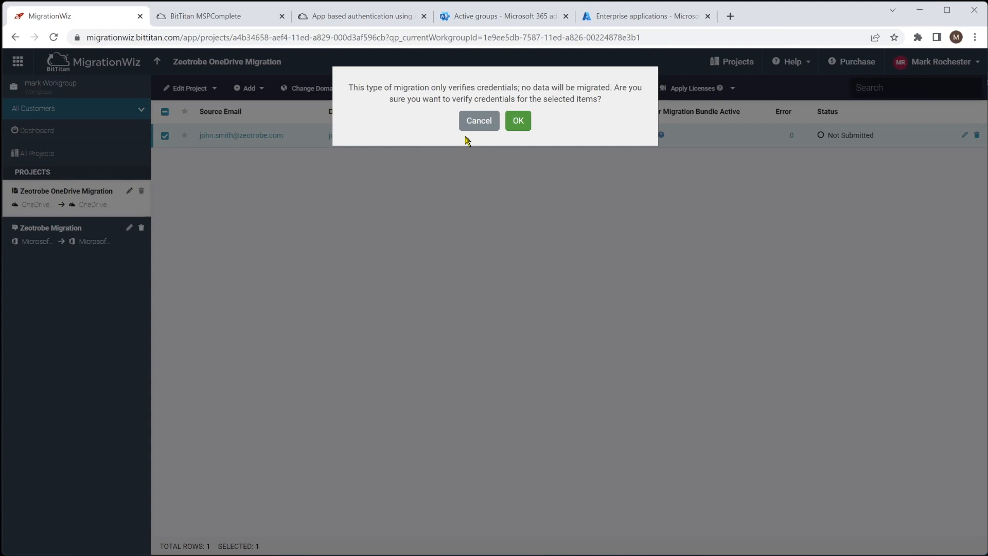
mouse_move(521, 177)
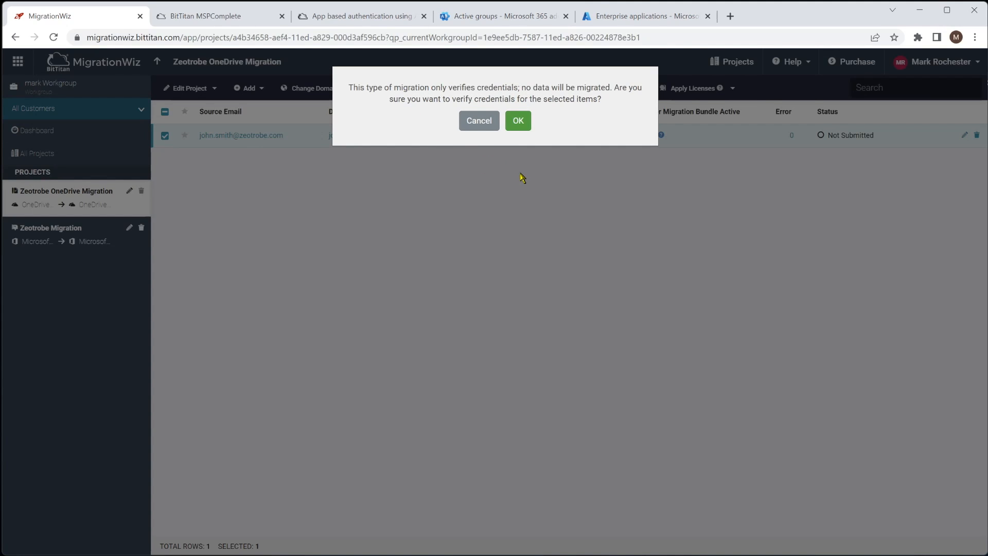
mouse_move(509, 190)
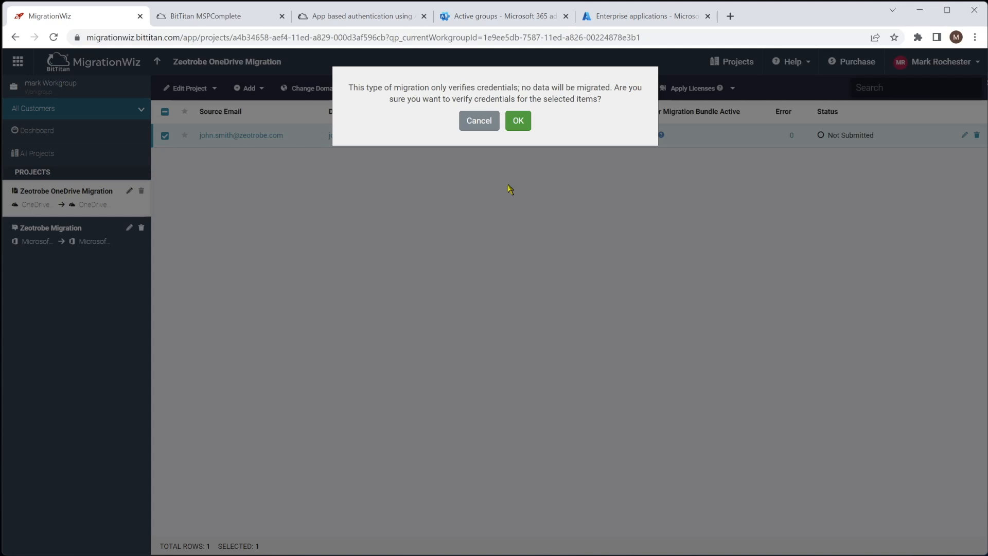
mouse_move(508, 191)
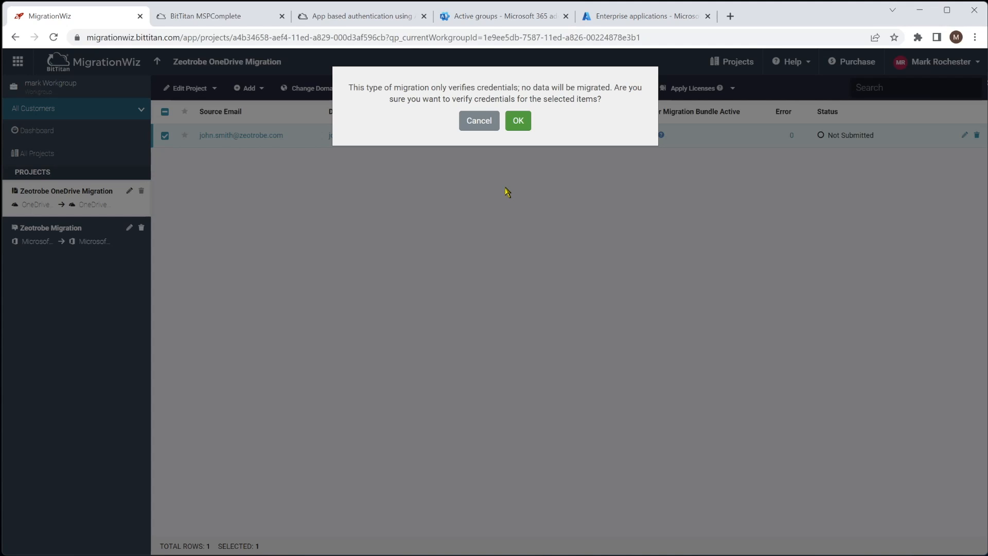
mouse_move(508, 175)
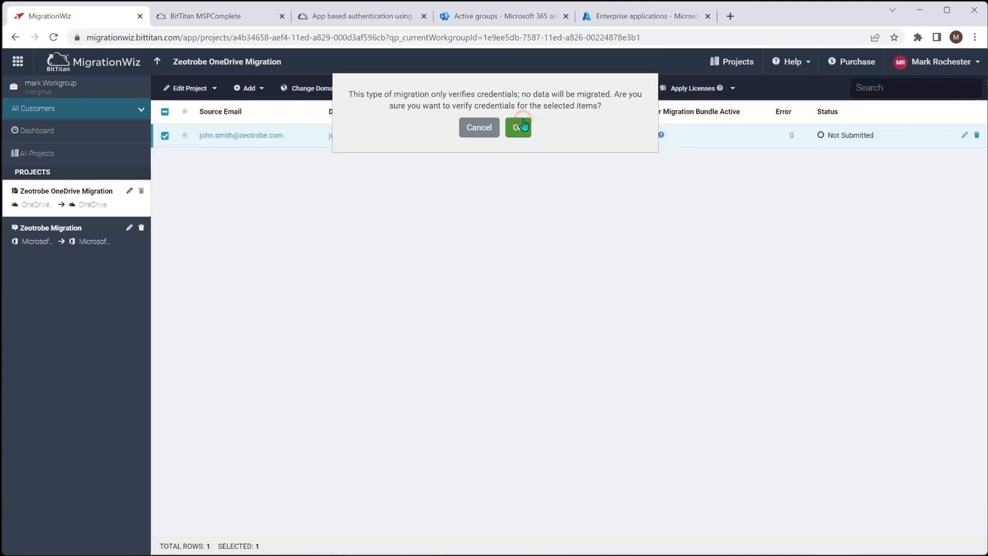
left_click(517, 128)
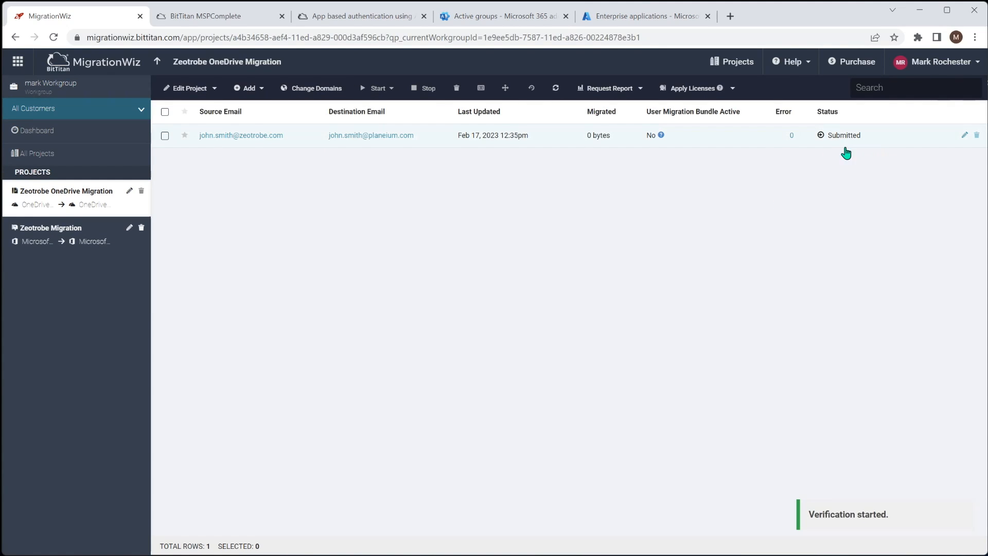
mouse_move(590, 281)
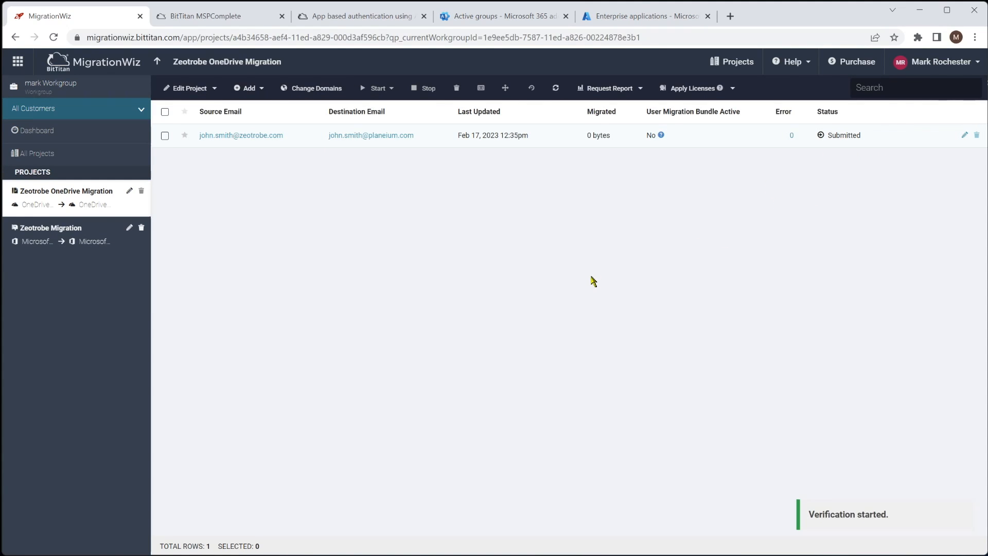
mouse_move(850, 180)
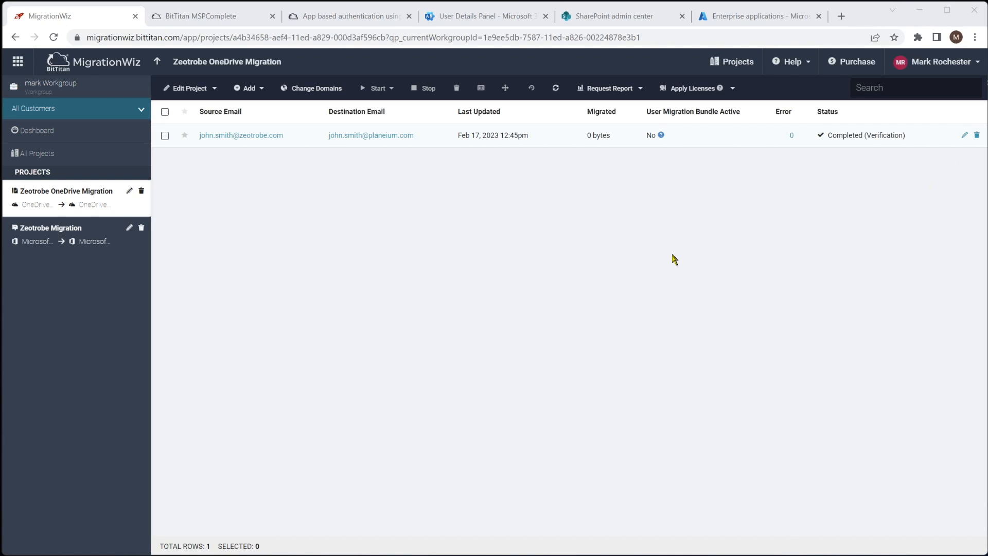
mouse_move(829, 171)
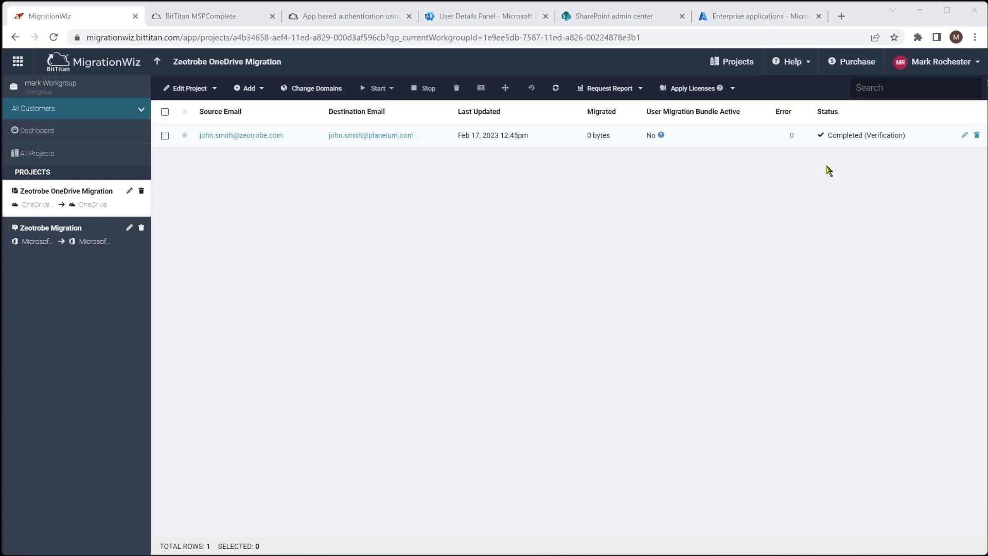
mouse_move(825, 194)
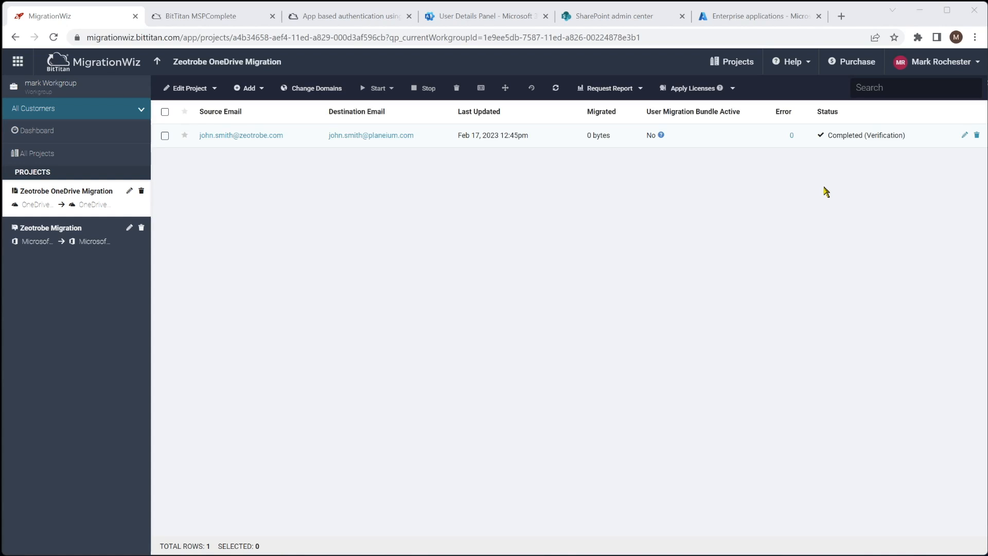
mouse_move(628, 150)
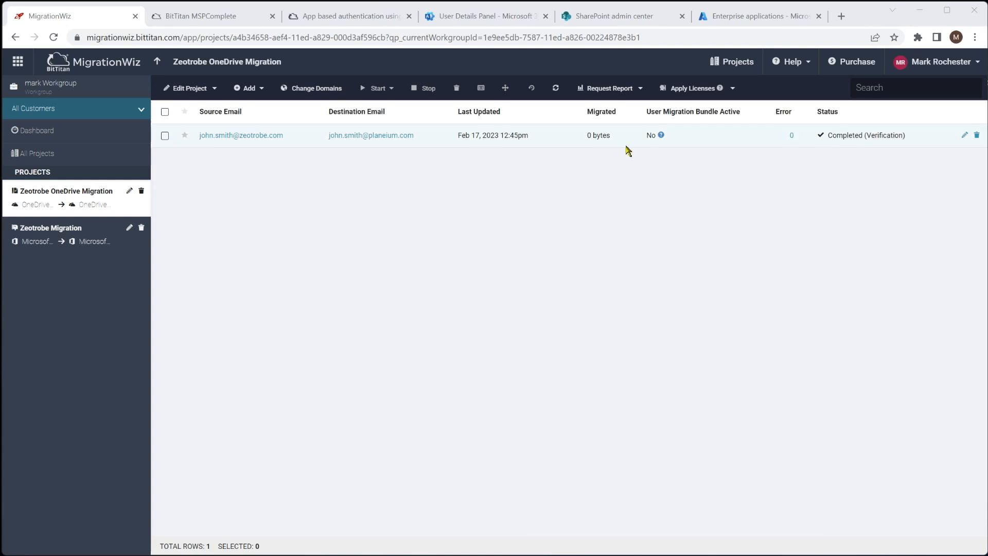
mouse_move(461, 194)
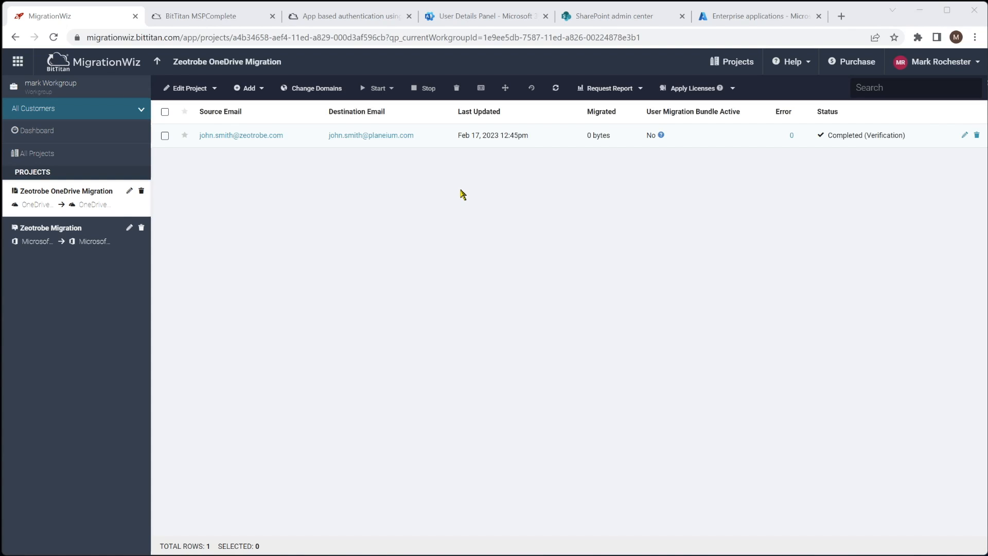
mouse_move(882, 237)
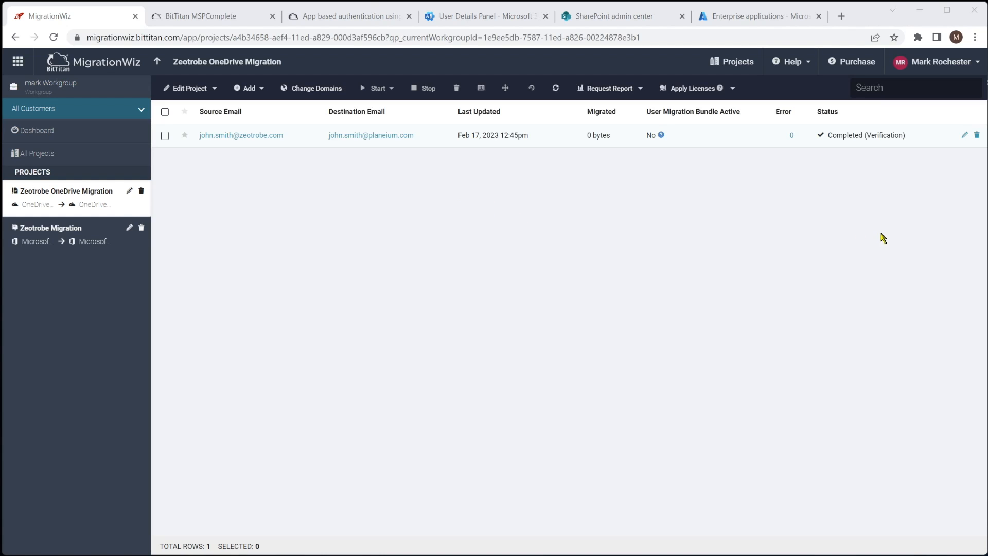
mouse_move(547, 348)
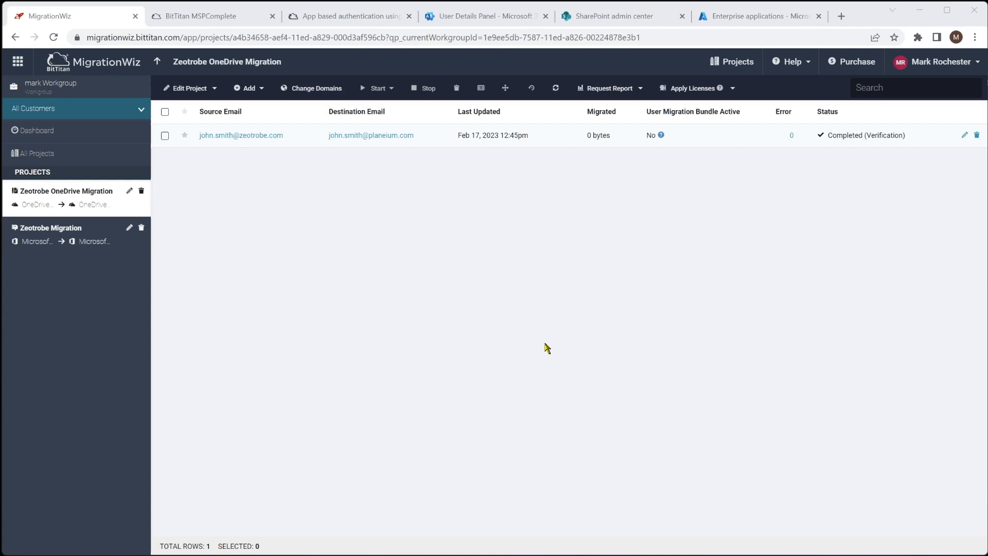
mouse_move(435, 303)
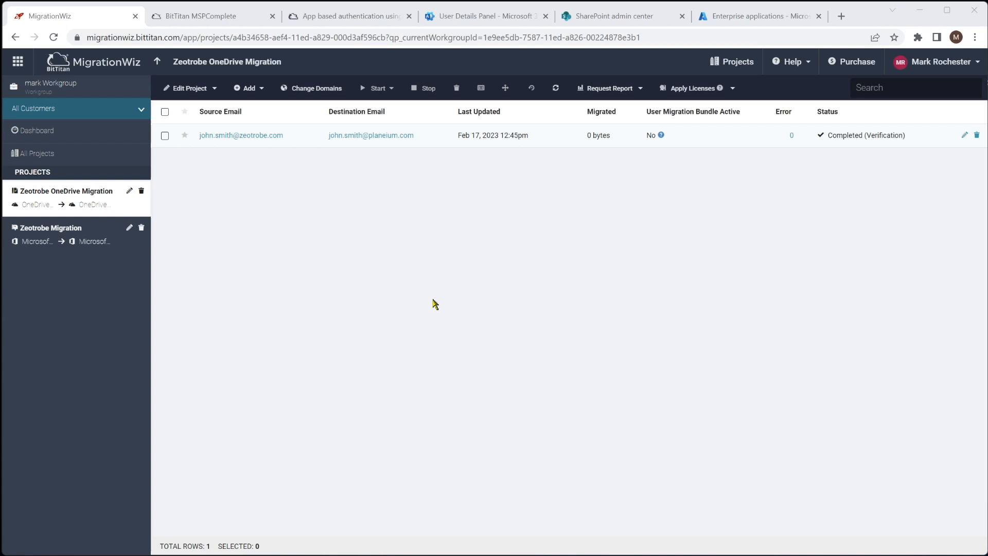
mouse_move(350, 333)
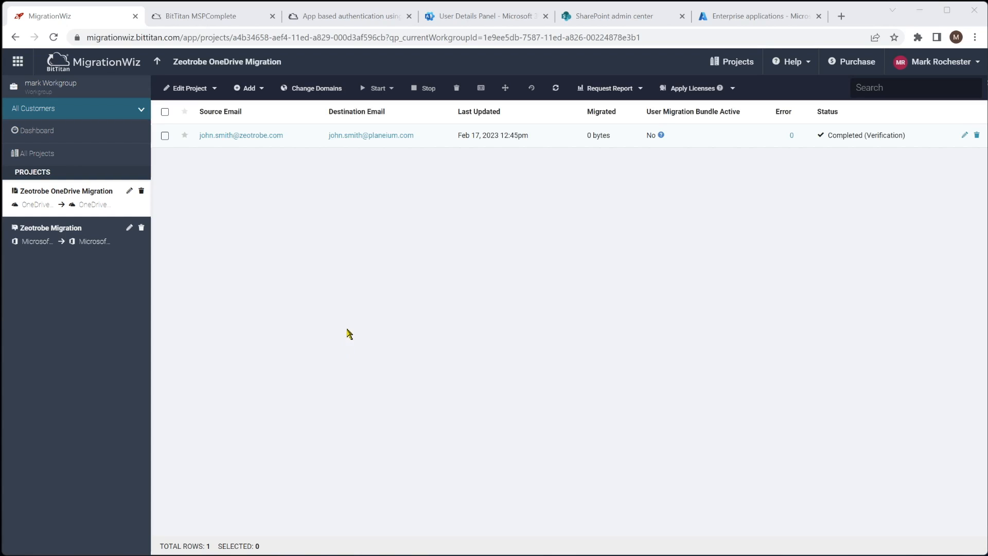
mouse_move(290, 274)
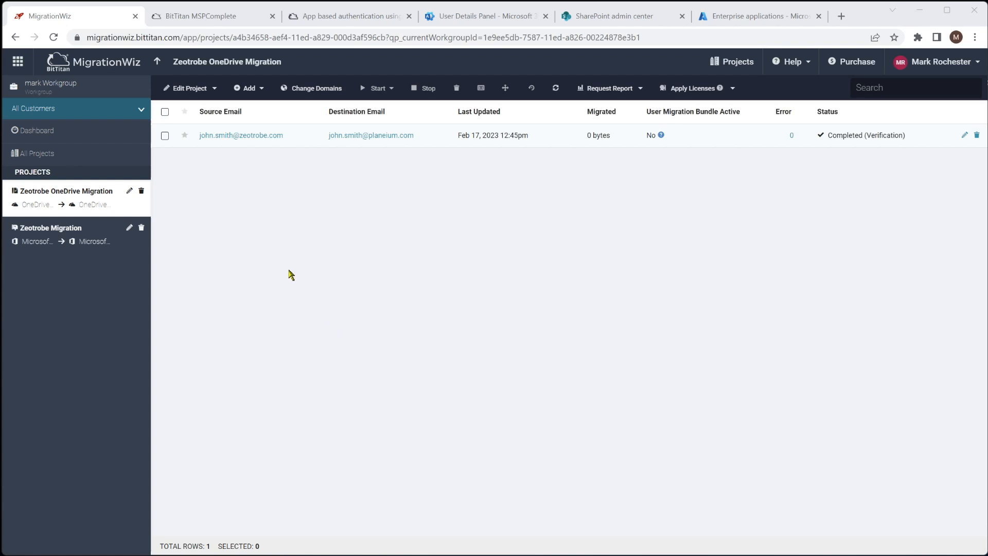
mouse_move(534, 318)
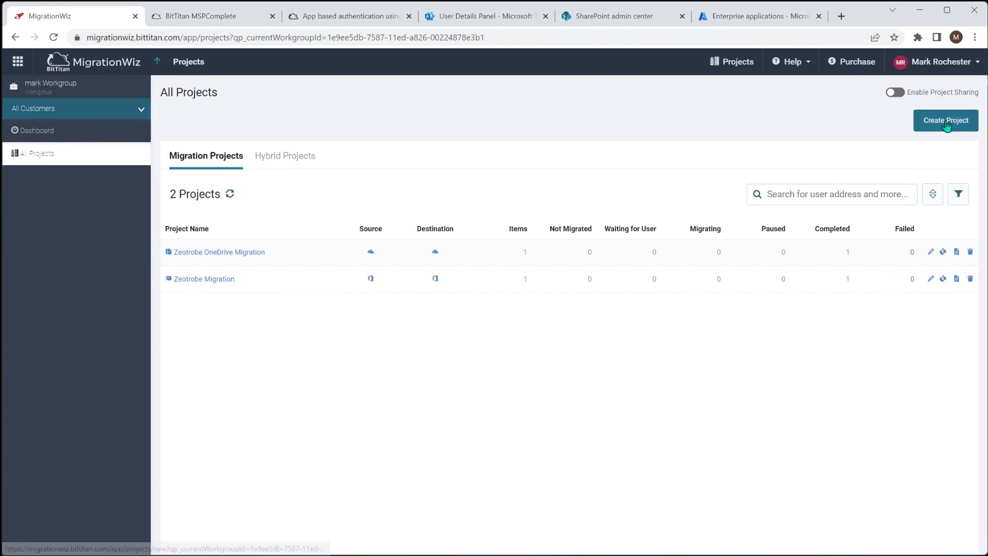
Step: Create the Zeotrobe SharePoint project for customer Zeotrobe and advance to Source Settings
left_click(946, 120)
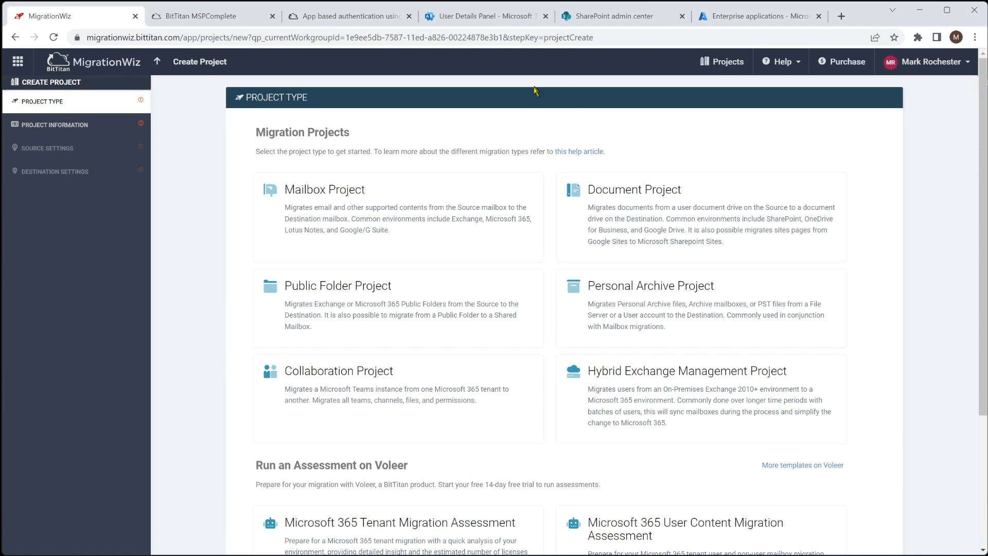
mouse_move(668, 214)
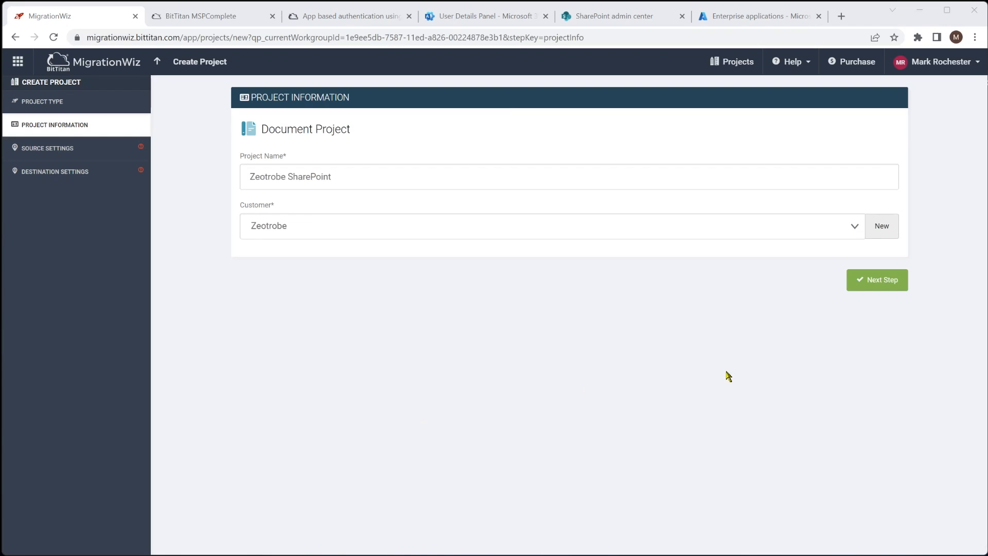
mouse_move(904, 293)
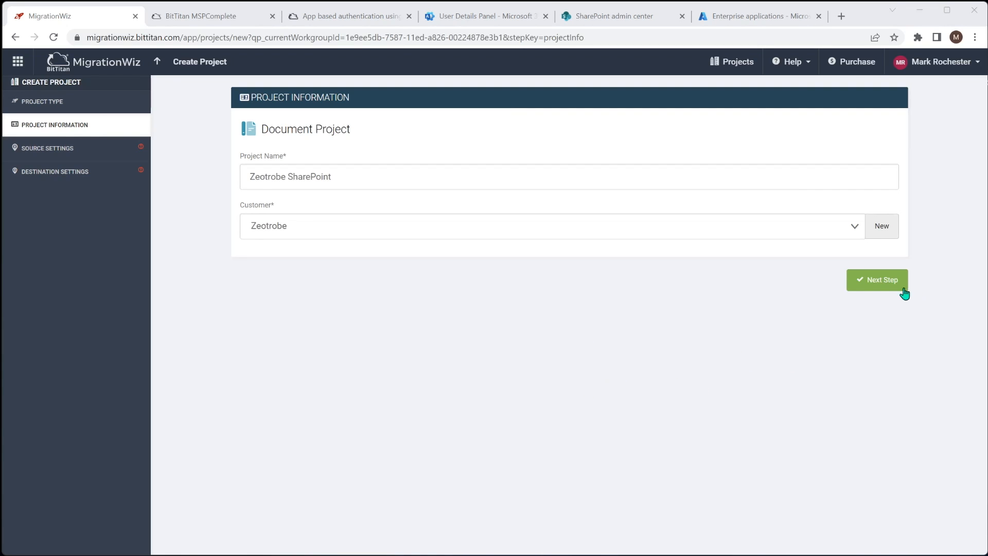
left_click(876, 280)
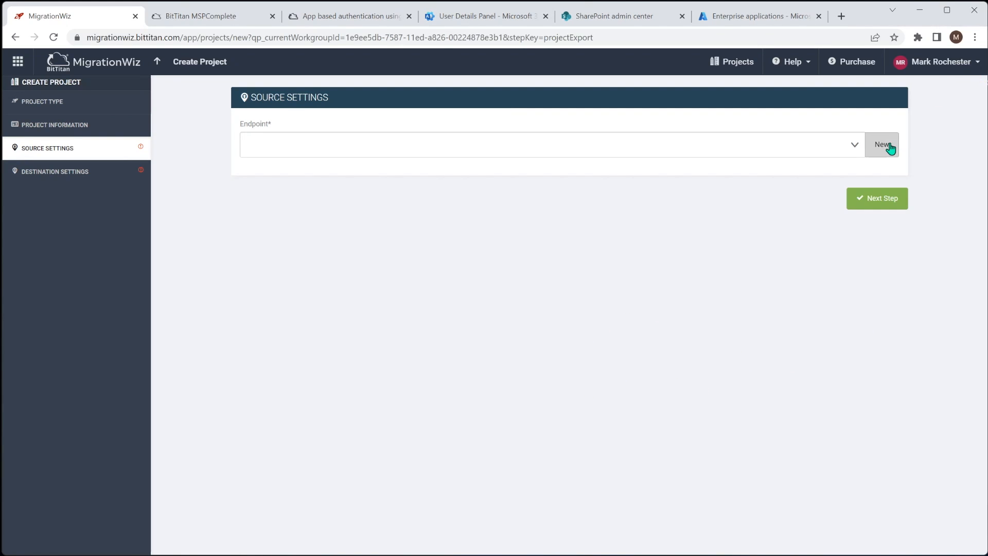
left_click(882, 144)
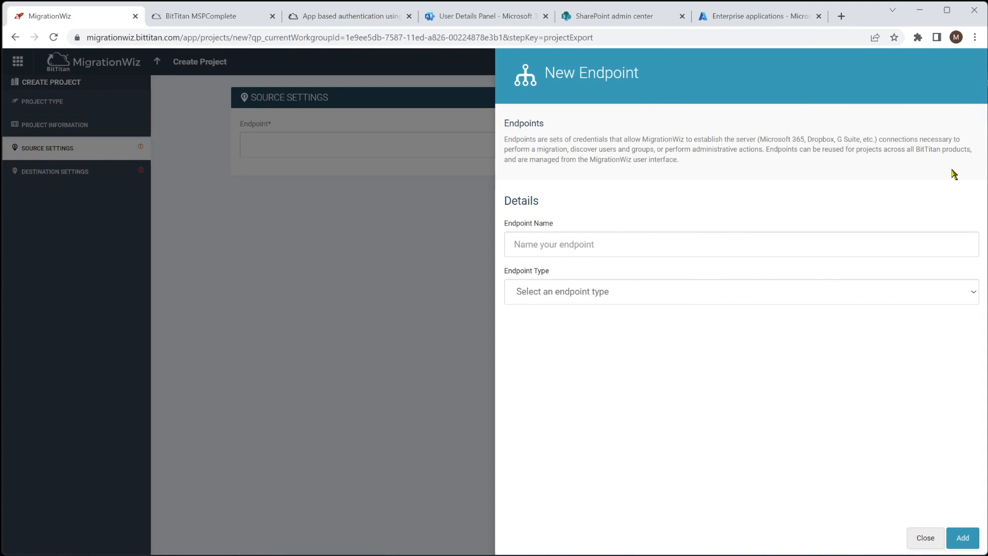
type("Zeotrobe M365 SharePoint")
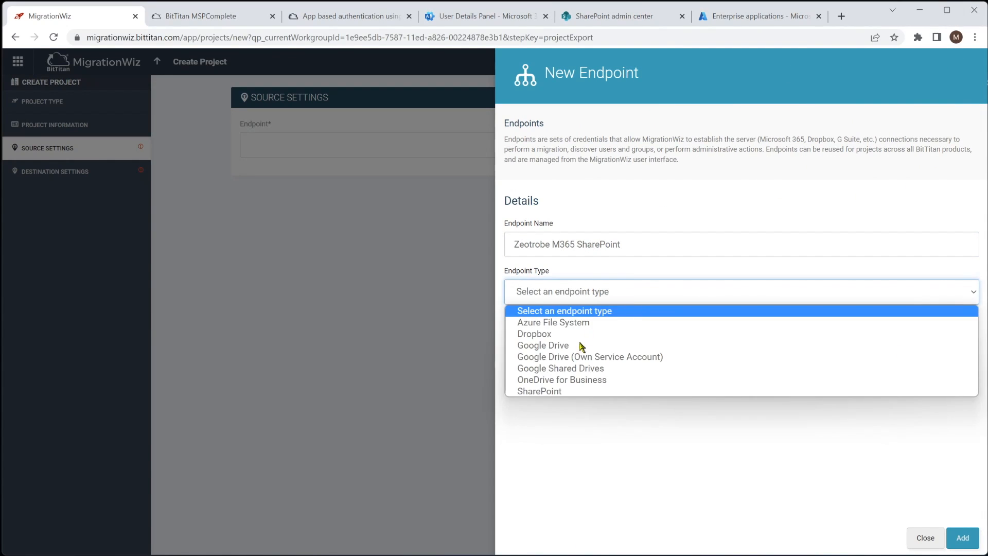
left_click(539, 390)
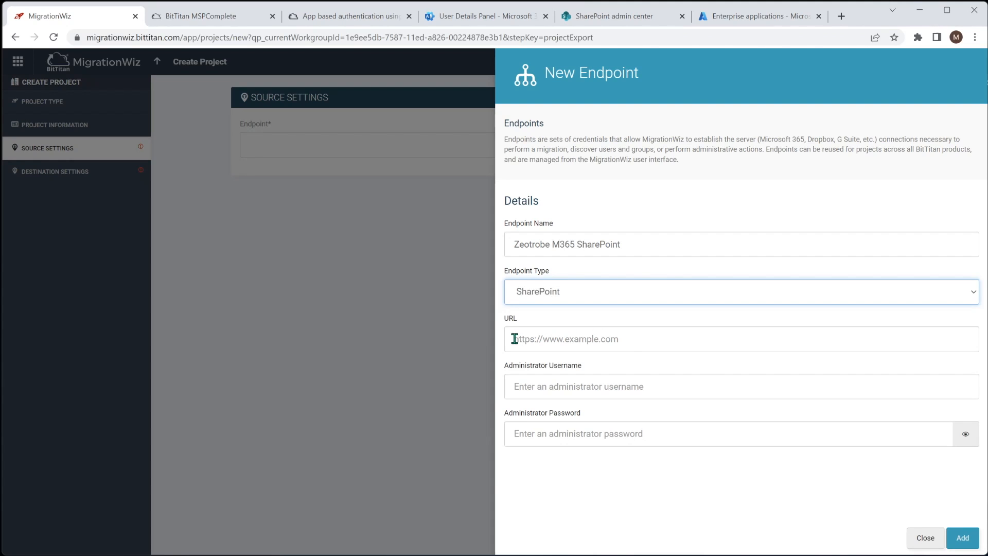
type("htt")
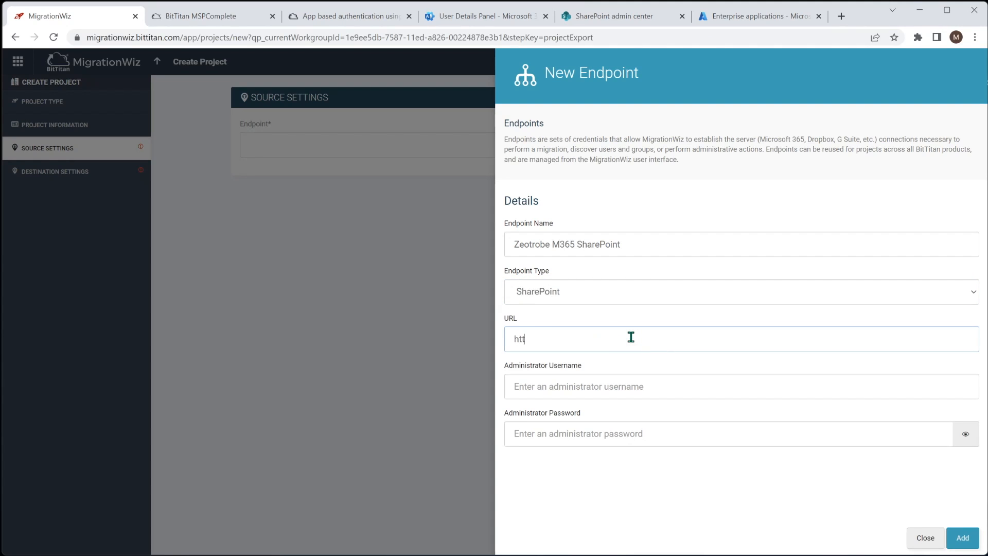
type("ps://")
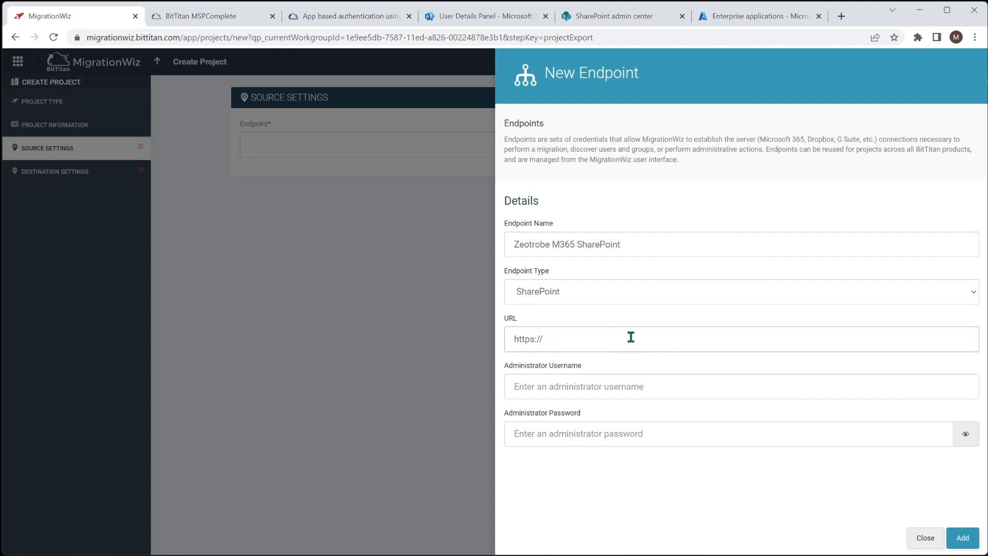
type("zeotrobe")
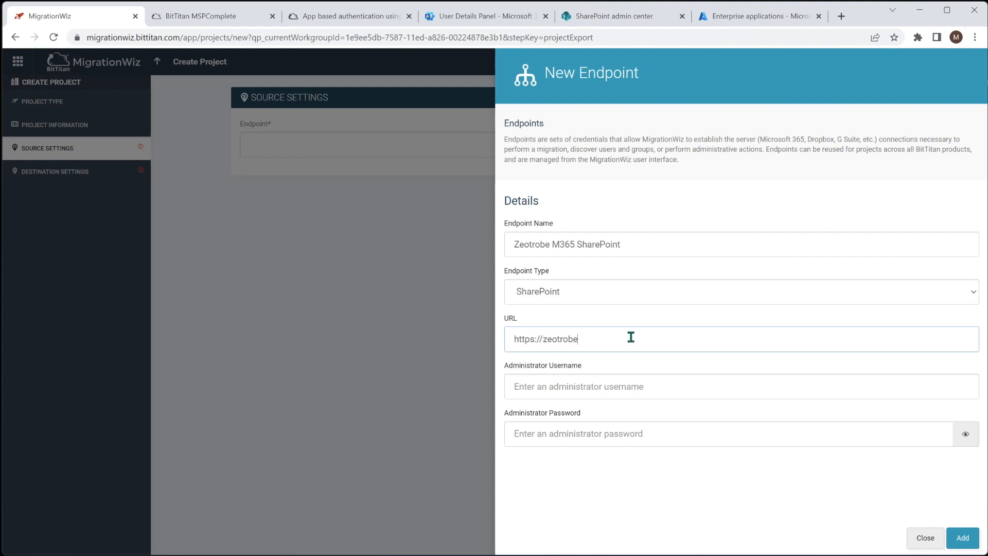
type(".sharepoint.c")
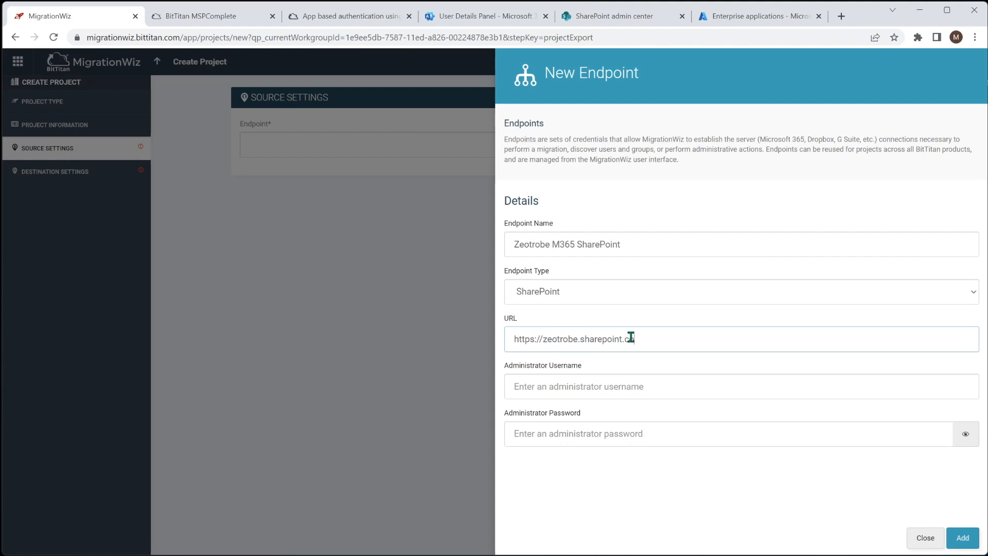
left_click(580, 385)
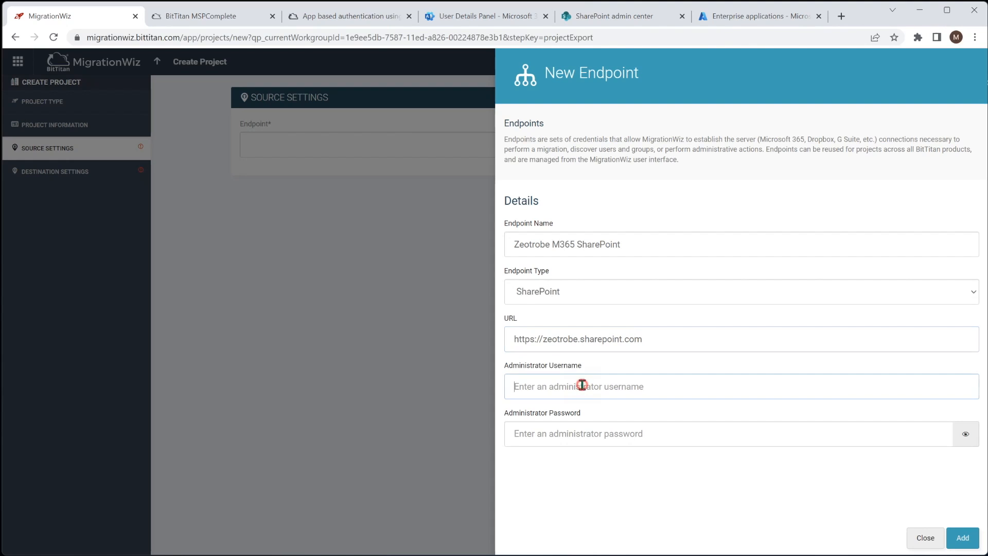
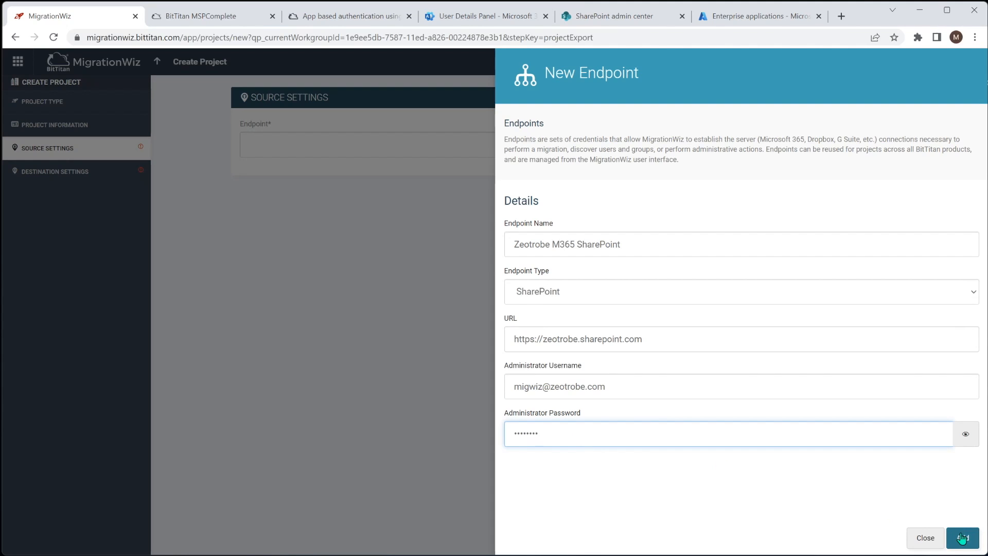
left_click(962, 537)
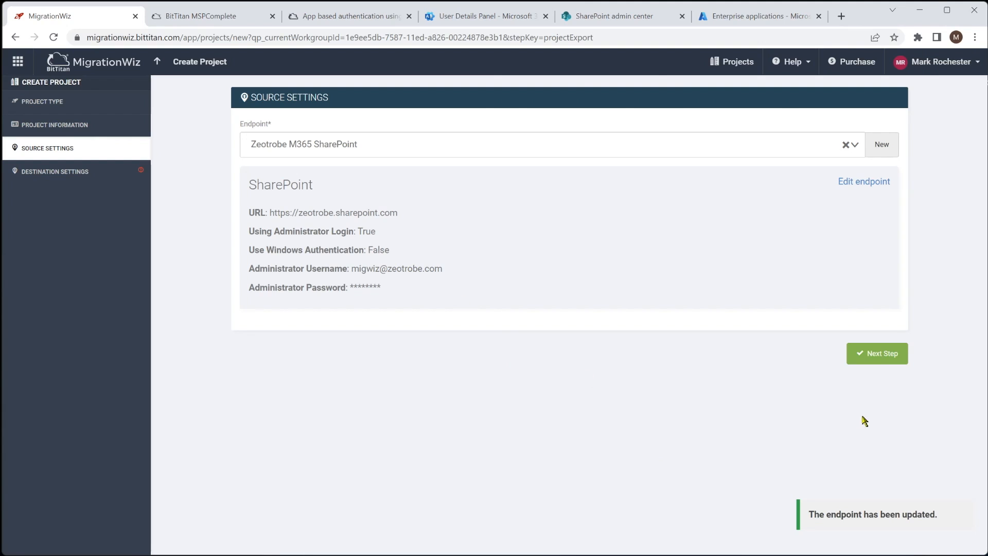
Step: On destination settings, start a SharePoint Online endpoint named 'Planeium M365 SharePoint'
left_click(876, 353)
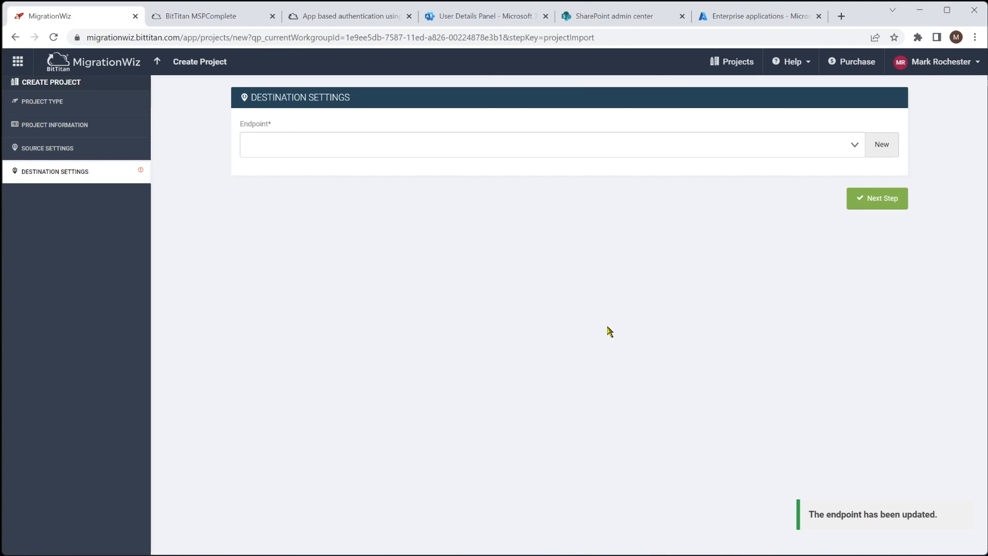
left_click(881, 144)
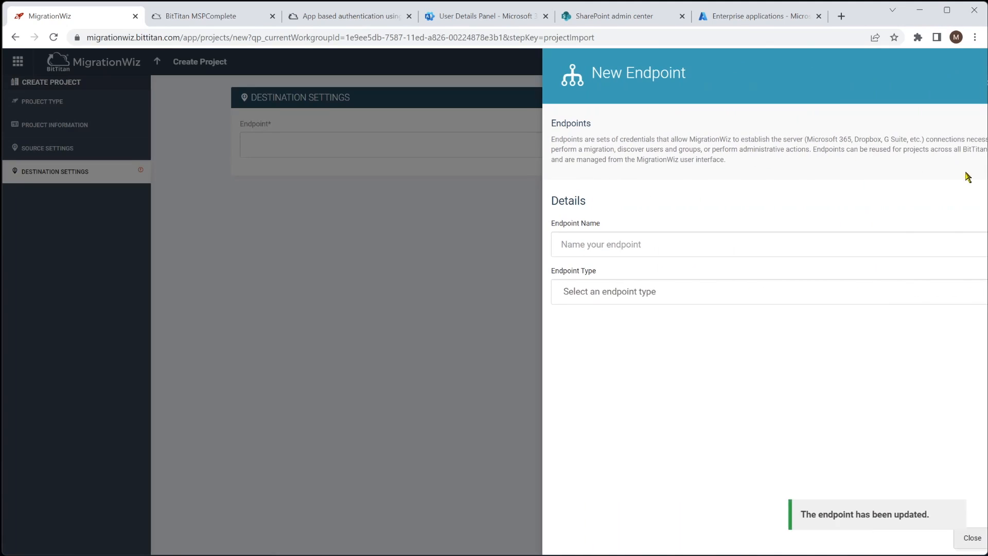
type("Planeium M365 SharePoint")
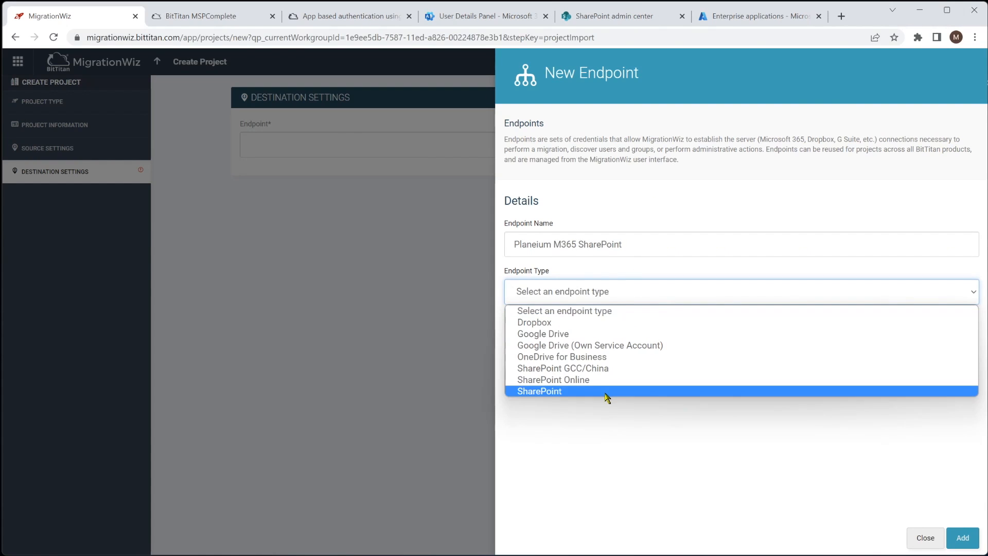
mouse_move(552, 379)
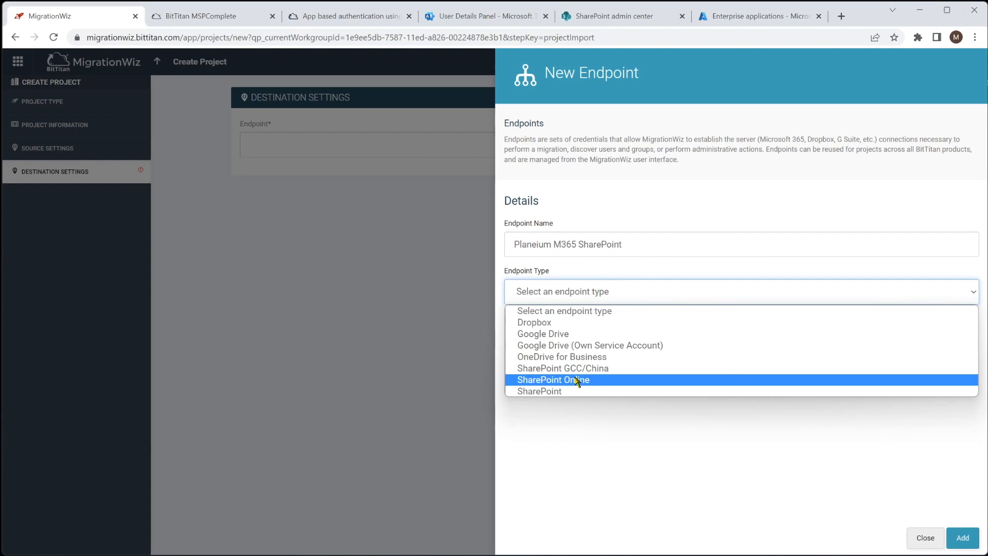
left_click(553, 380)
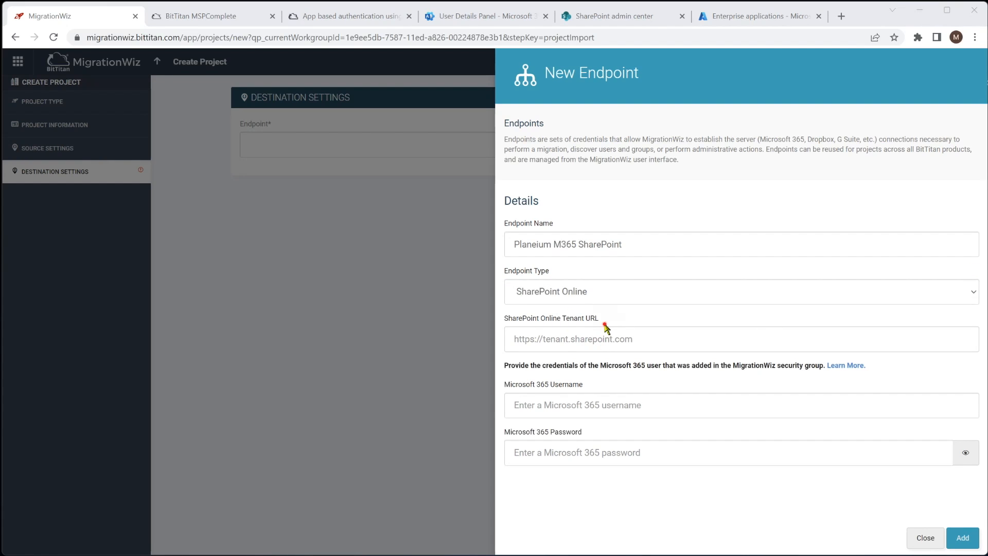
type("htt")
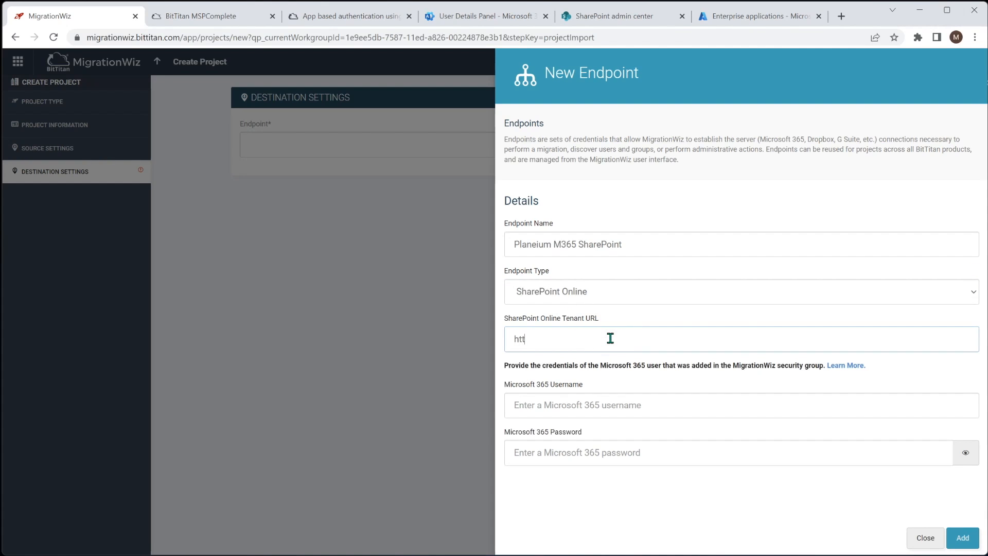
type("ps://")
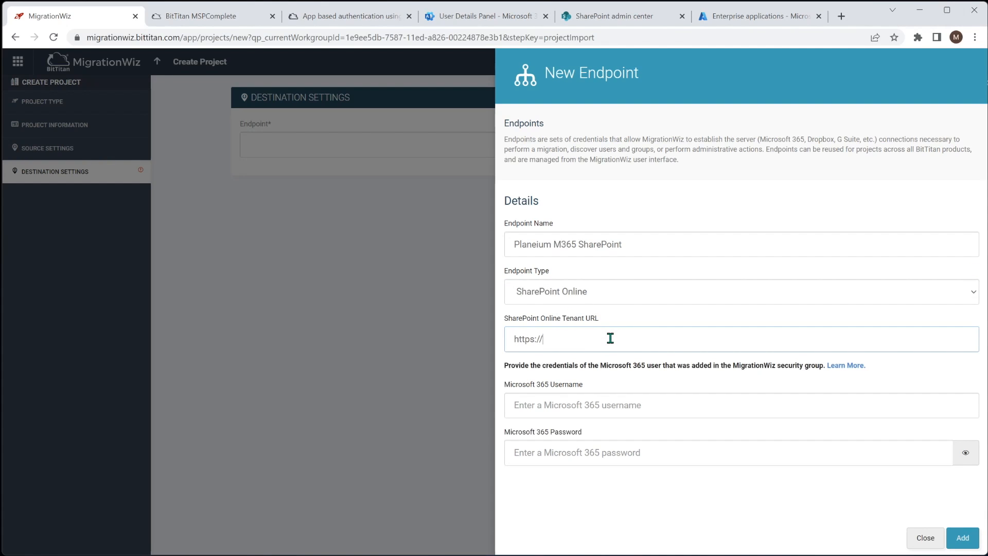
type("tcge")
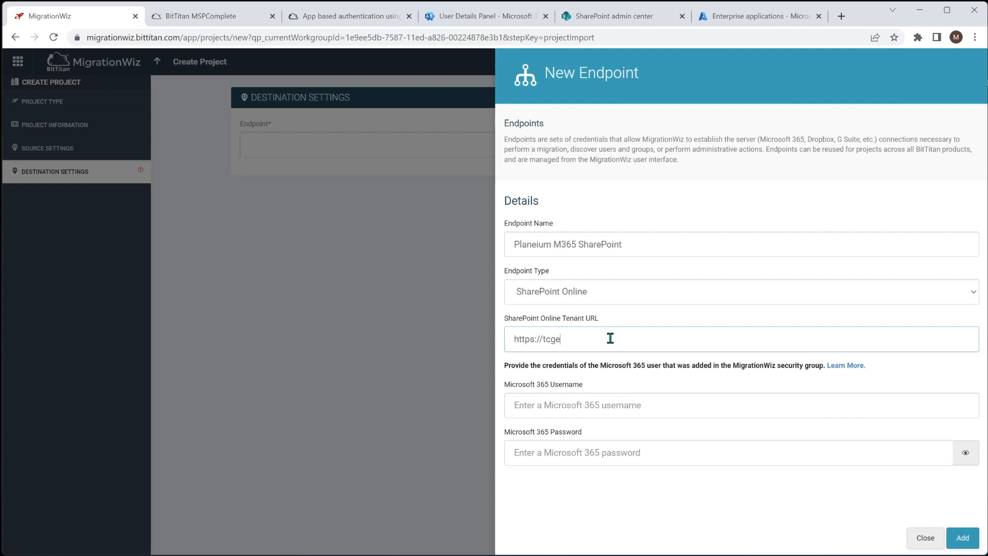
type("5demo.")
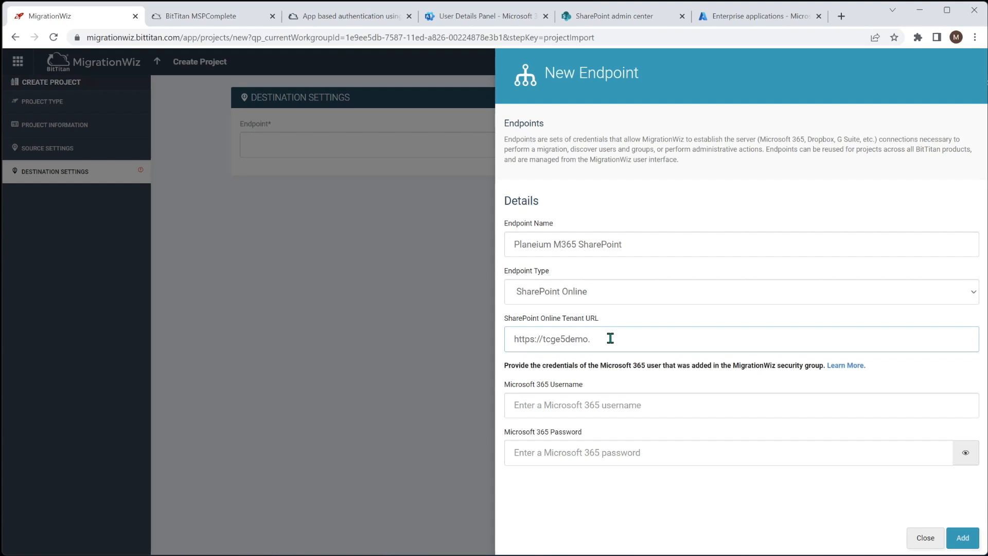
type("sharepoint.com")
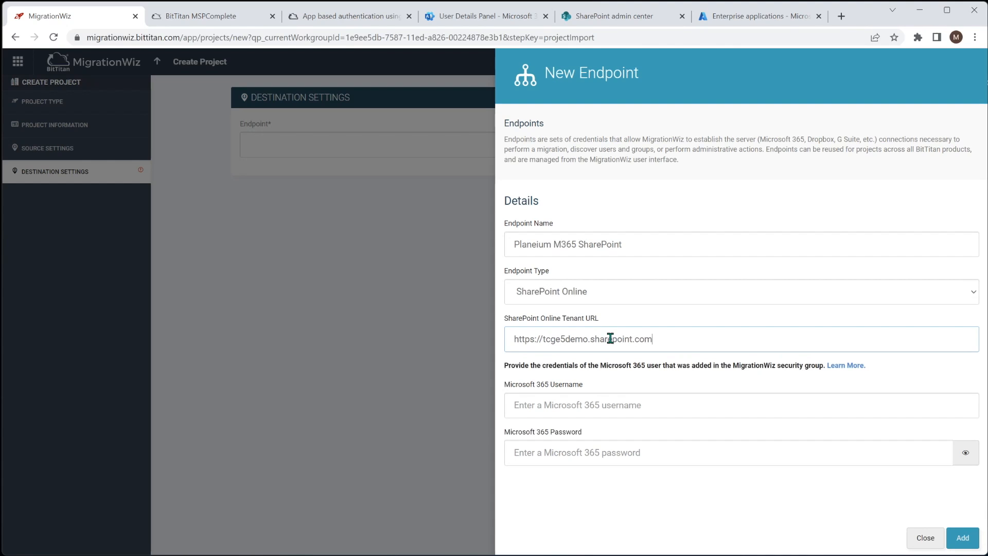
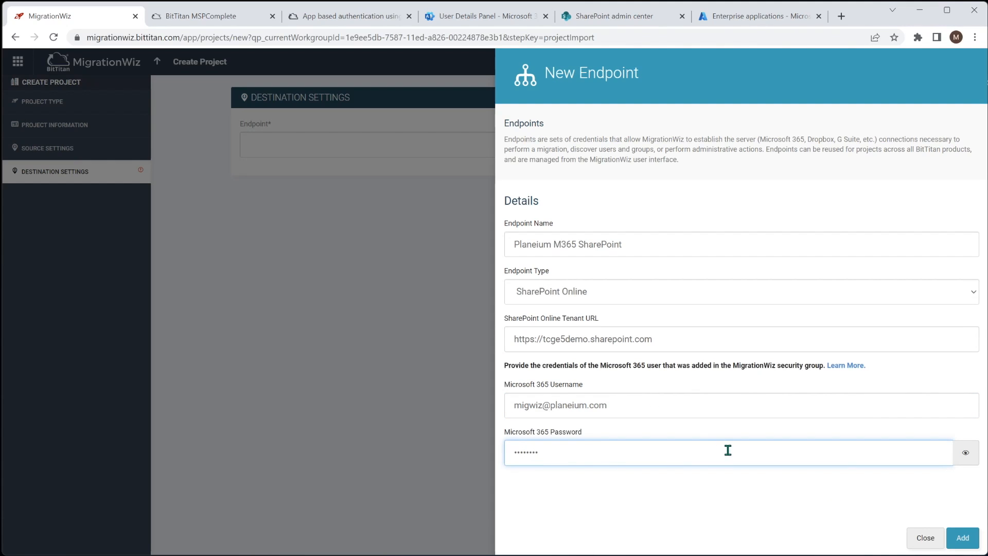
left_click(962, 537)
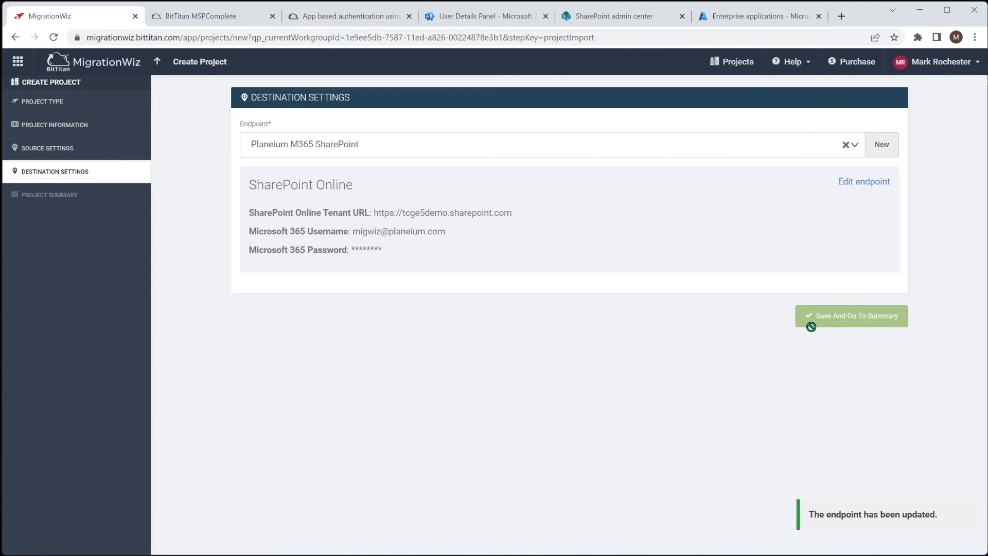
Step: Add support option UseApplicationPermission=1 in Advanced Options and save it
left_click(851, 315)
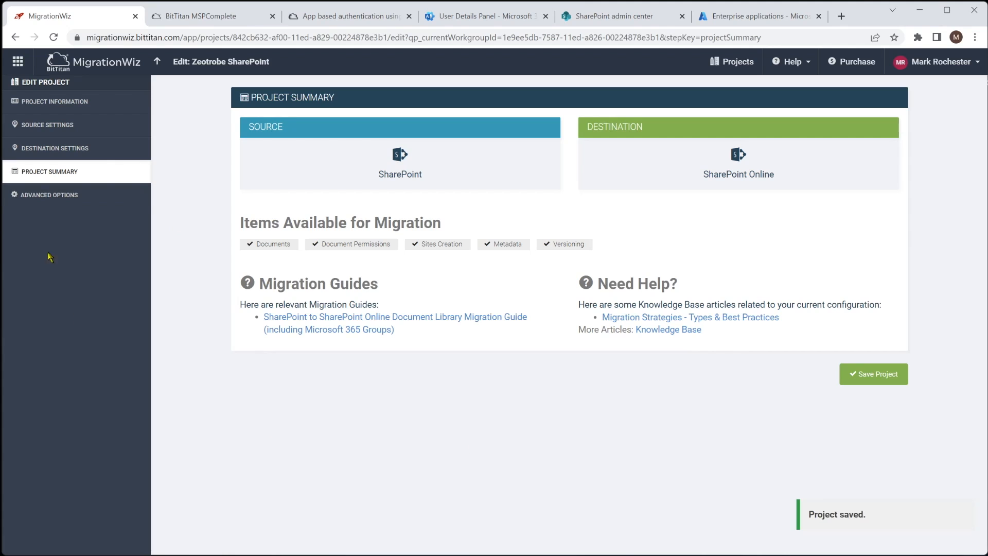
left_click(48, 194)
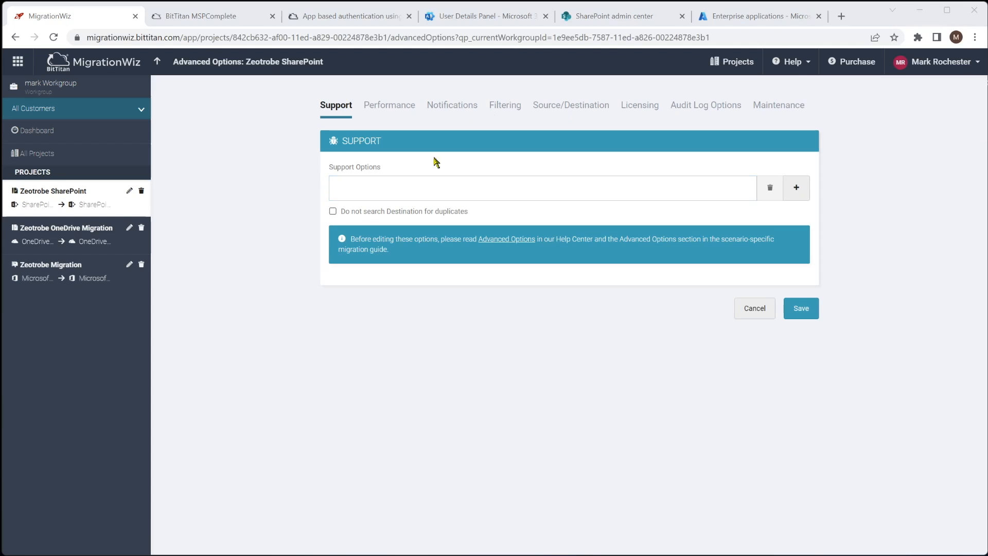
type("UseApplicationPermission=1")
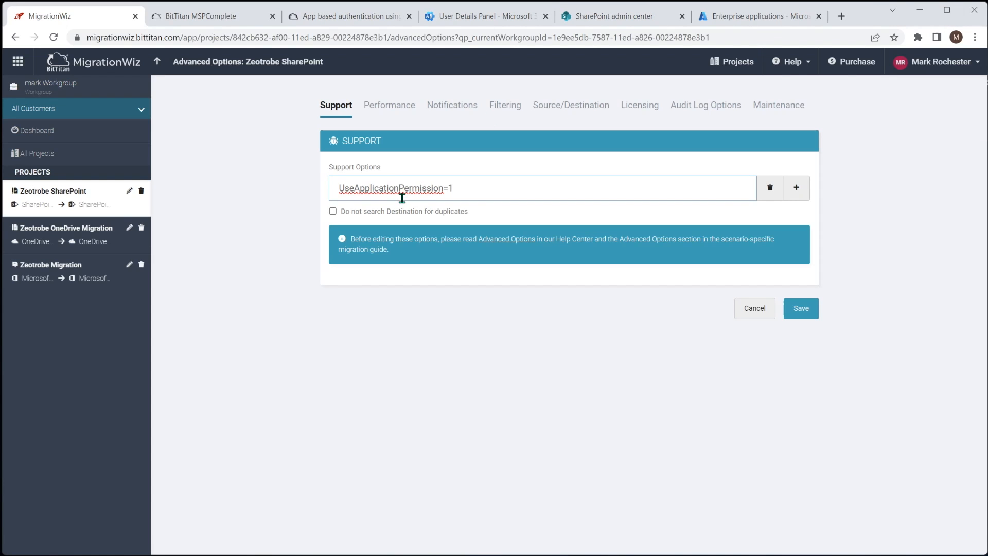
mouse_move(513, 211)
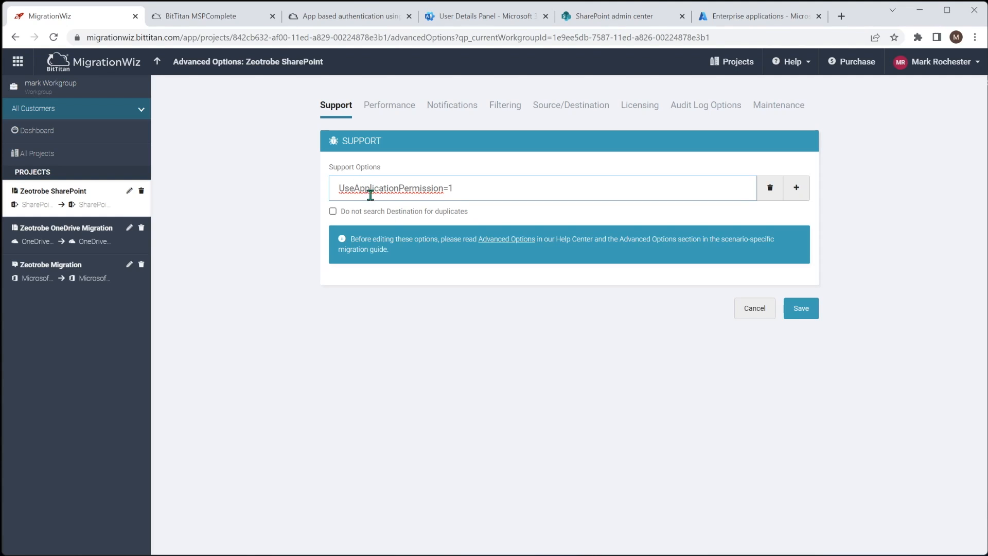
mouse_move(447, 264)
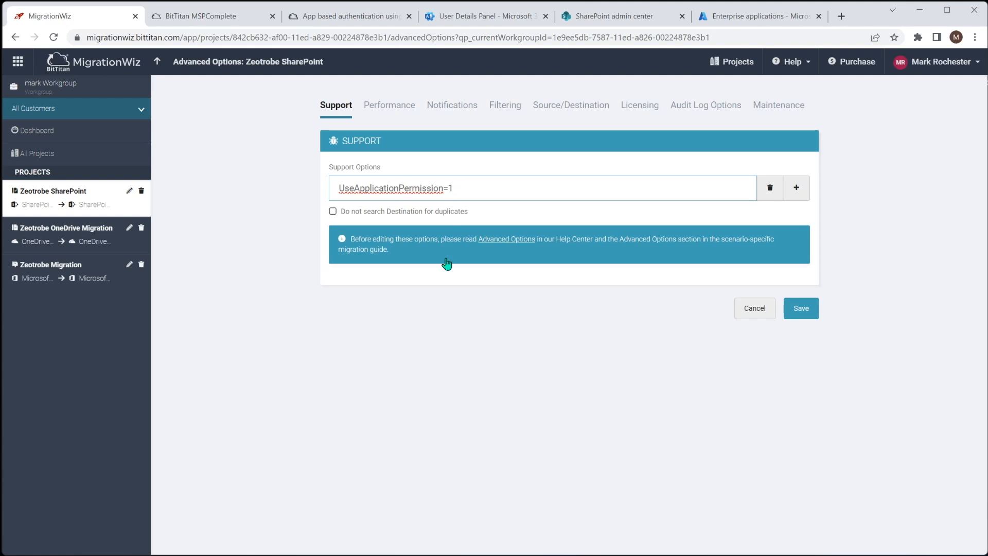
left_click(800, 308)
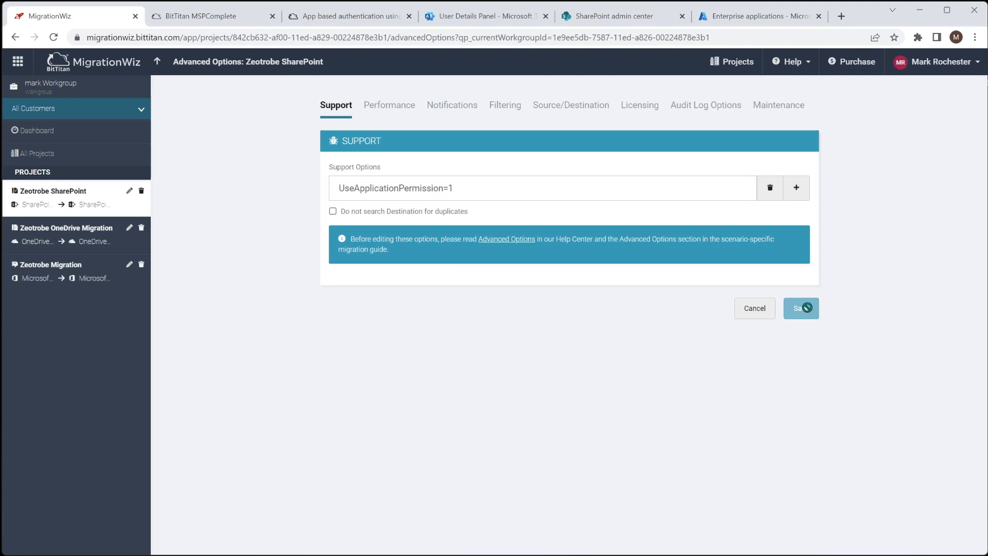
left_click(800, 308)
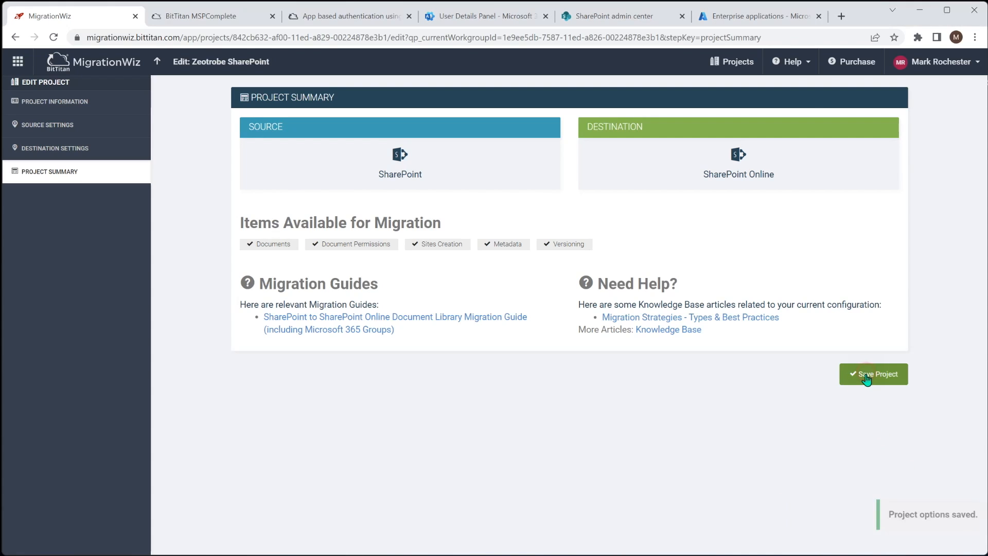
Step: Save the Zeotrobe SharePoint project from its Project Summary page
left_click(873, 374)
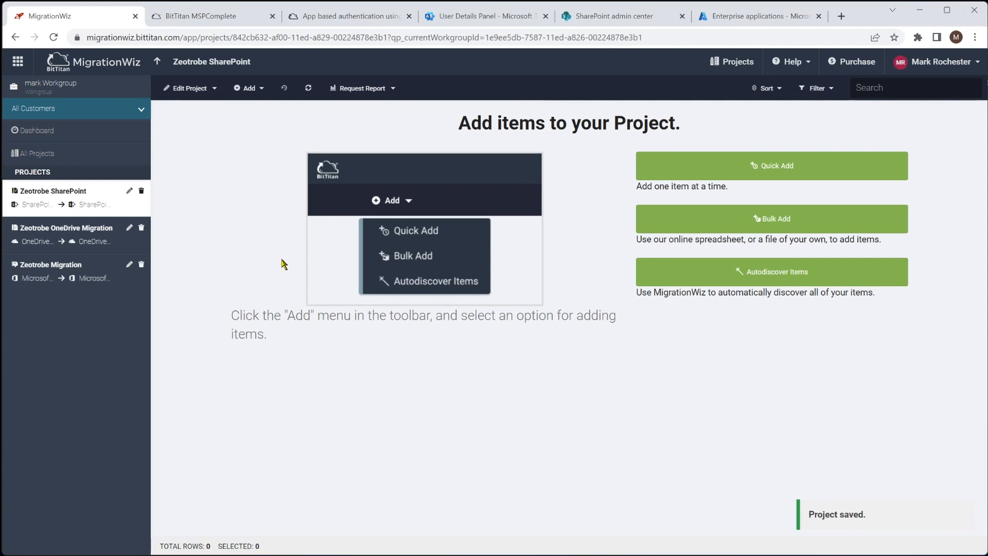
mouse_move(639, 395)
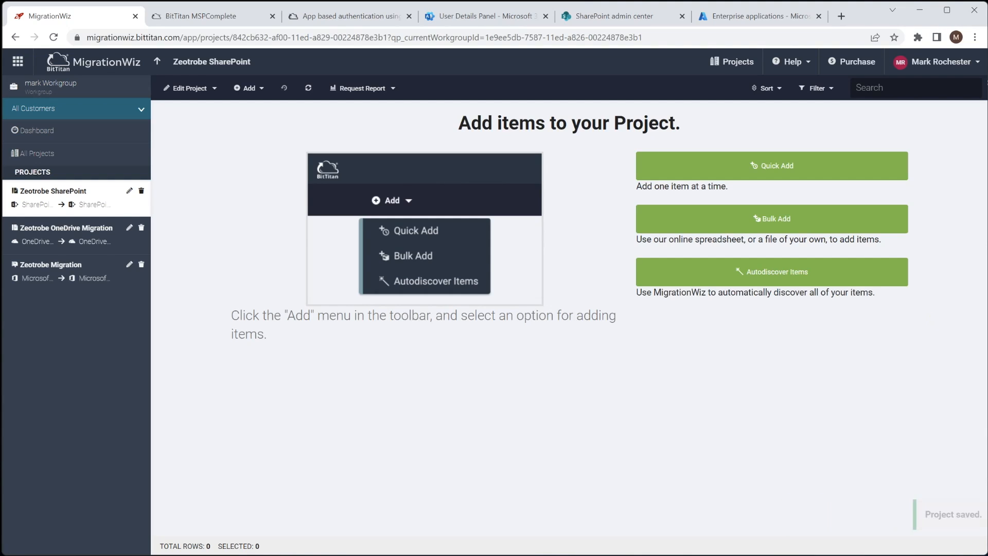
mouse_move(801, 348)
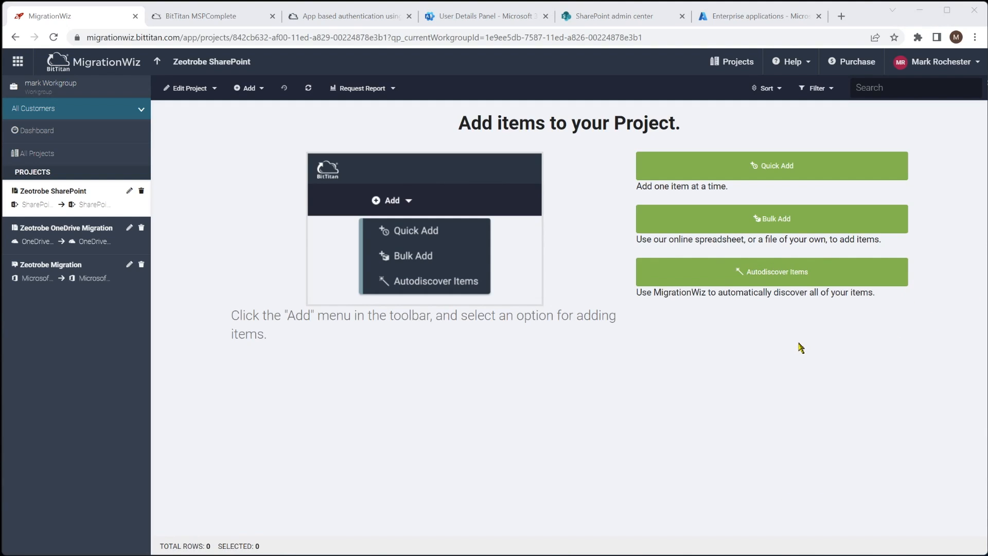
mouse_move(782, 340)
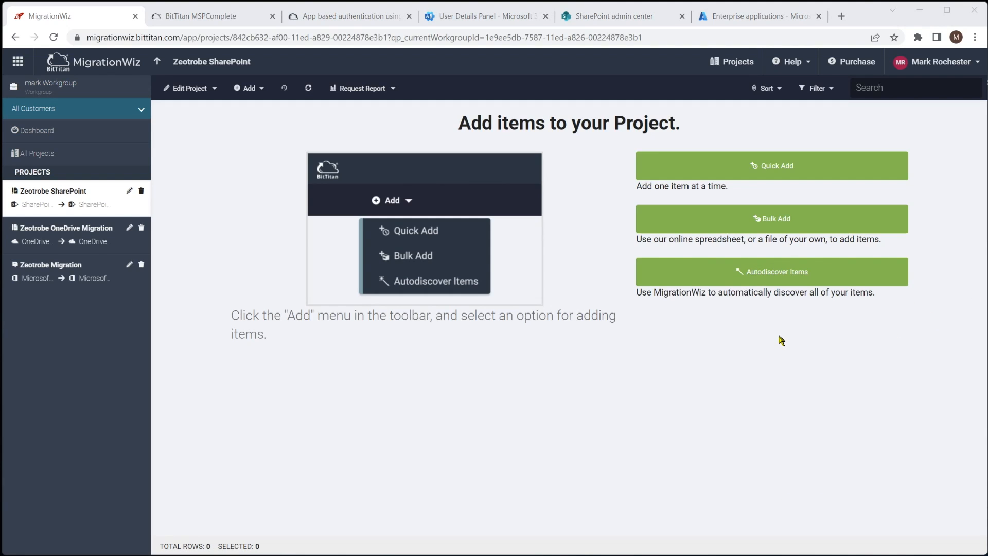
mouse_move(746, 325)
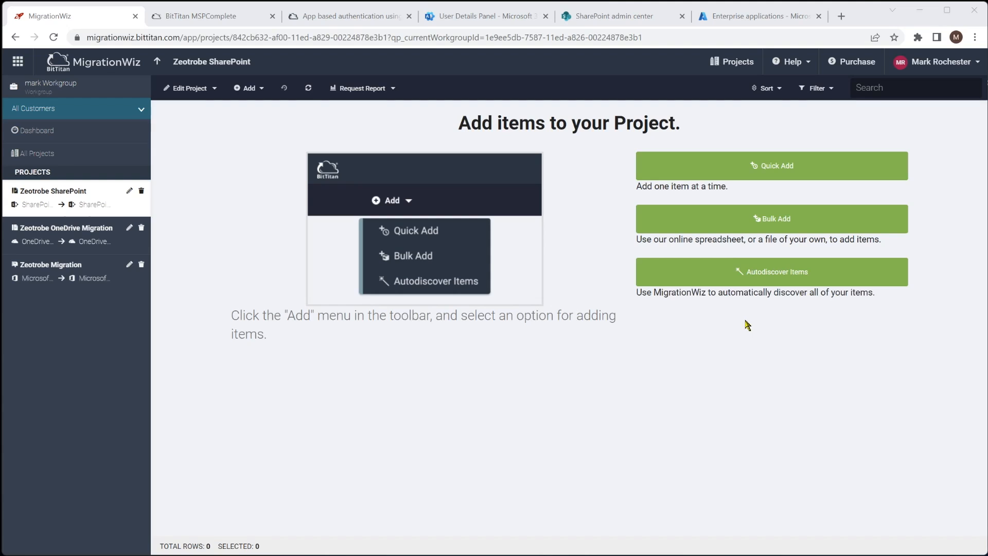
mouse_move(754, 331)
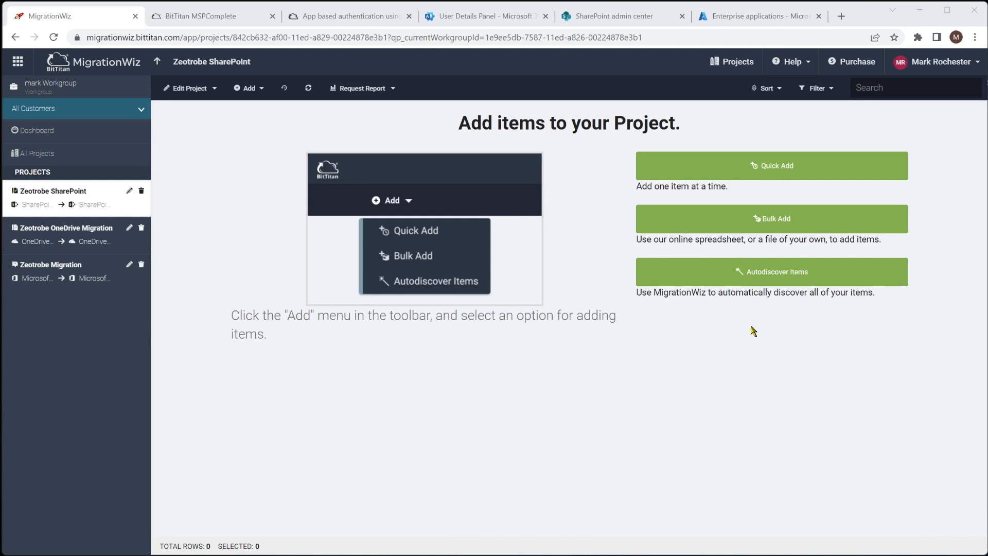
mouse_move(741, 339)
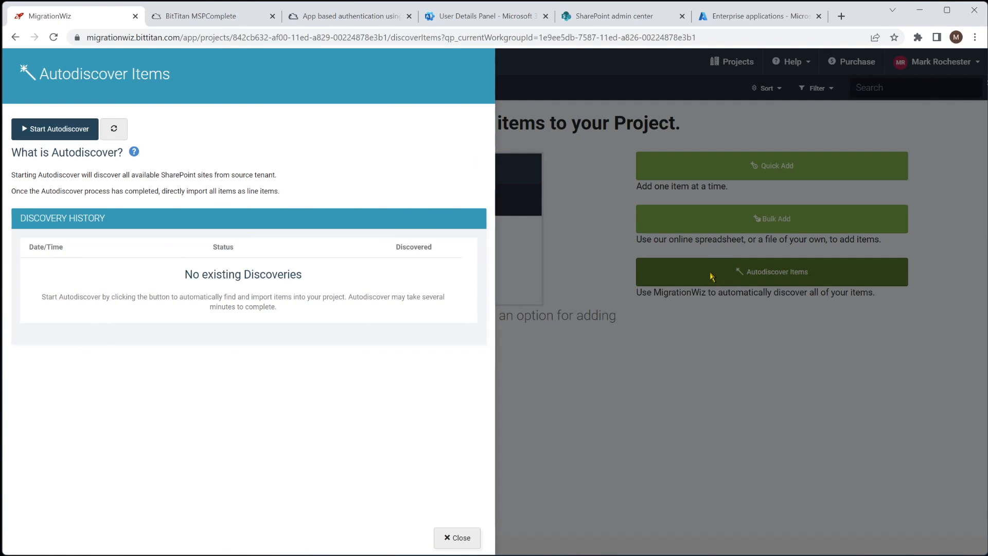
mouse_move(238, 238)
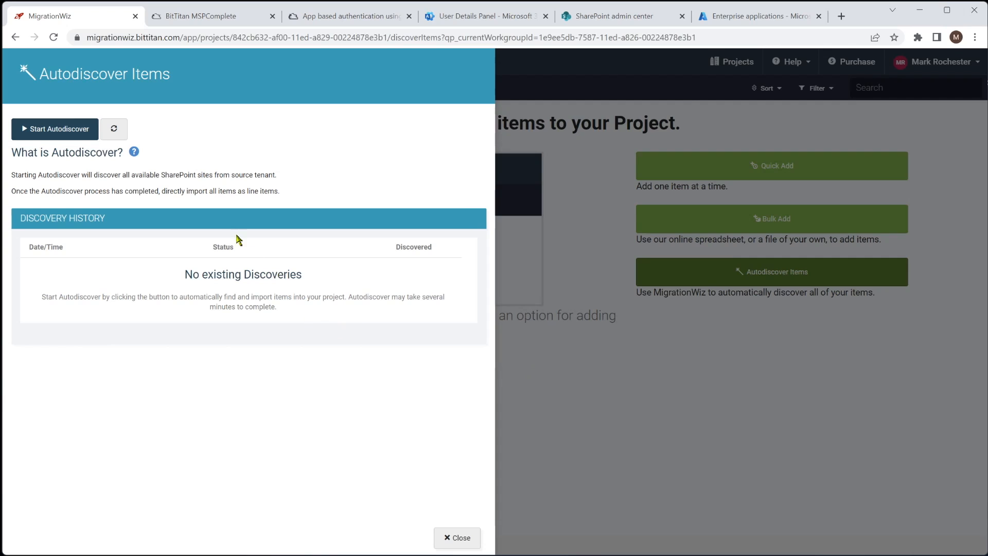
mouse_move(54, 140)
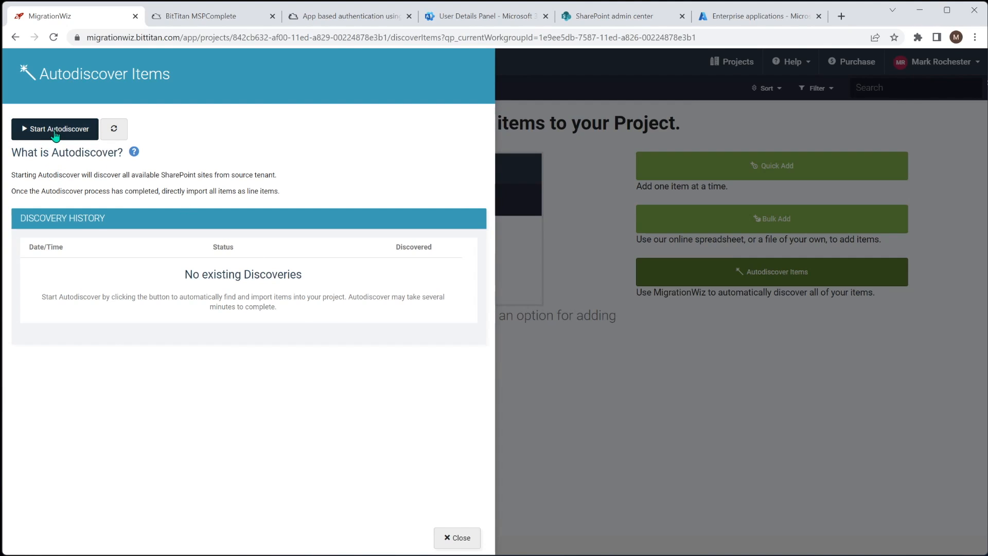
Step: Start autodiscovery of SharePoint sites in the source tenant
left_click(55, 129)
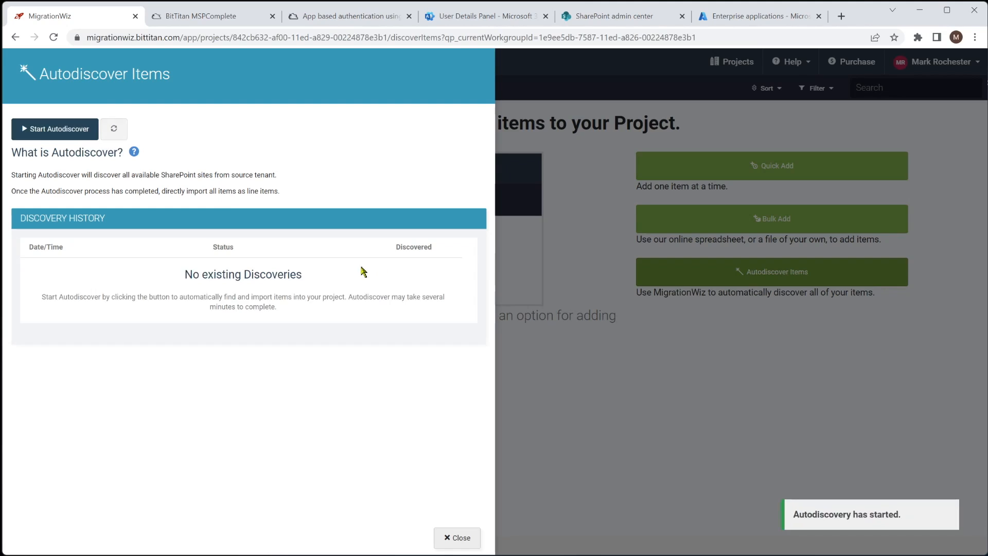
left_click(54, 129)
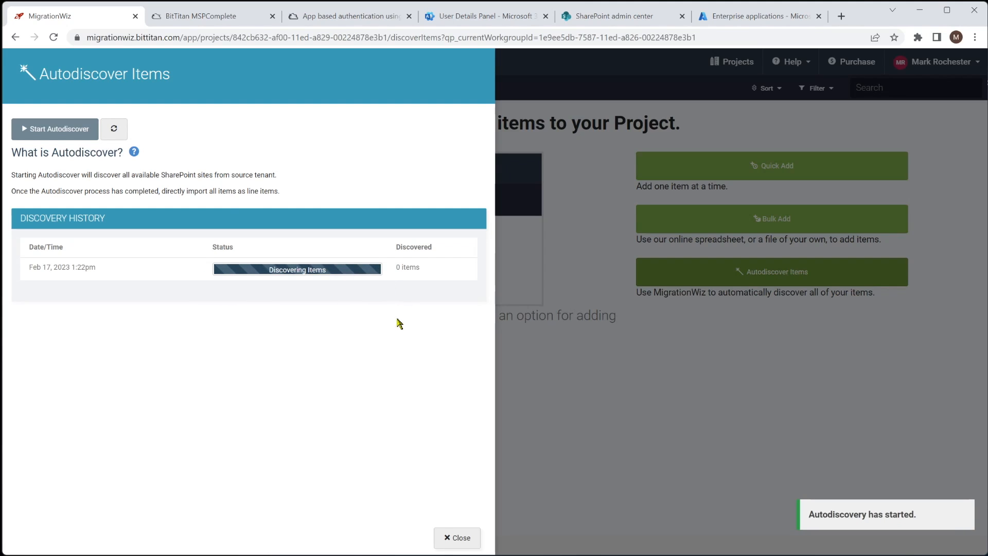
mouse_move(414, 338)
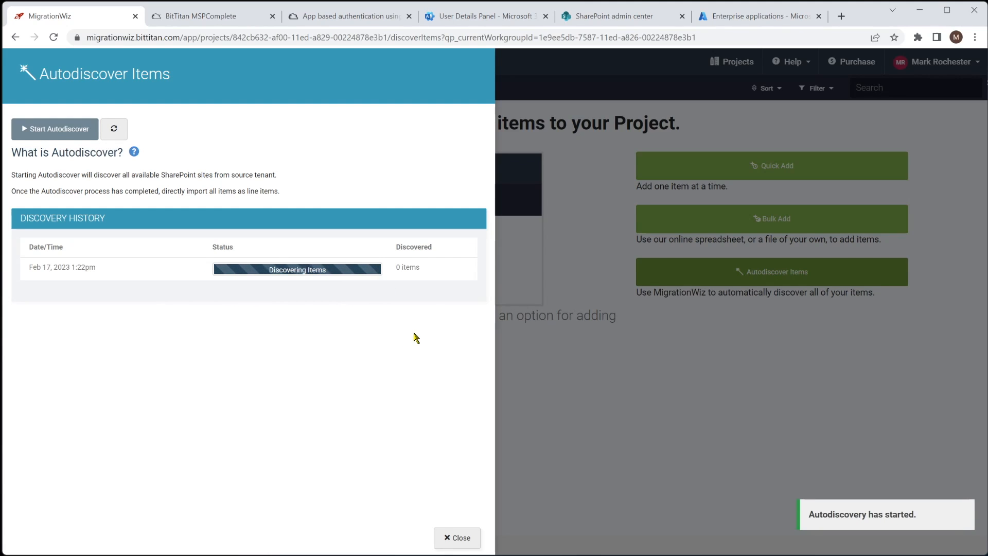
mouse_move(289, 377)
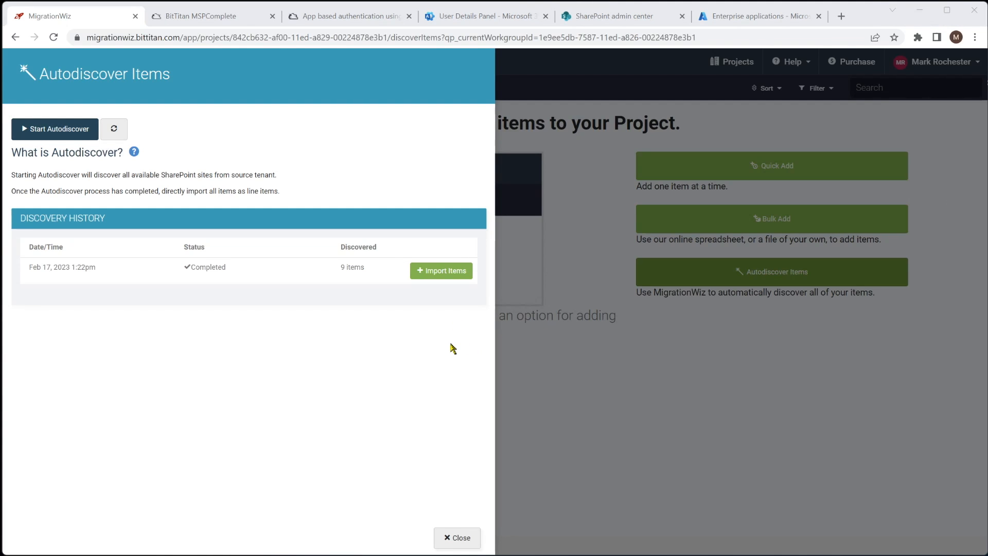
mouse_move(257, 318)
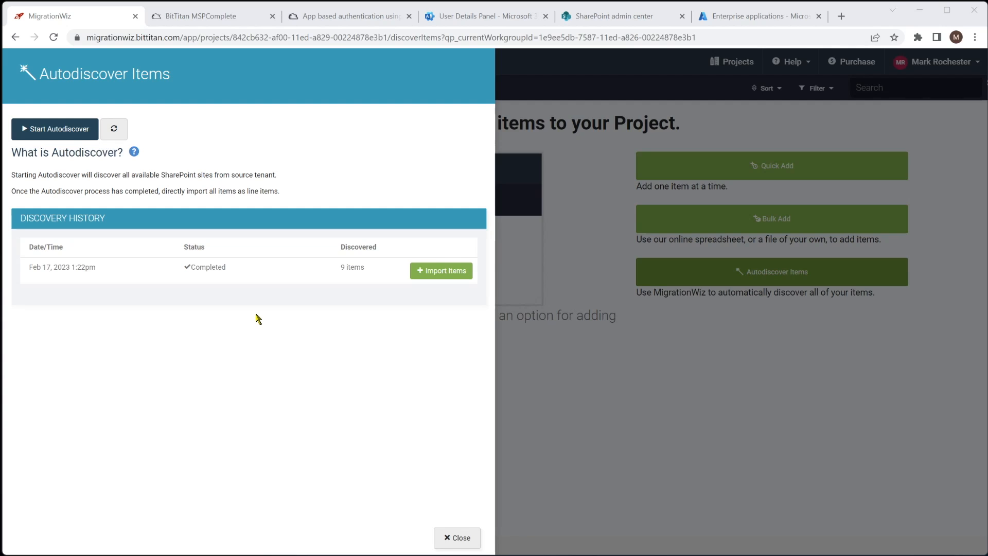
mouse_move(224, 269)
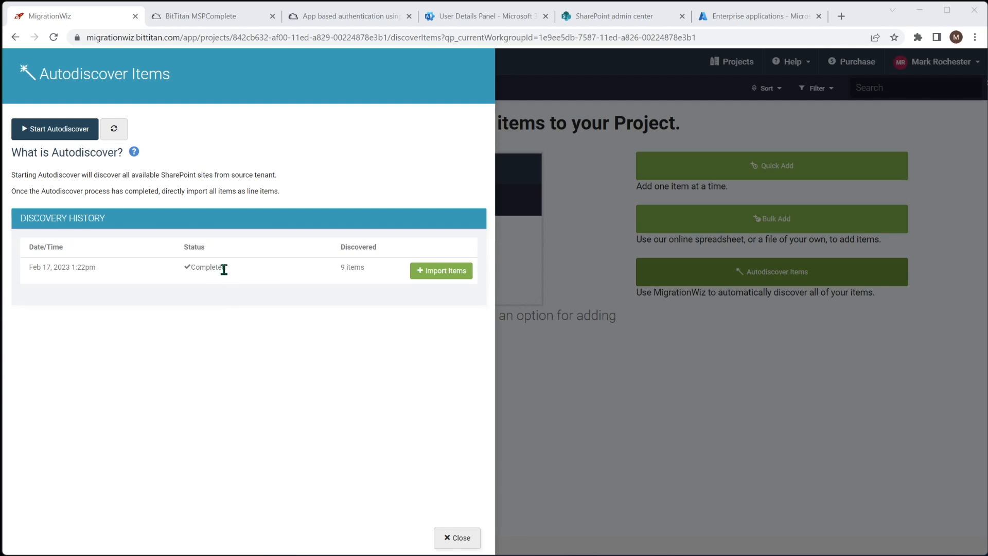
mouse_move(232, 273)
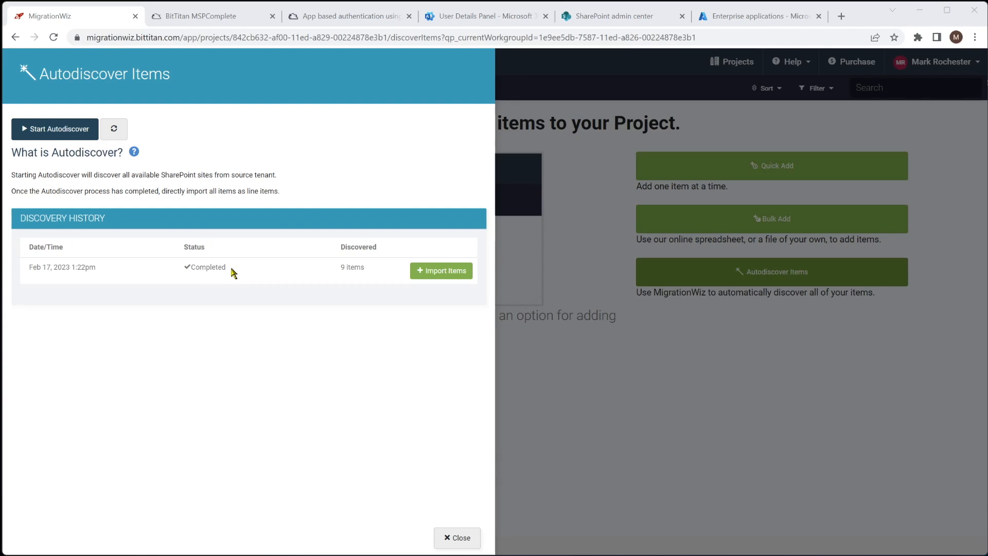
mouse_move(344, 277)
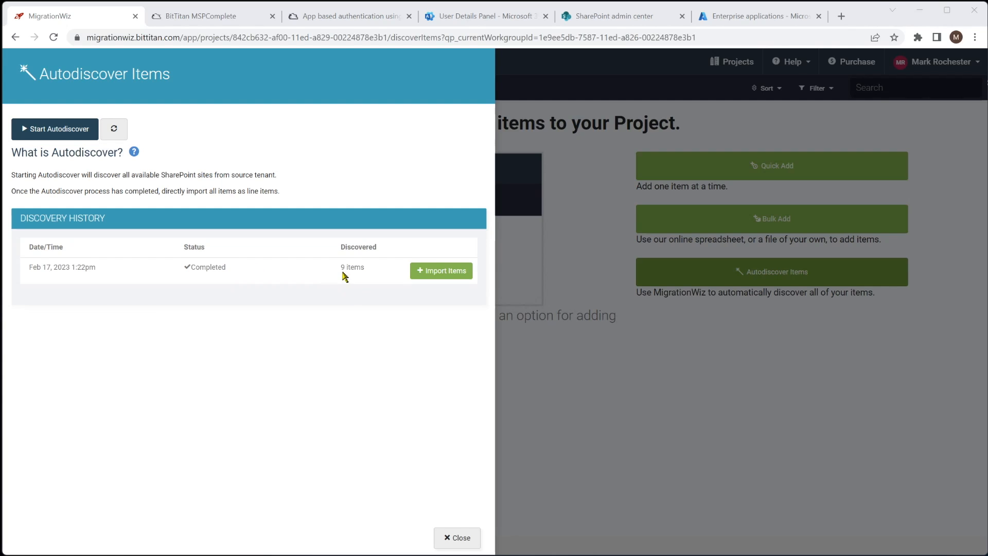
mouse_move(450, 287)
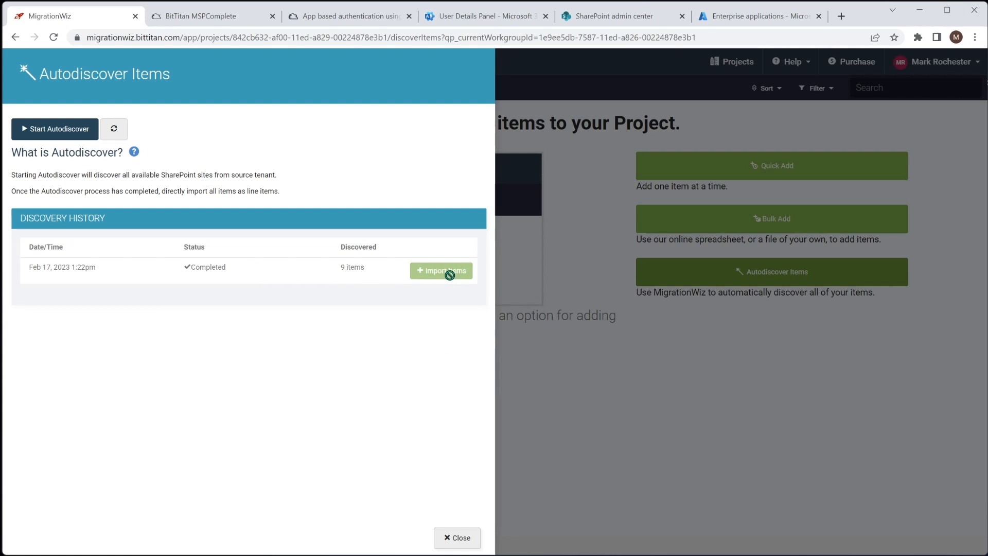
Step: Import the nine discovered SharePoint libraries from the Discovery History row
left_click(441, 270)
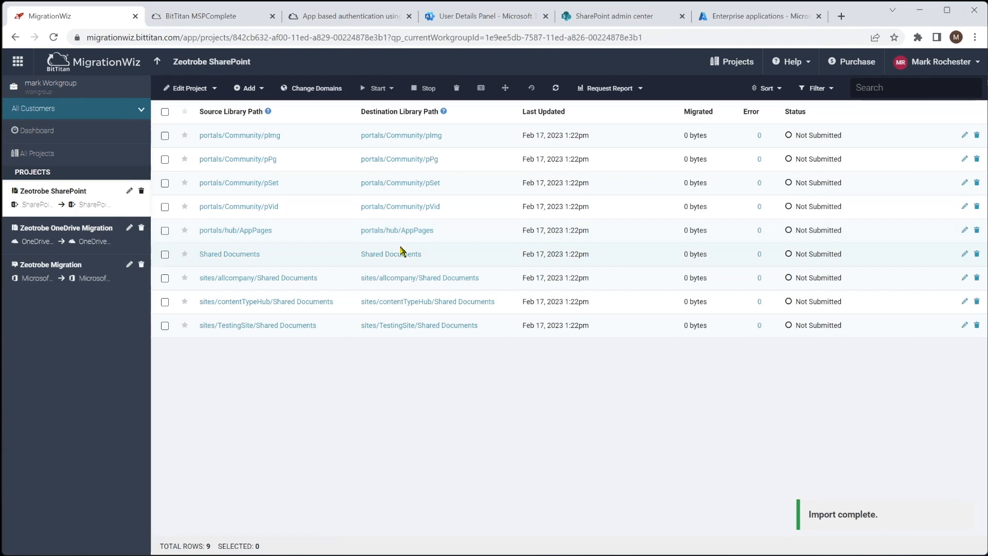
mouse_move(283, 278)
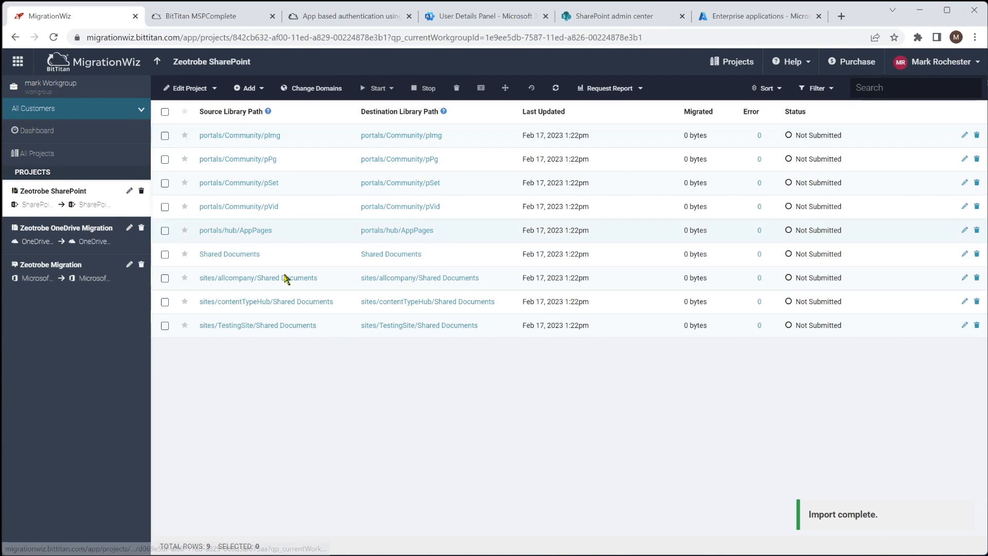
mouse_move(211, 173)
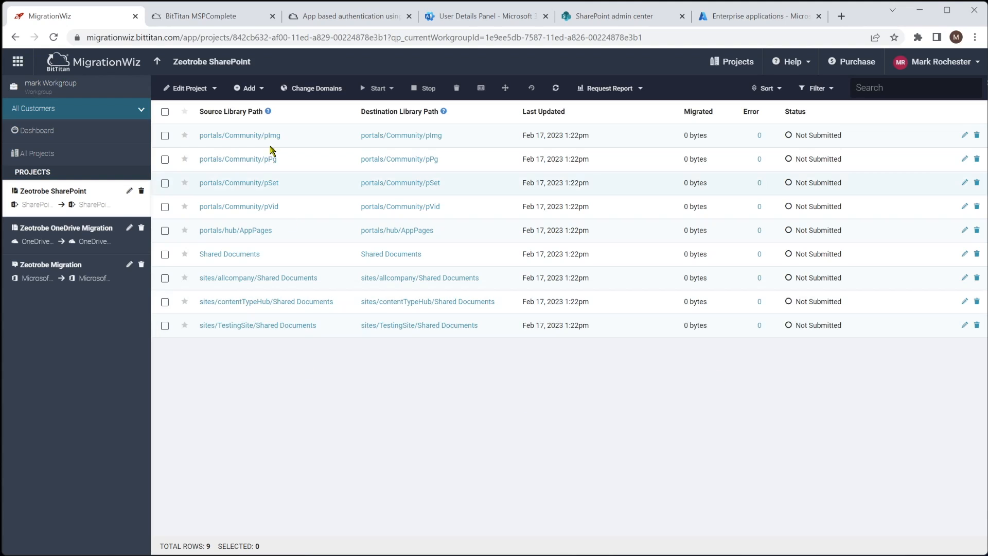
mouse_move(280, 385)
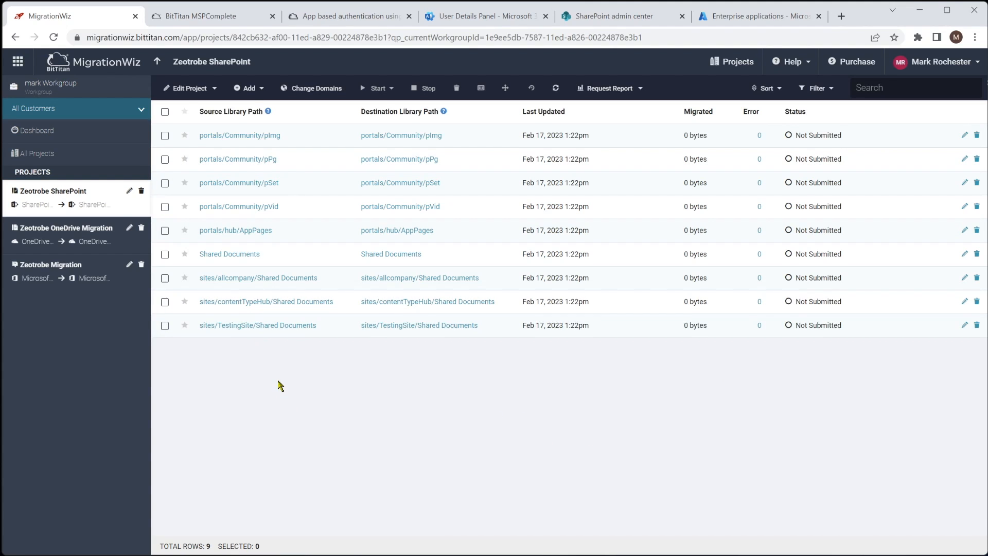
mouse_move(287, 399)
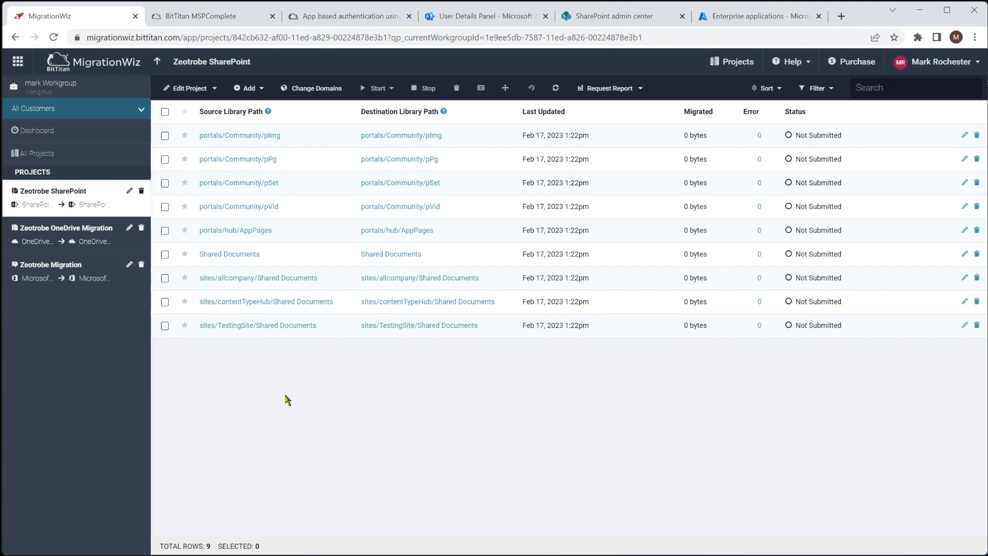
mouse_move(258, 325)
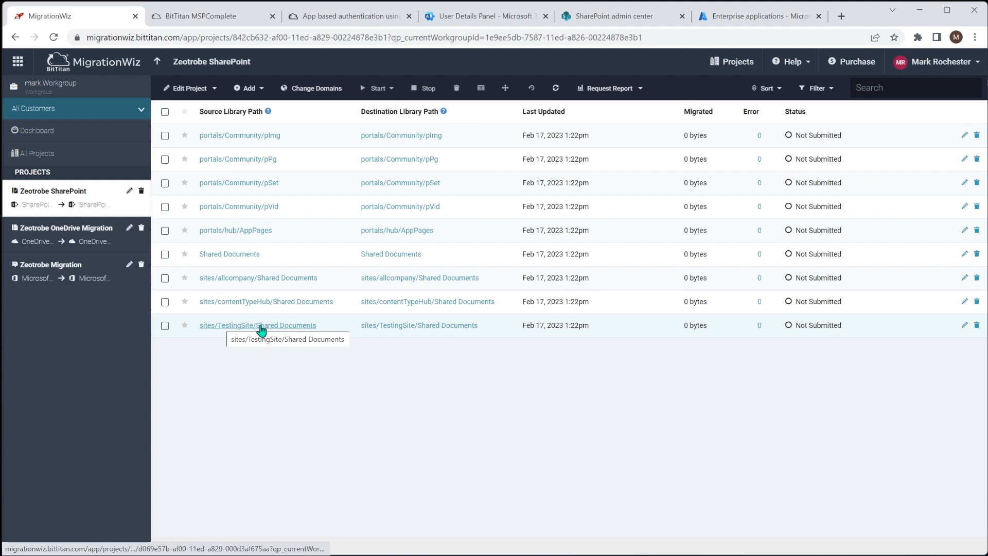
mouse_move(285, 385)
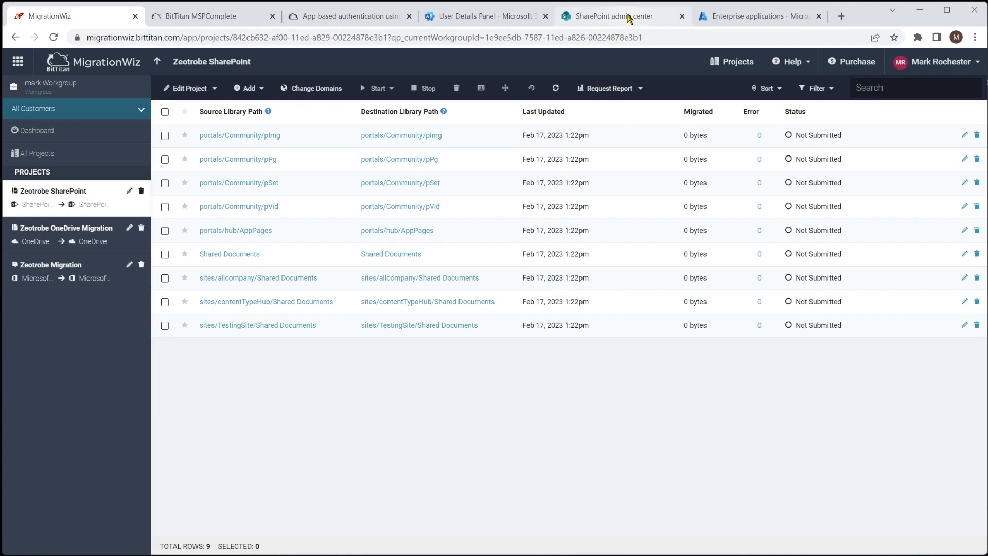
left_click(621, 16)
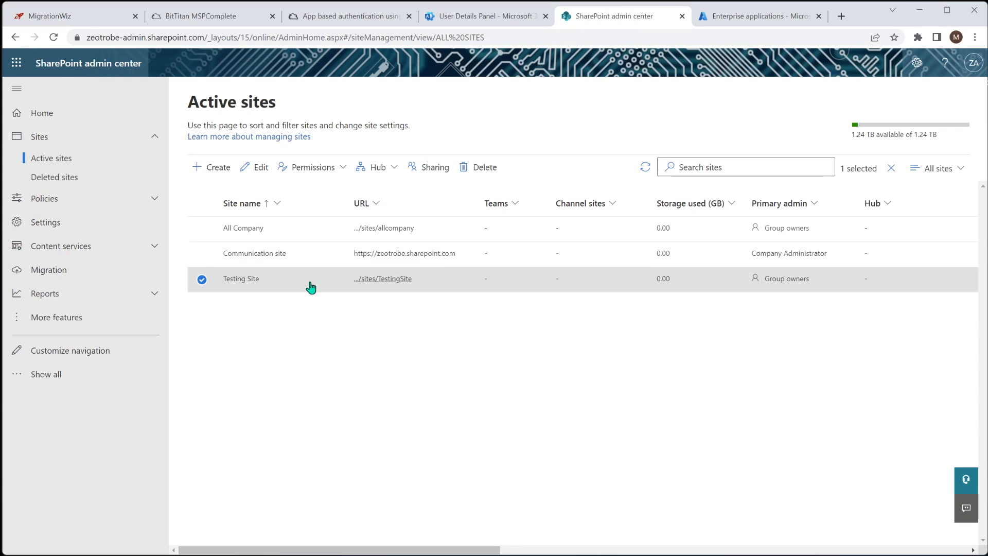
mouse_move(245, 326)
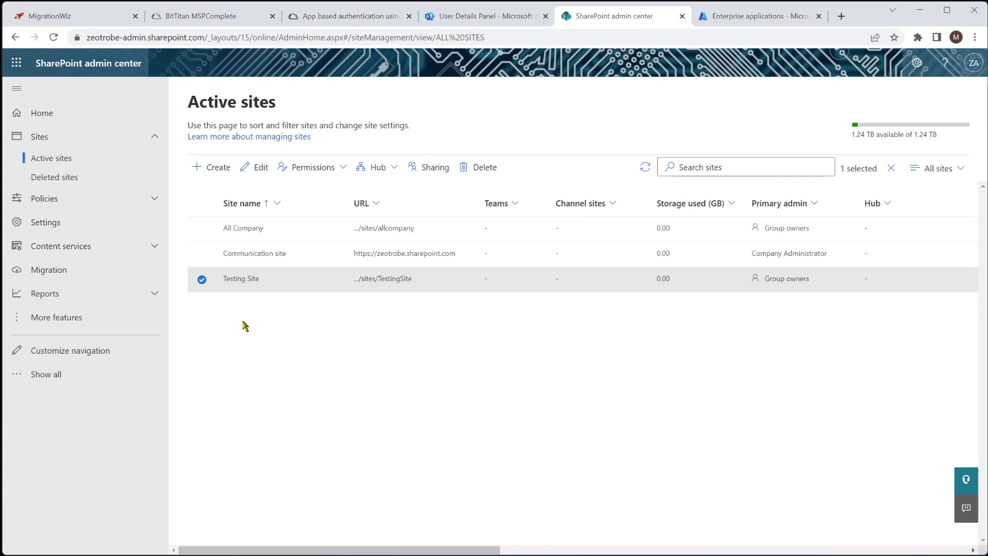
mouse_move(340, 314)
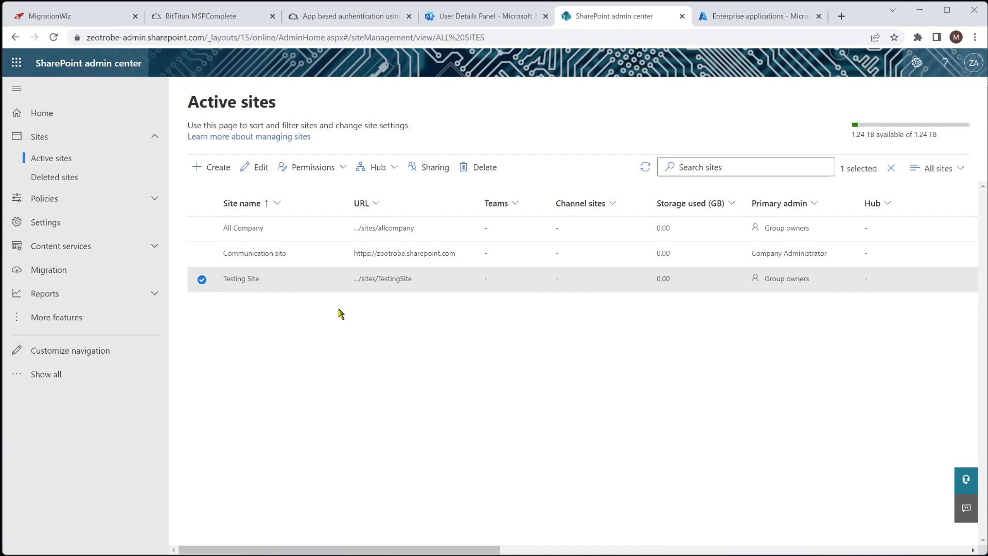
mouse_move(340, 395)
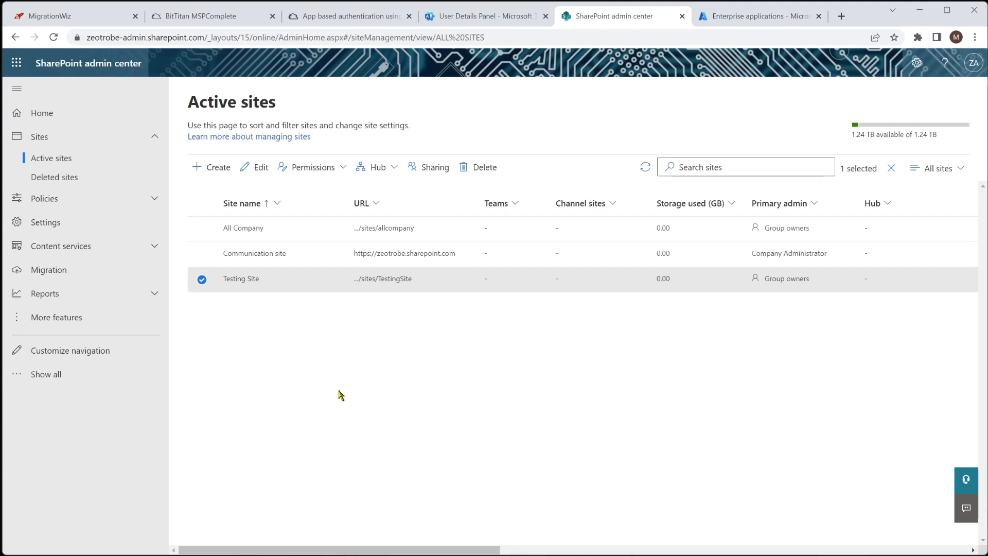
mouse_move(295, 318)
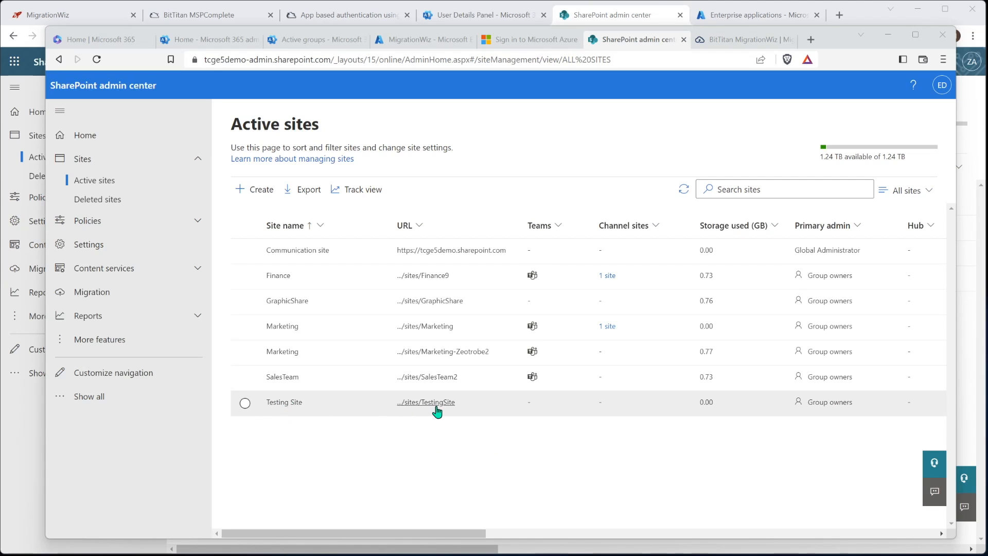
mouse_move(903, 53)
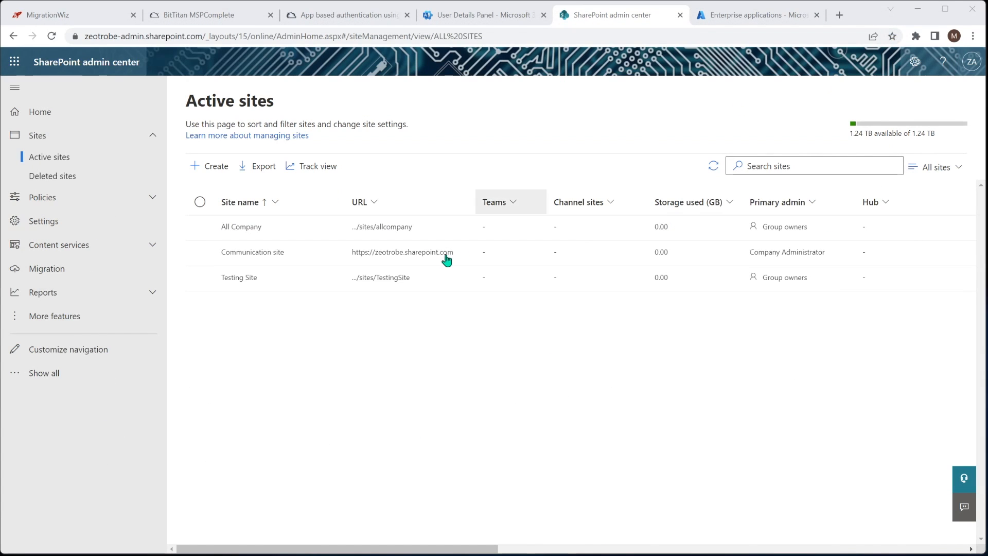
Step: Run Verify Credentials on only the sites/TestingSite library and confirm
left_click(70, 14)
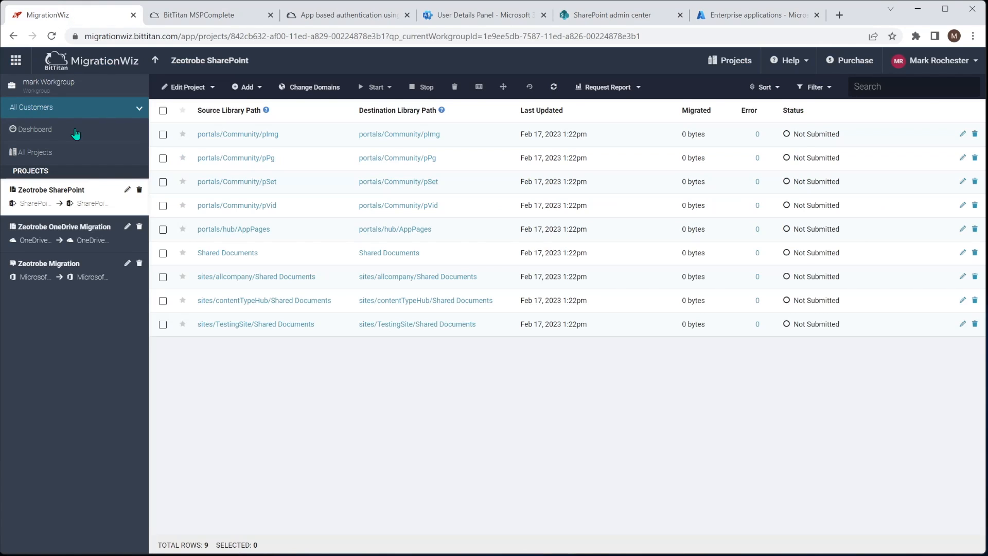
left_click(162, 324)
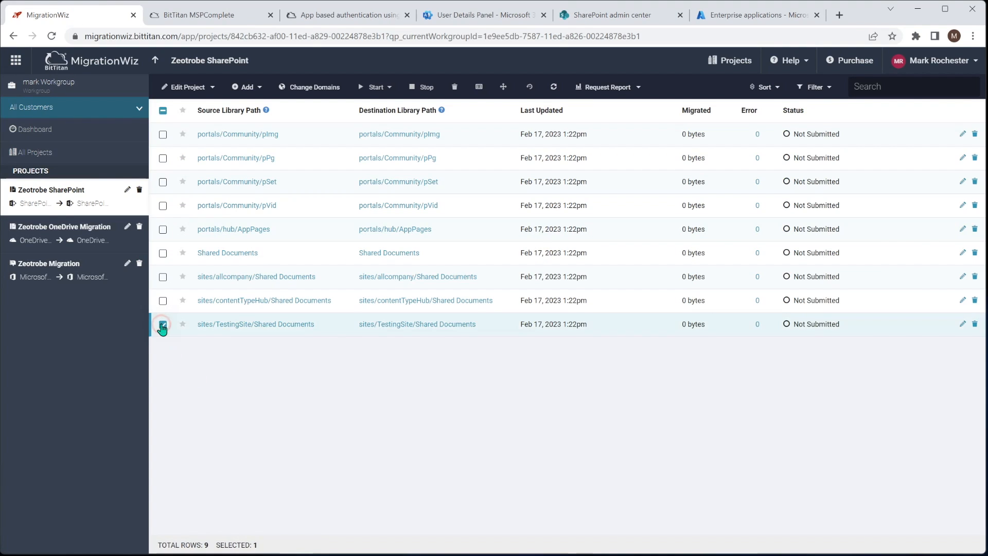
left_click(163, 323)
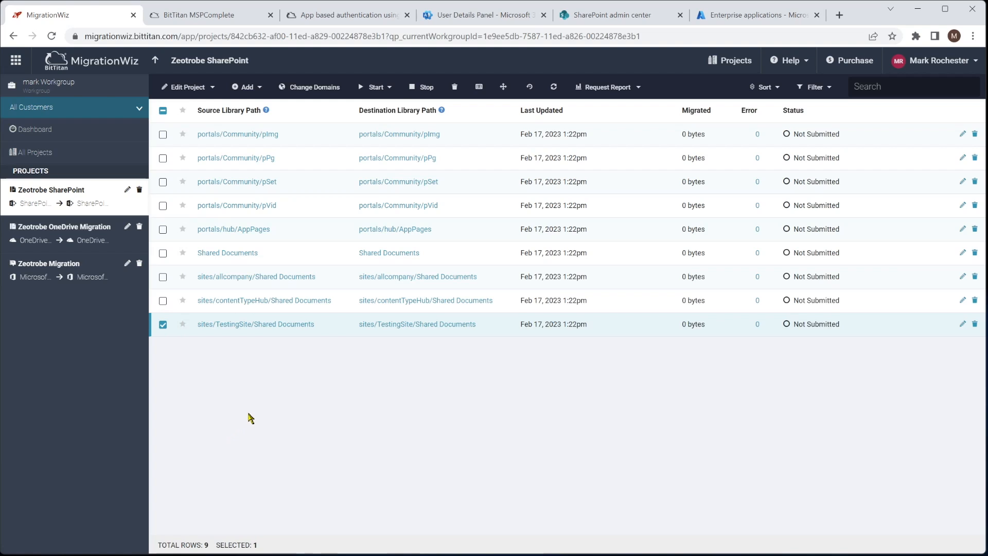
left_click(374, 87)
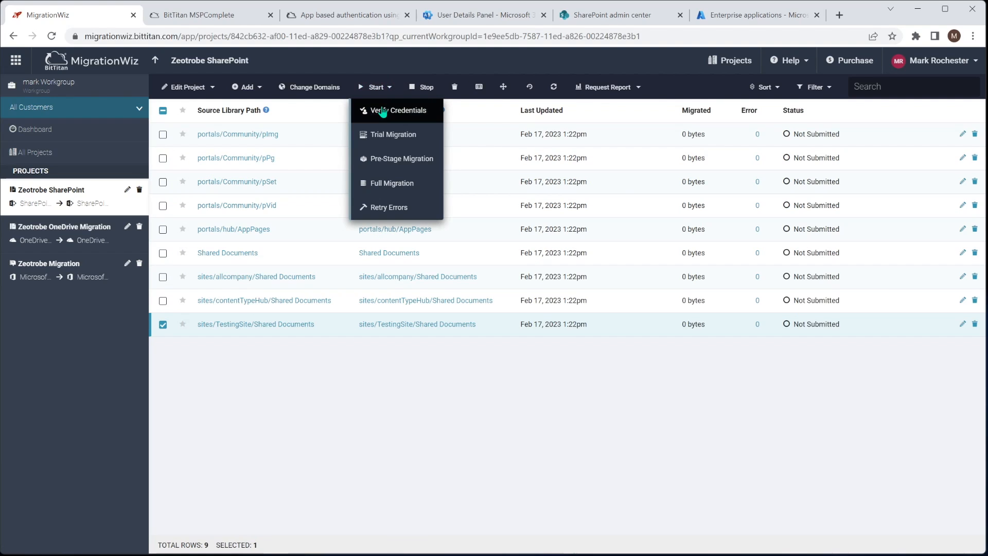
left_click(398, 110)
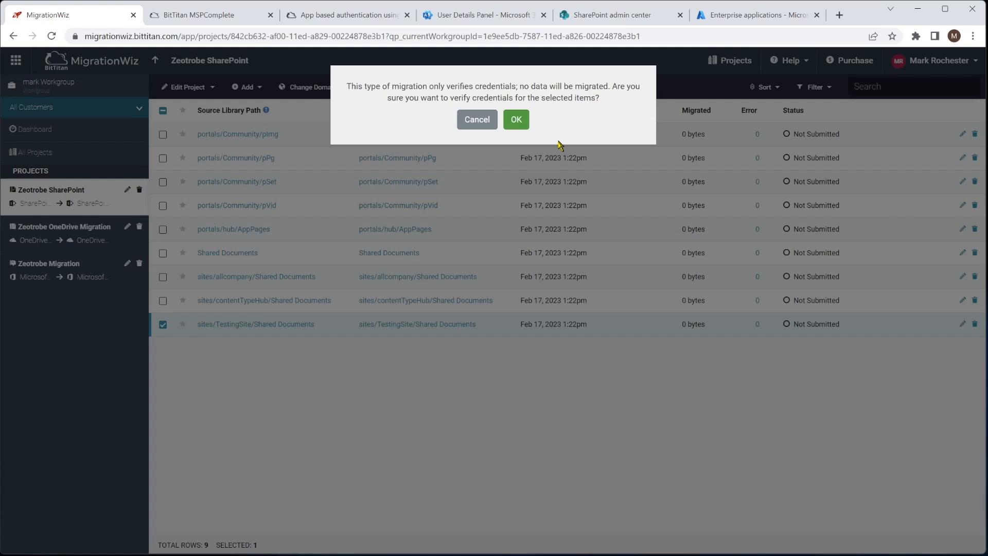
mouse_move(480, 138)
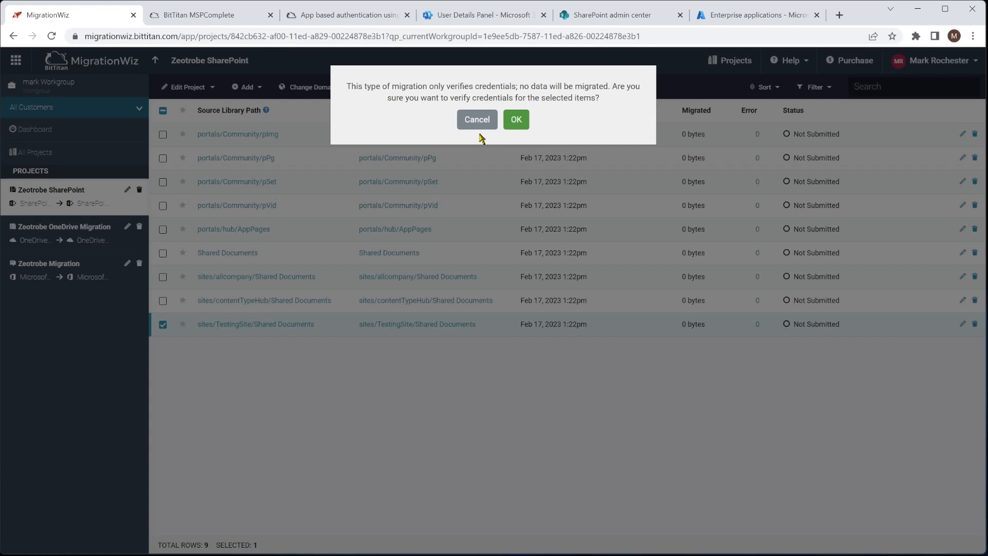
mouse_move(487, 141)
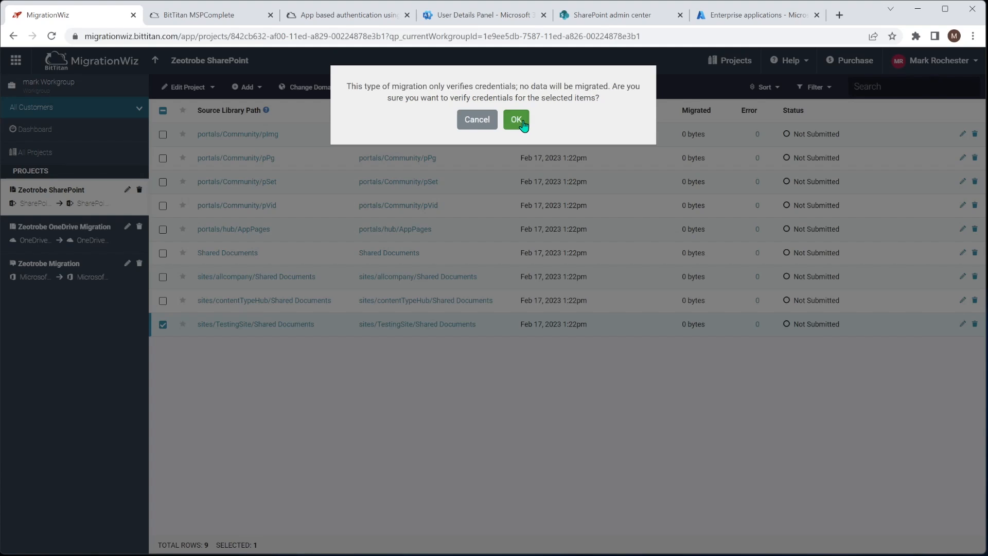
left_click(516, 118)
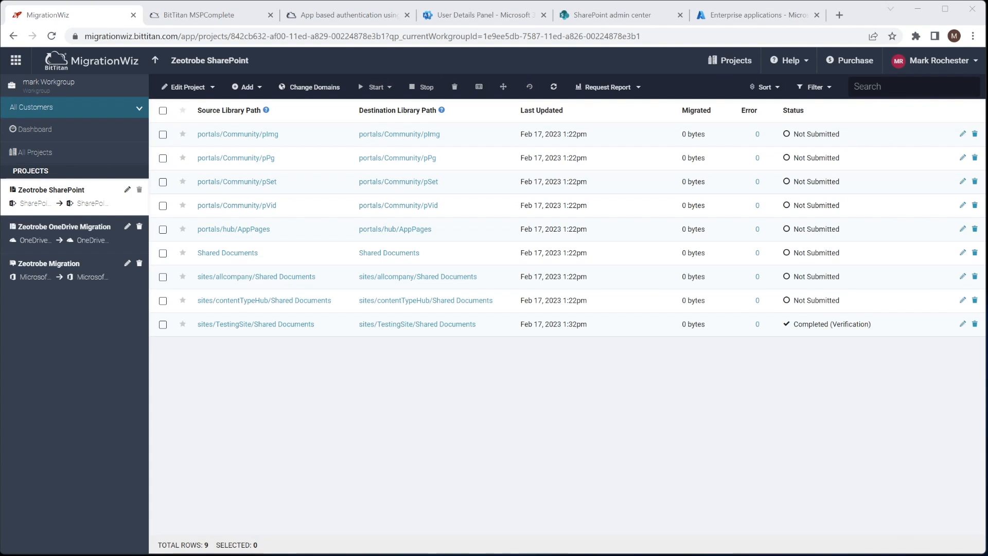
mouse_move(673, 431)
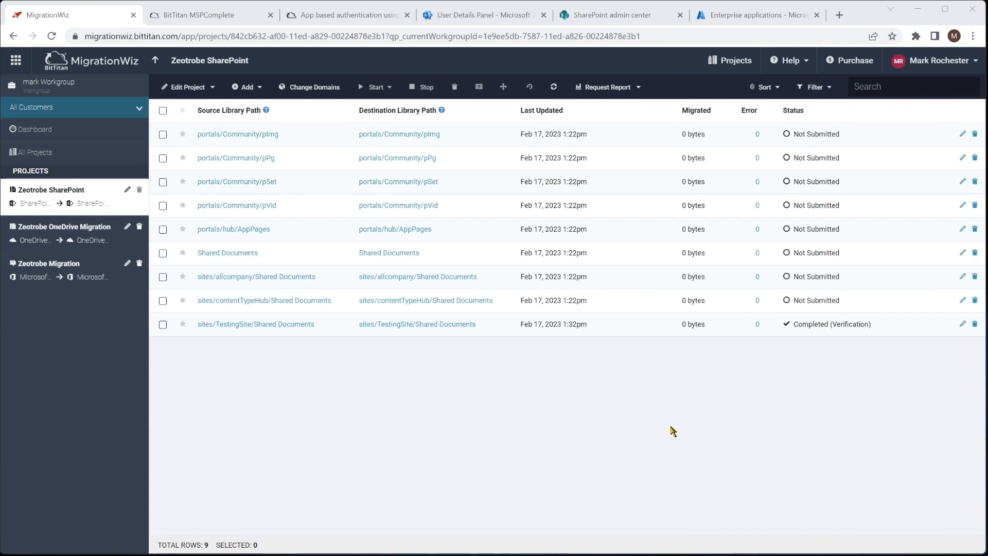
mouse_move(822, 331)
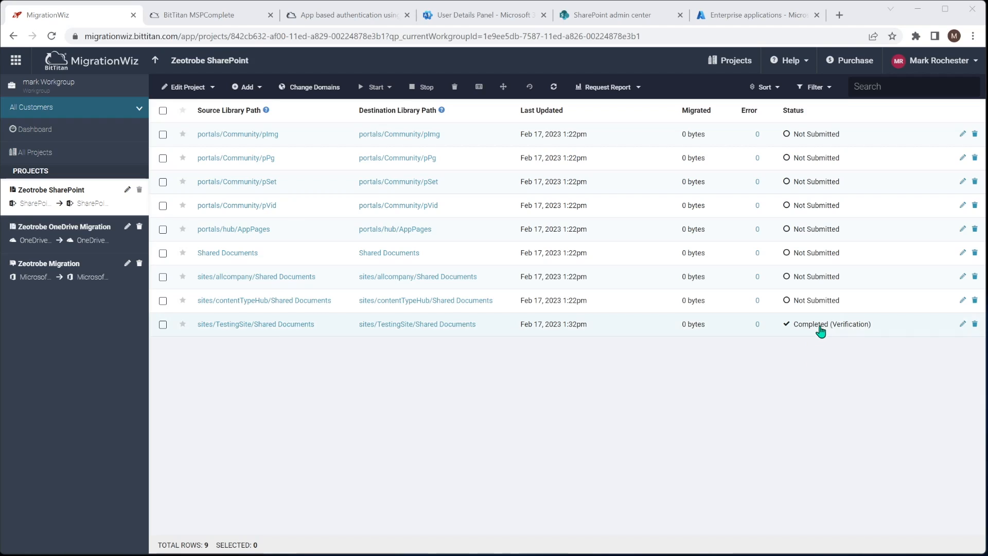
mouse_move(775, 362)
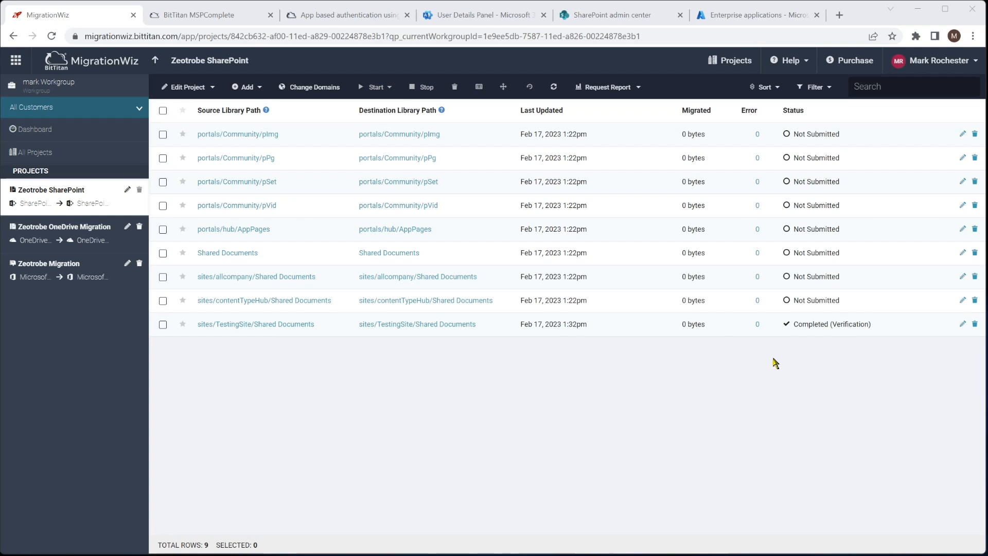
mouse_move(760, 385)
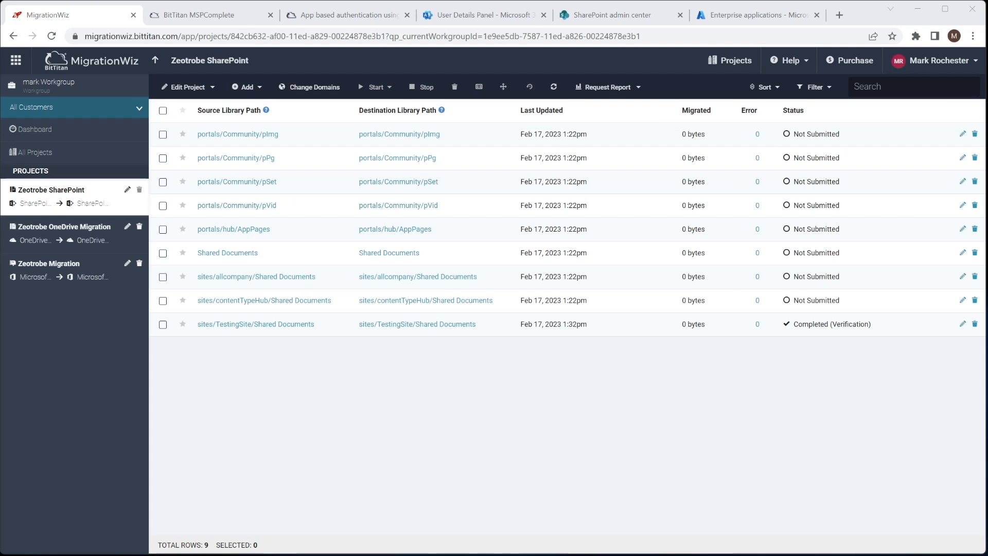
mouse_move(671, 407)
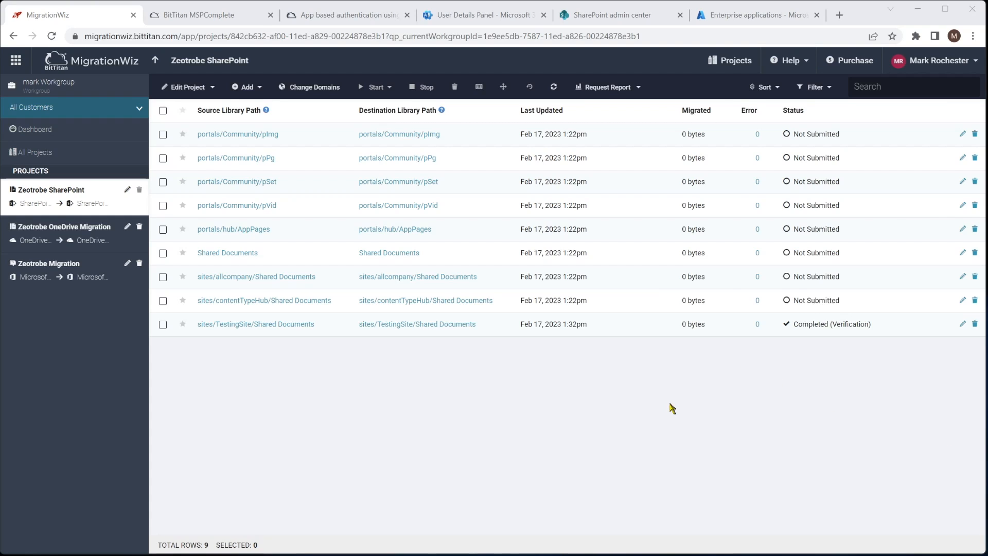
mouse_move(676, 383)
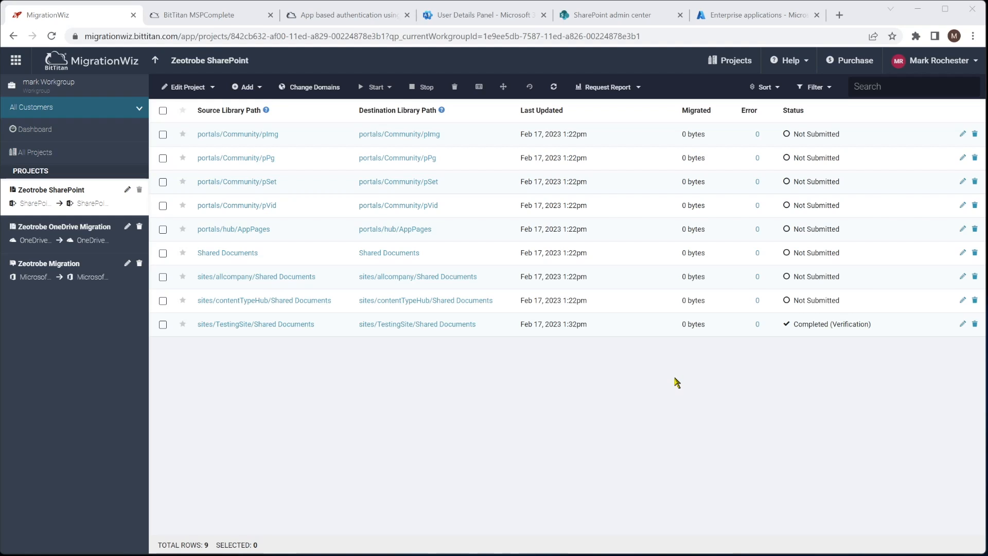
mouse_move(649, 394)
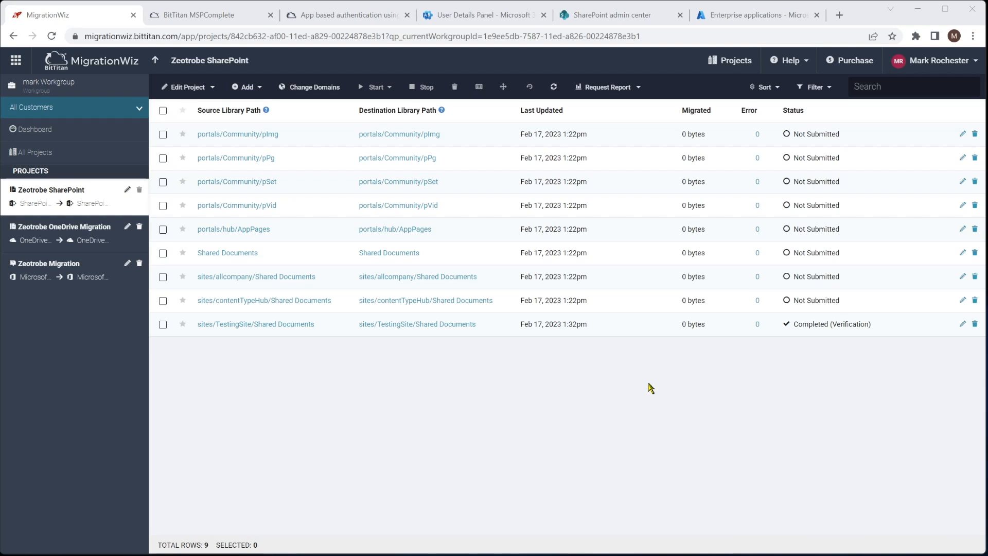
mouse_move(651, 415)
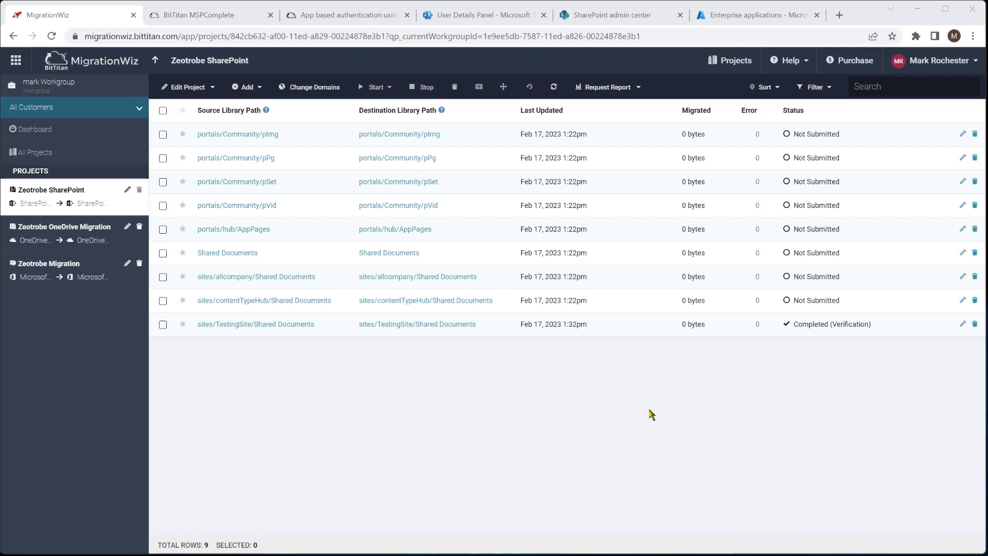
mouse_move(626, 412)
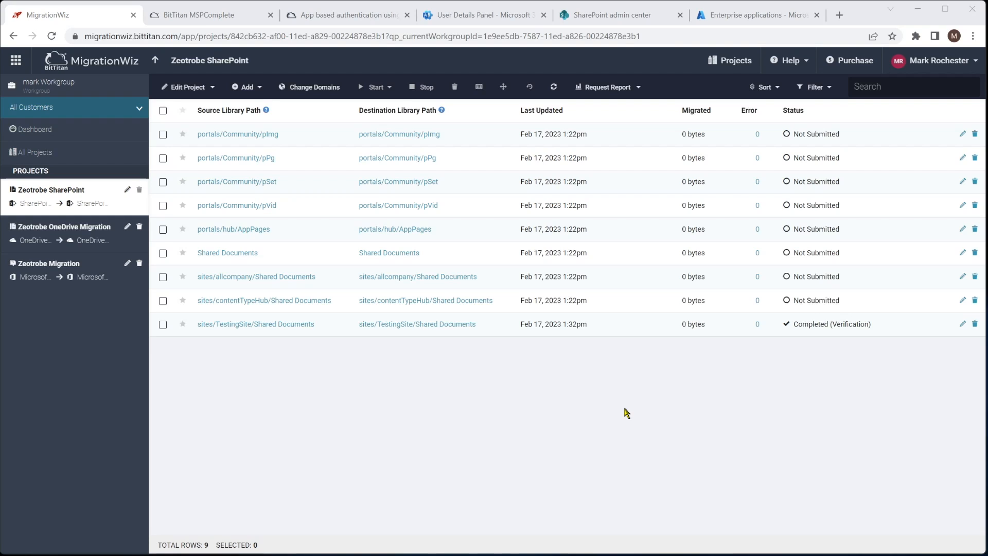
mouse_move(557, 373)
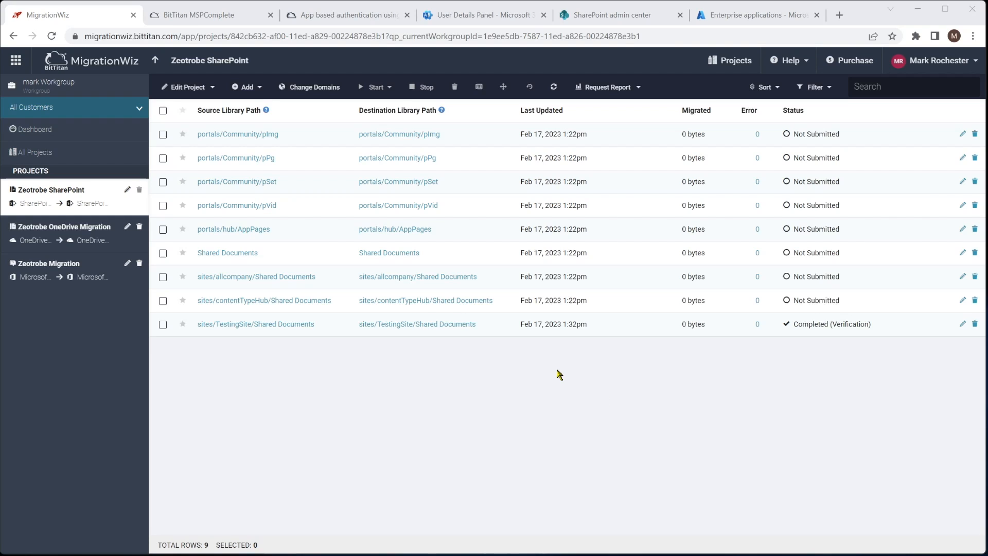
mouse_move(531, 378)
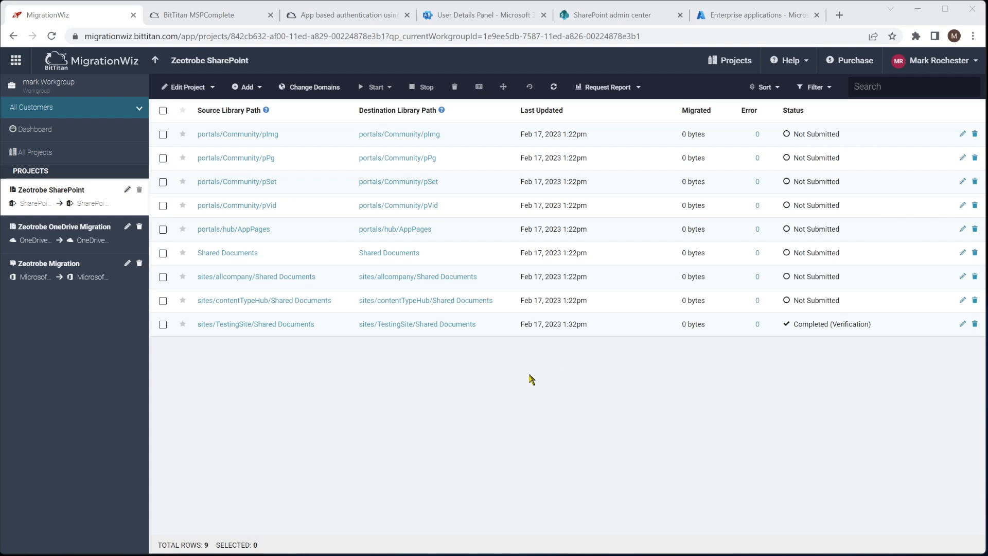
mouse_move(564, 380)
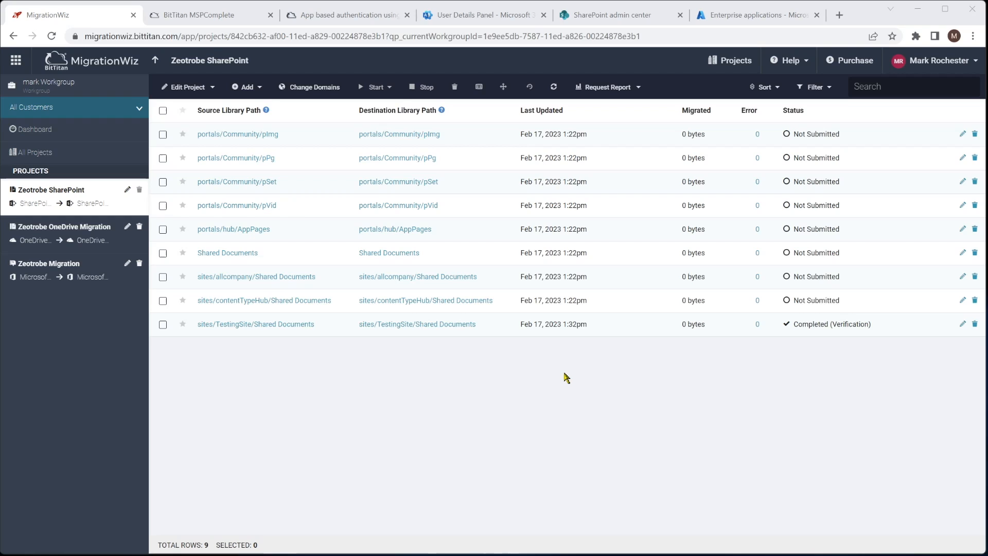
mouse_move(515, 387)
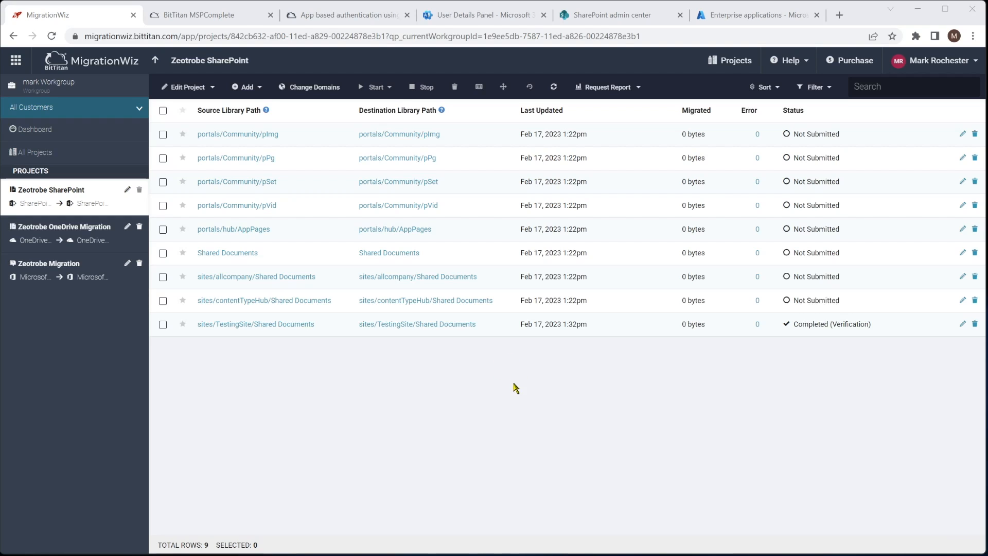
mouse_move(571, 388)
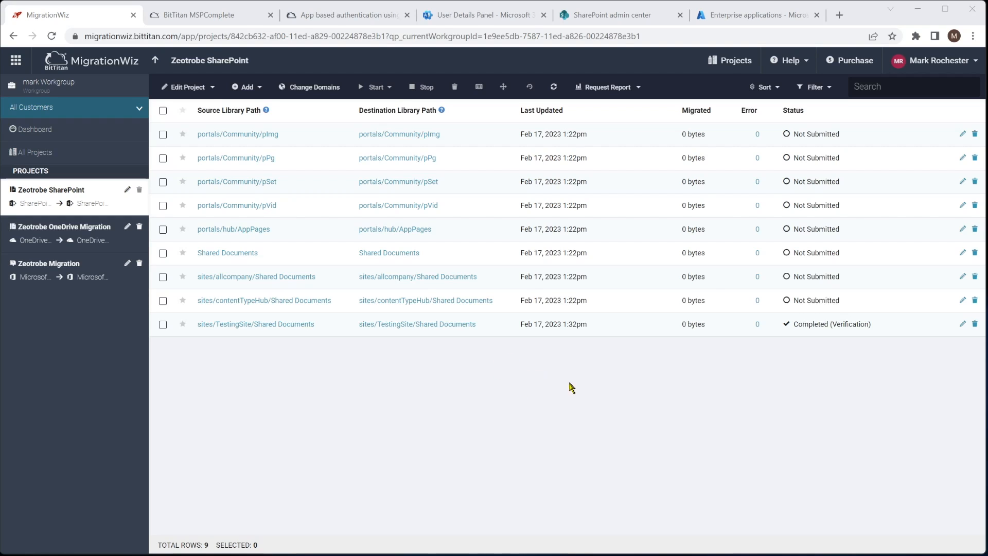